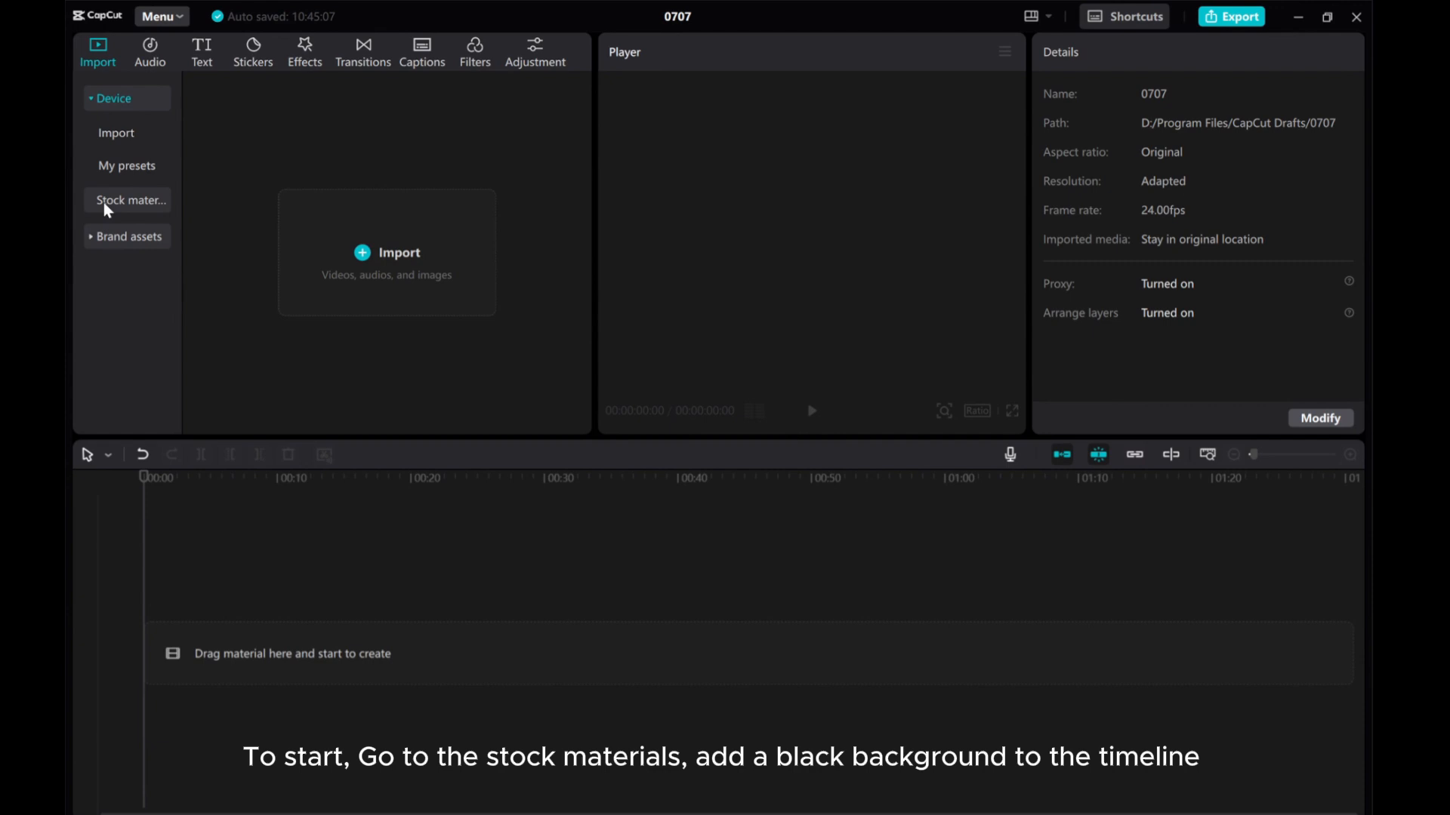
Step: Add the black Trending background clip from Stock materials to the timeline and select it
{"action": "left_click", "coordinate": [129, 199]}
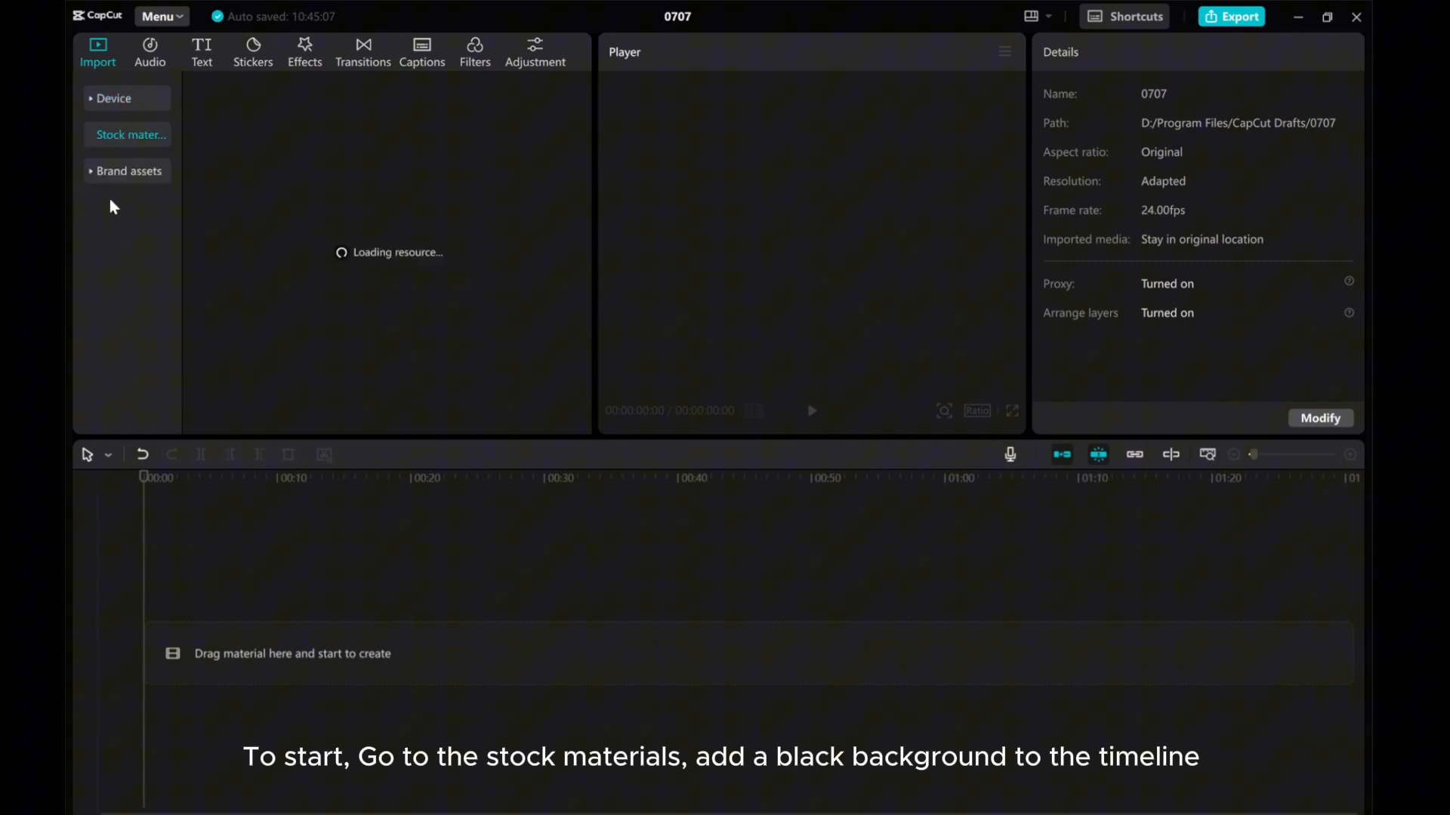
{"action": "left_click", "coordinate": [131, 134]}
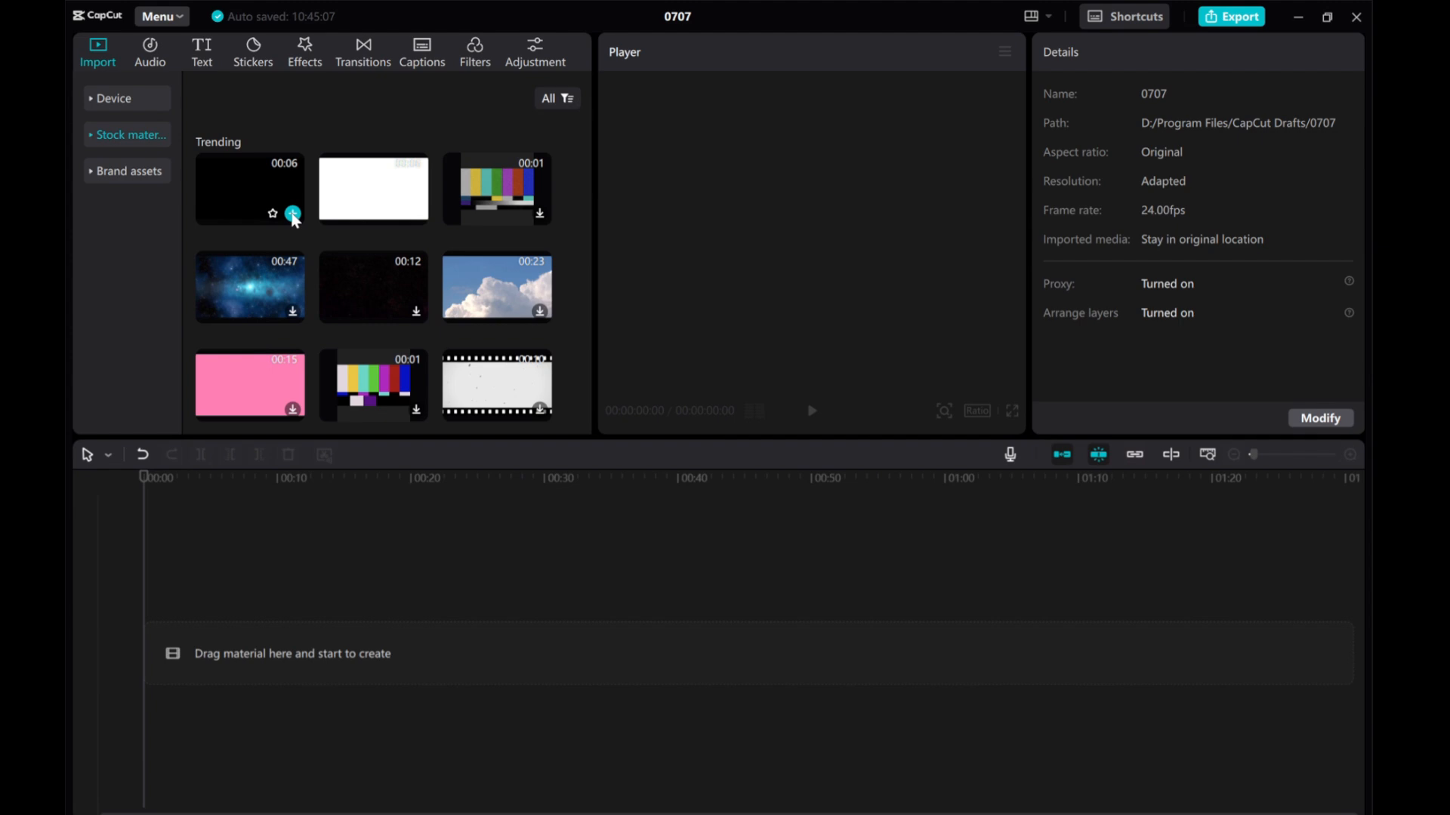
{"action": "left_click", "coordinate": [293, 213]}
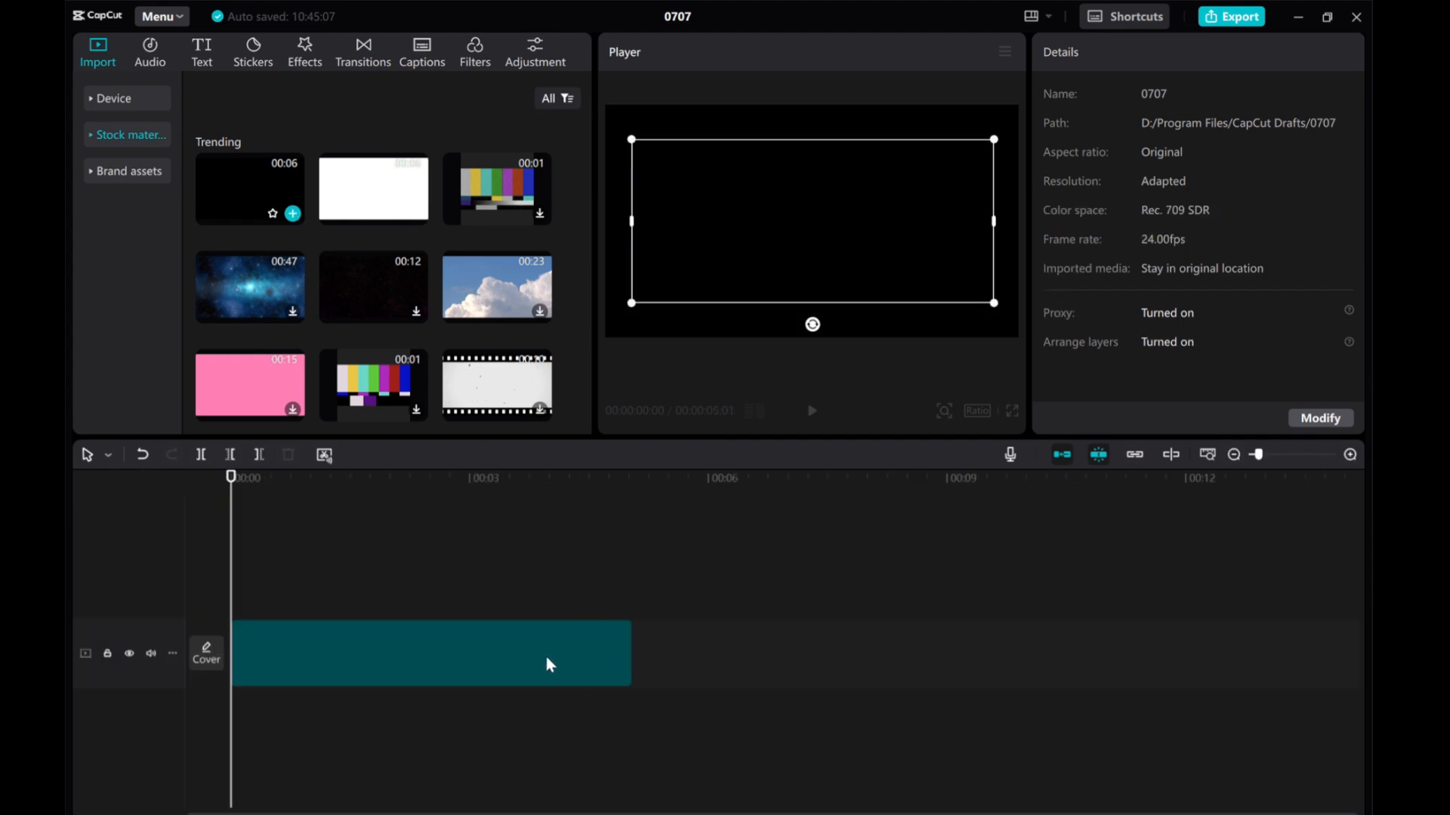
{"action": "mouse_move", "coordinate": [516, 645]}
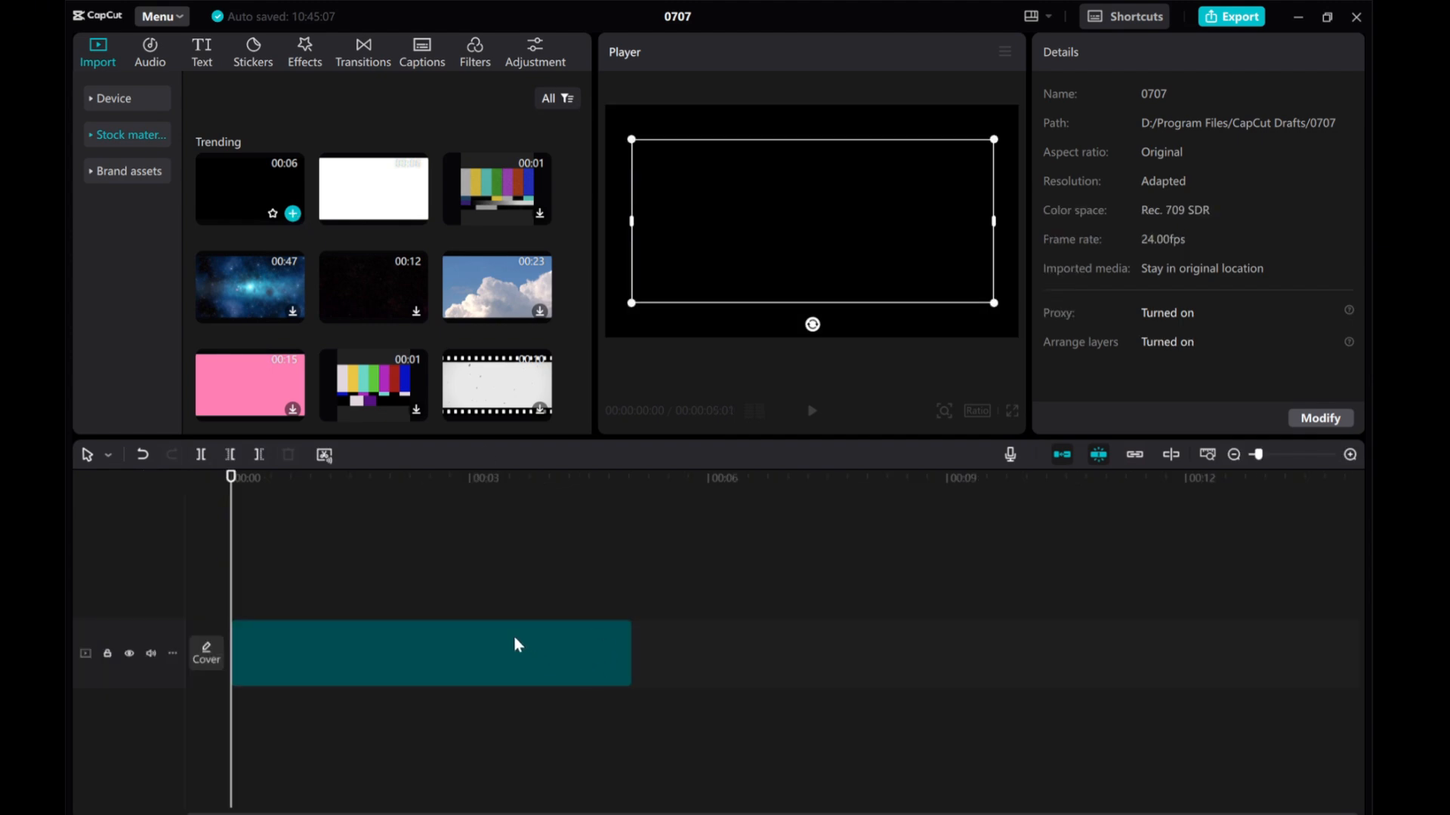
{"action": "left_click", "coordinate": [430, 652]}
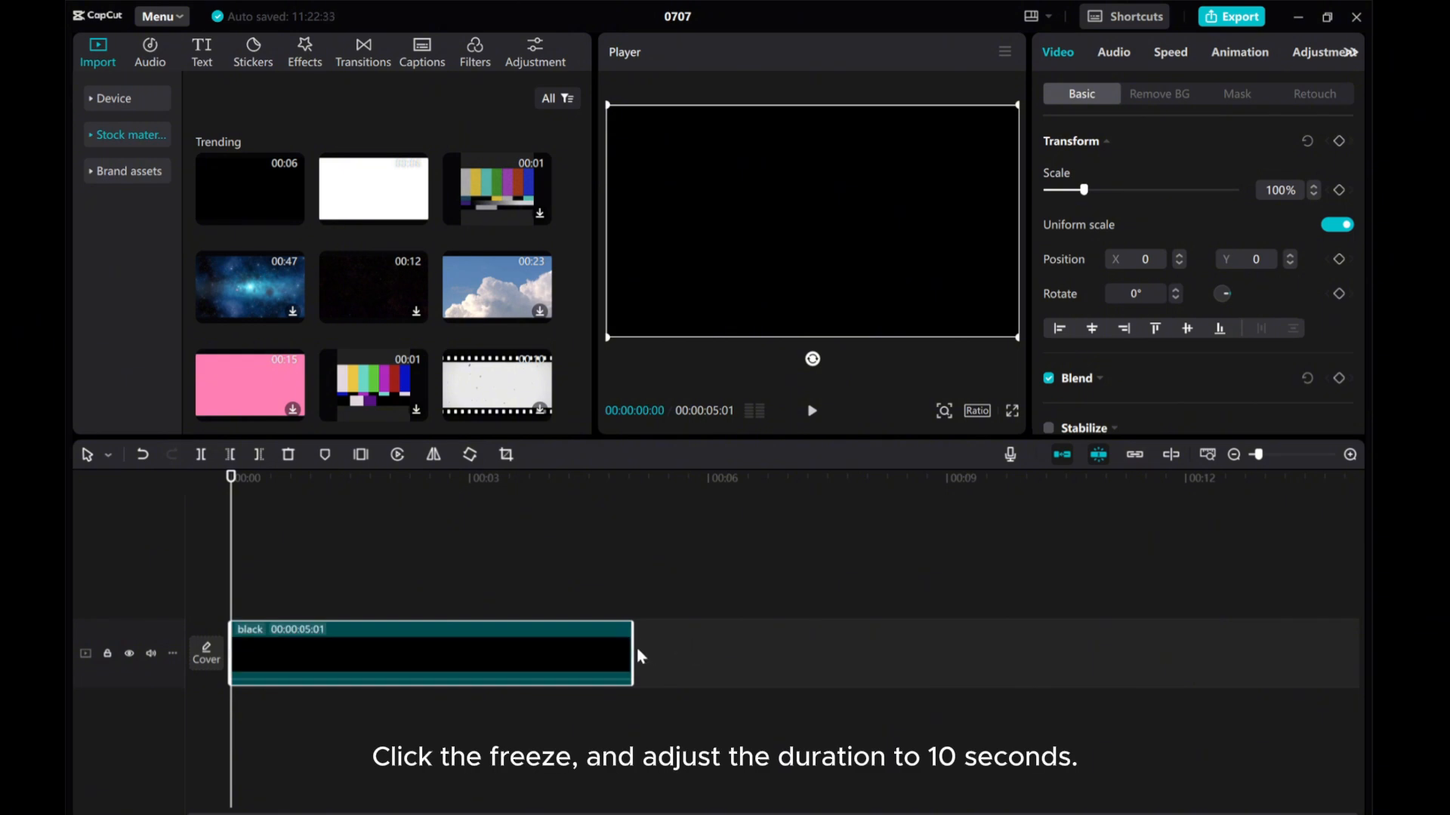
Step: Freeze the black clip and stretch the freeze frame to exactly 00:00:10:00
{"action": "left_click", "coordinate": [357, 455]}
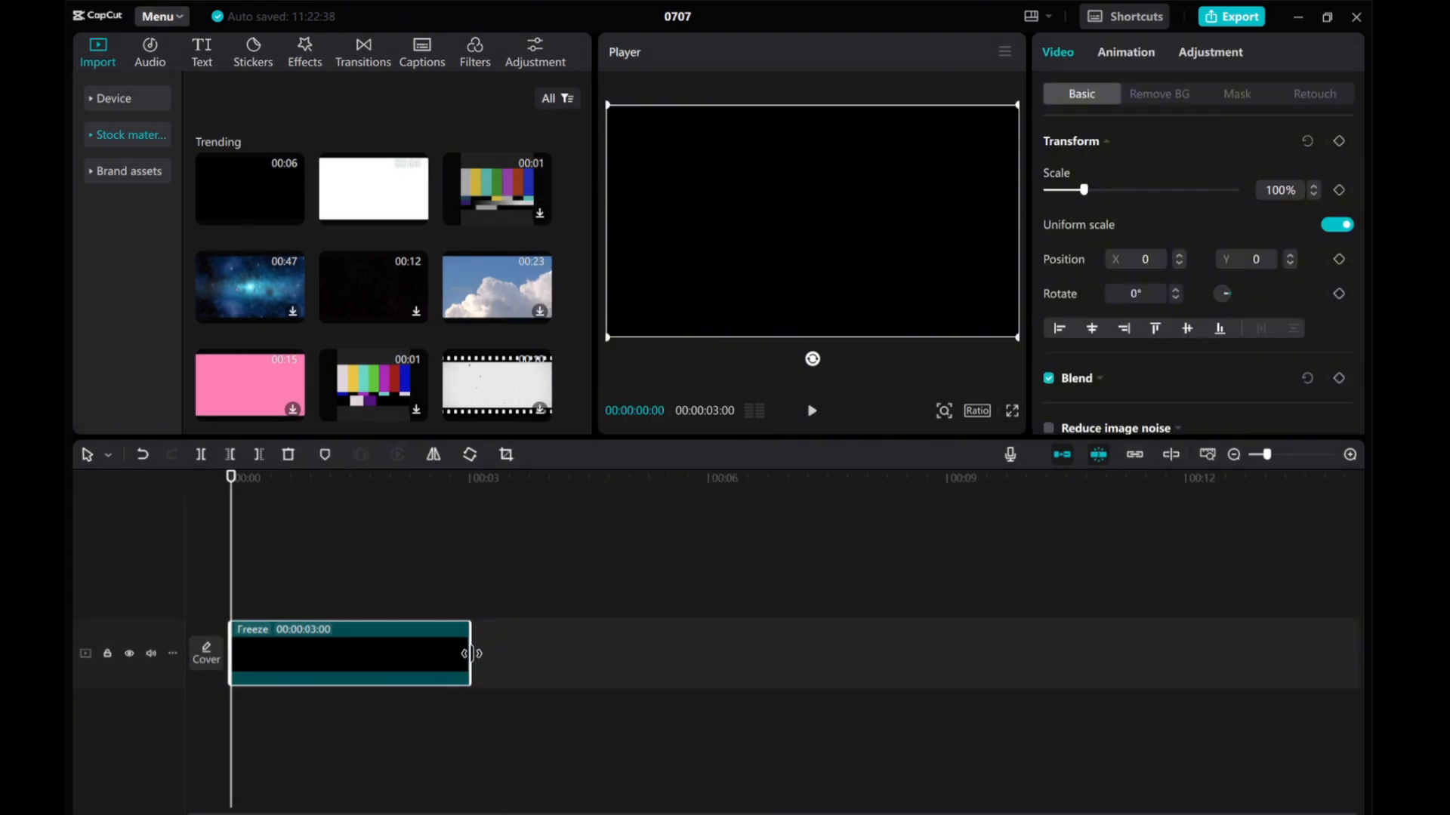
{"action": "left_click_drag", "start_coordinate": [471, 654], "coordinate": [888, 651]}
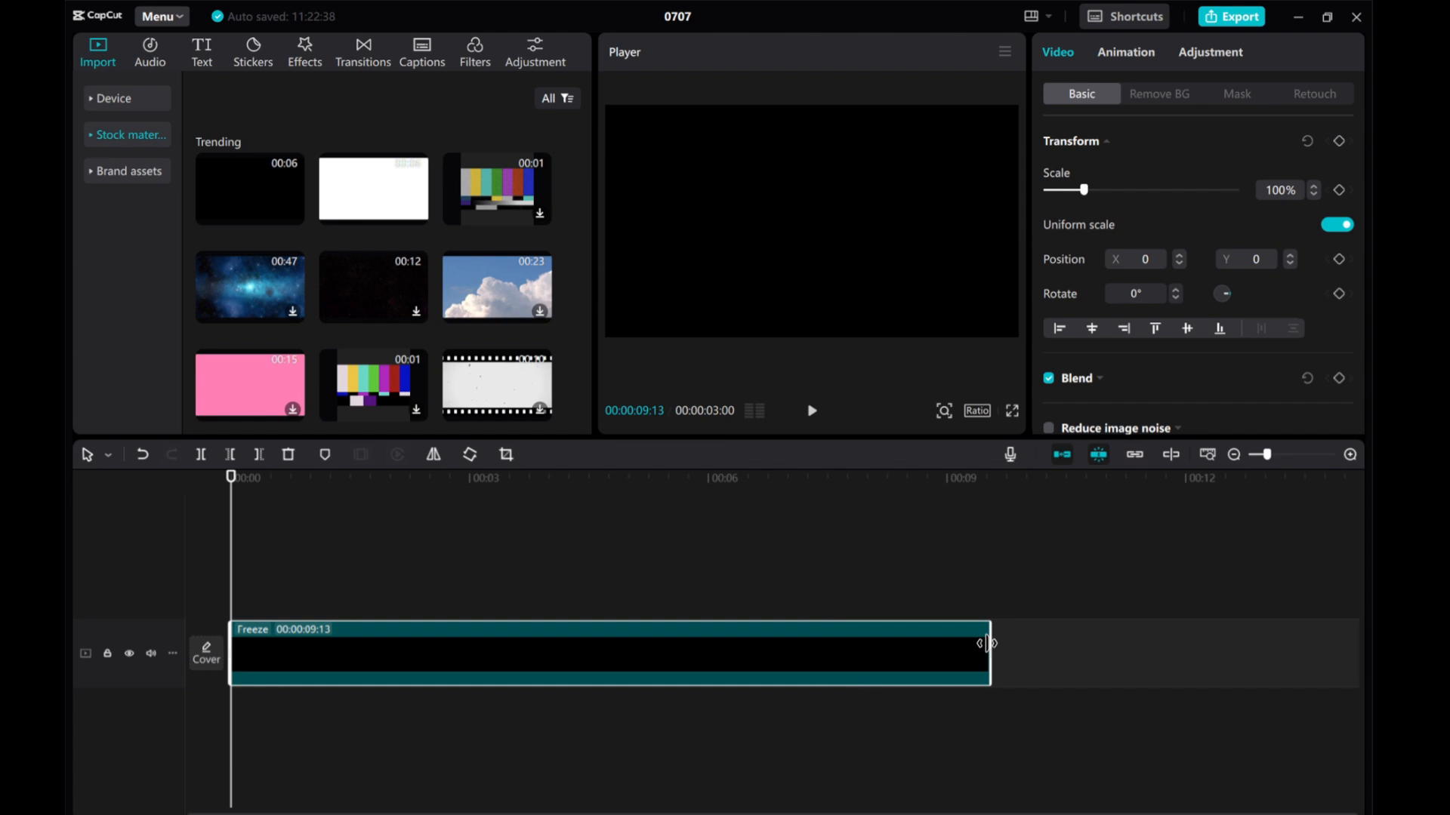
{"action": "left_click_drag", "start_coordinate": [986, 644], "coordinate": [1032, 637]}
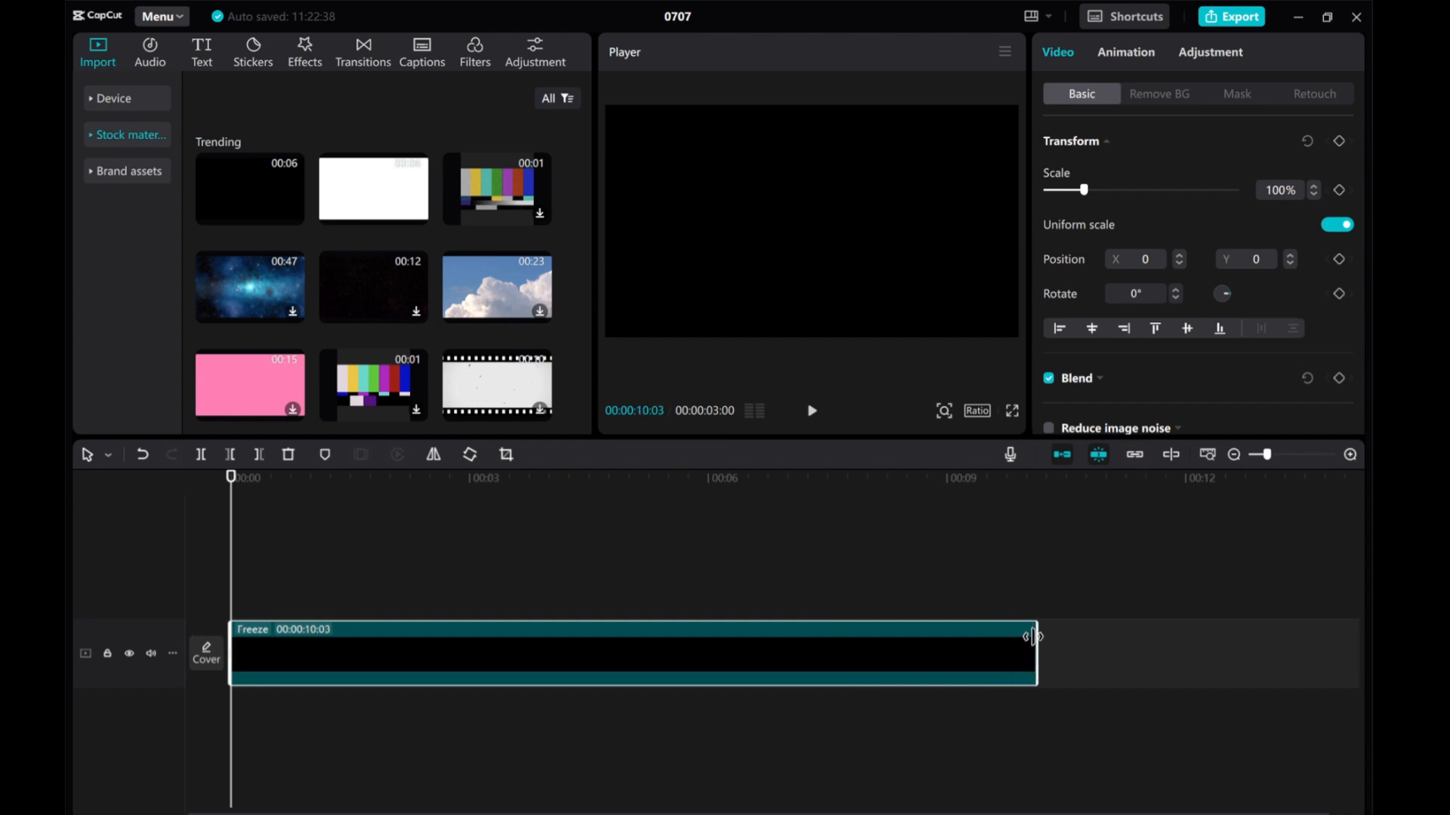
{"action": "left_click_drag", "start_coordinate": [1036, 654], "coordinate": [1022, 654]}
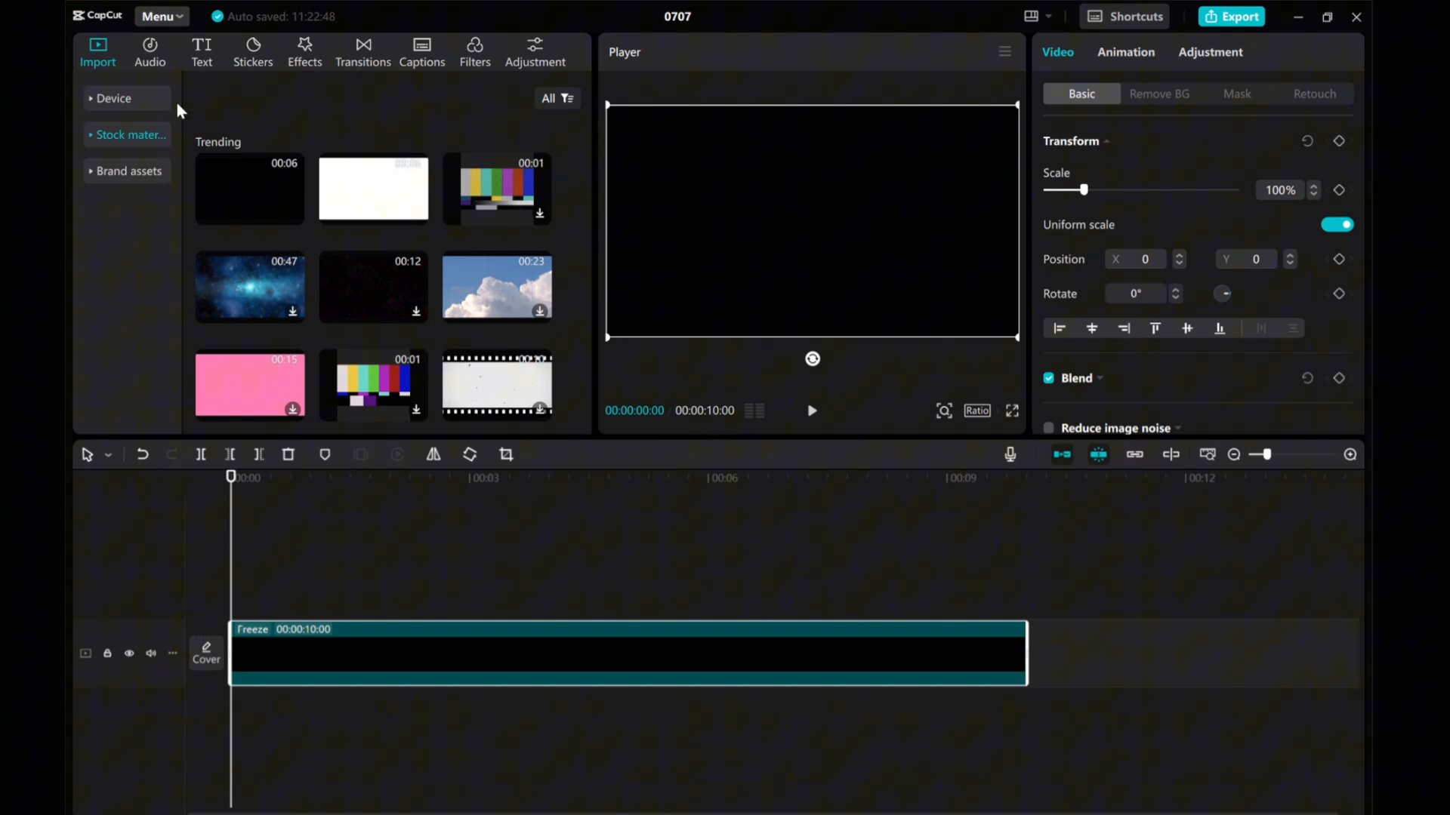
Step: Add a Default text layer reading 'cinematic' and switch it to uppercase CINEMATIC
{"action": "left_click", "coordinate": [201, 52]}
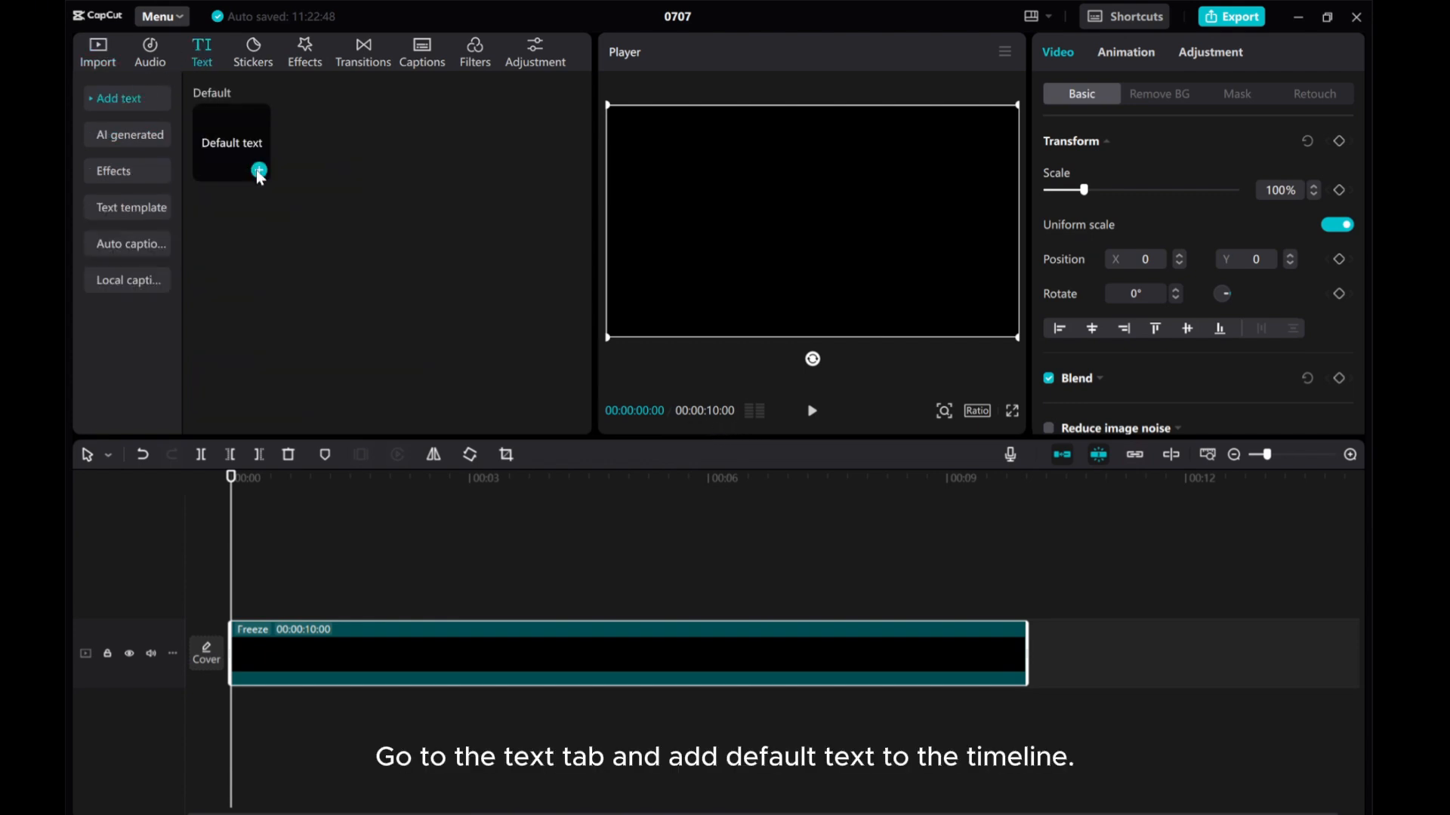
{"action": "left_click", "coordinate": [258, 171]}
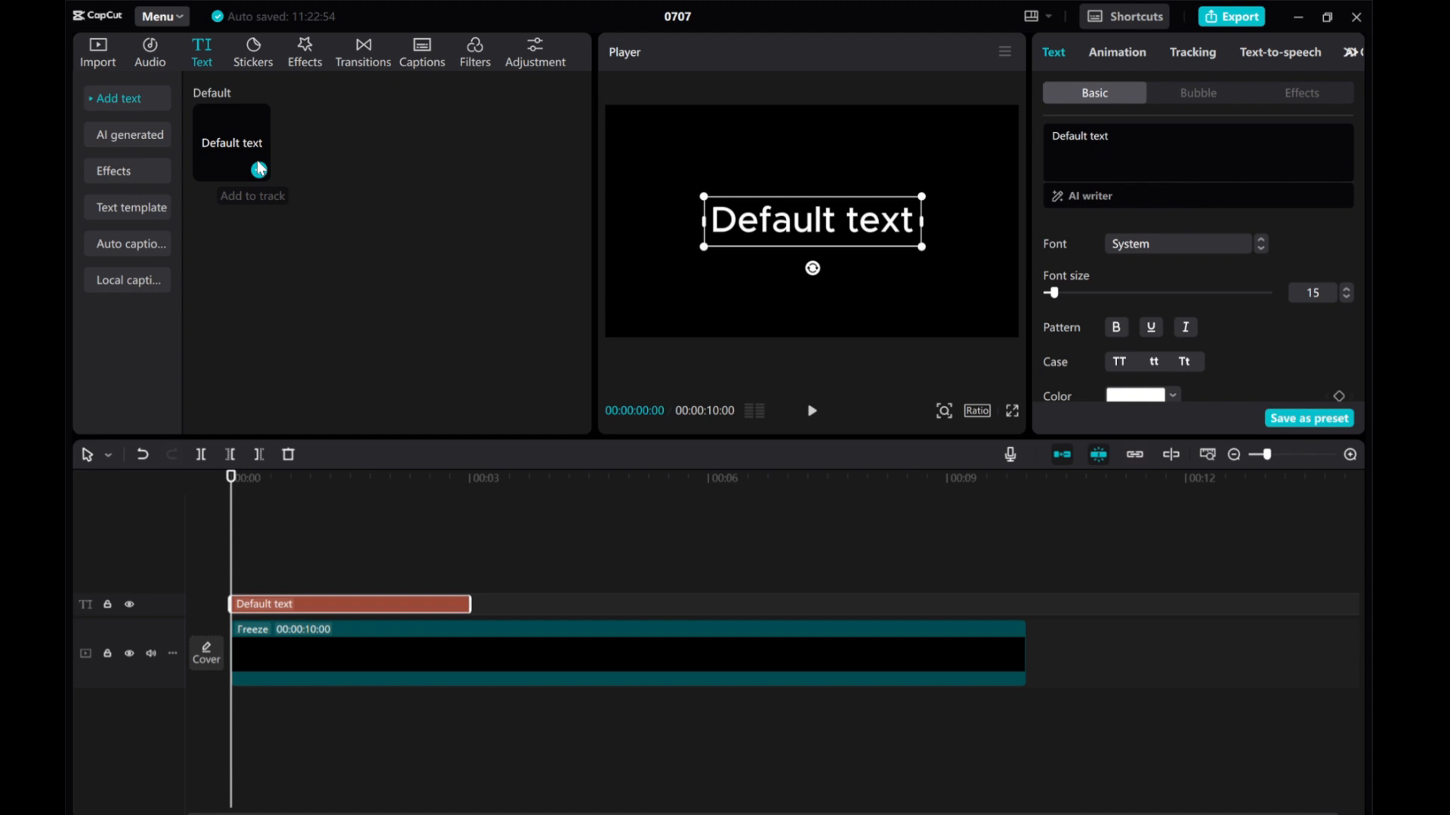
{"action": "mouse_move", "coordinate": [228, 554]}
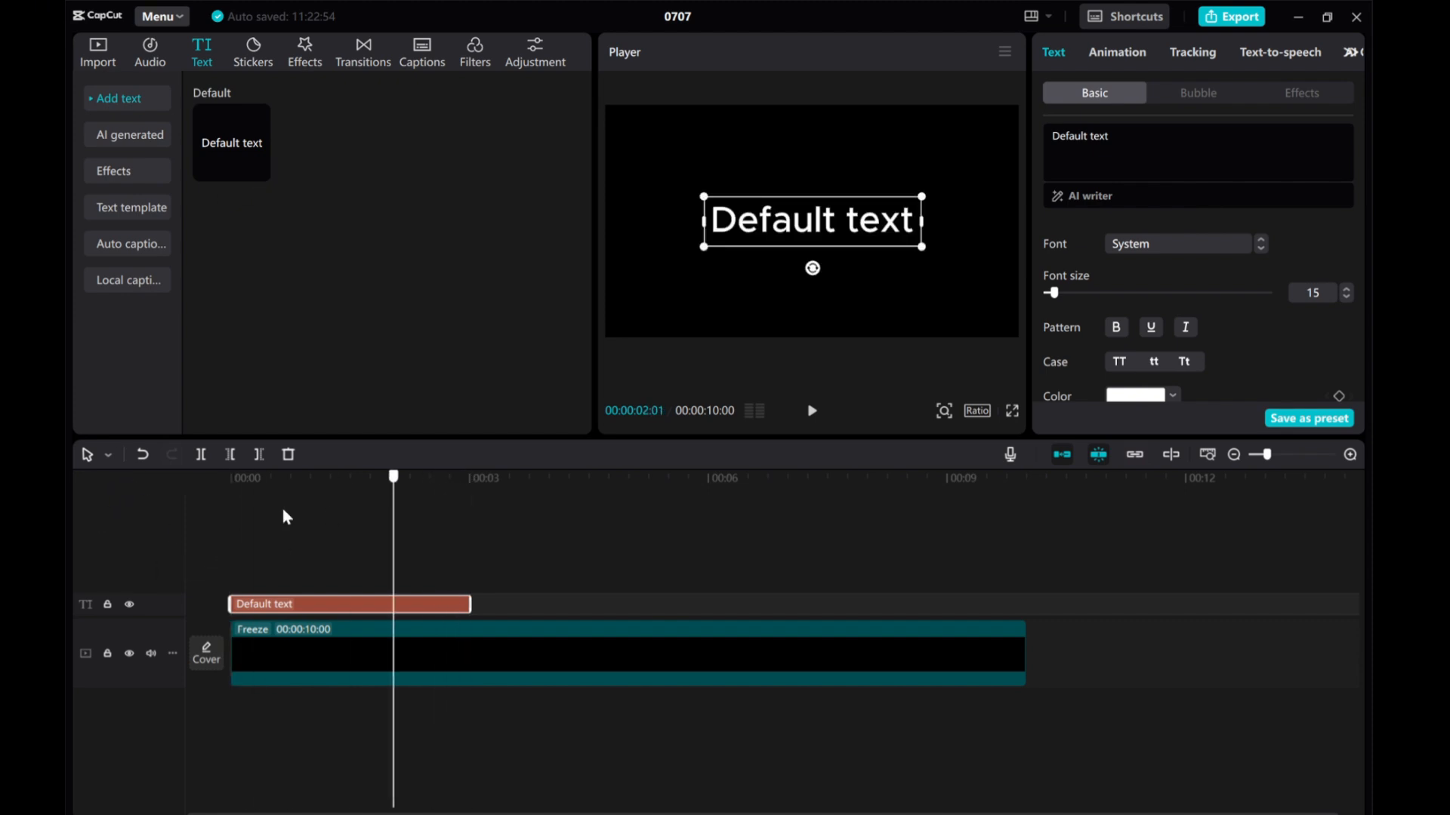
{"action": "left_click", "coordinate": [232, 478]}
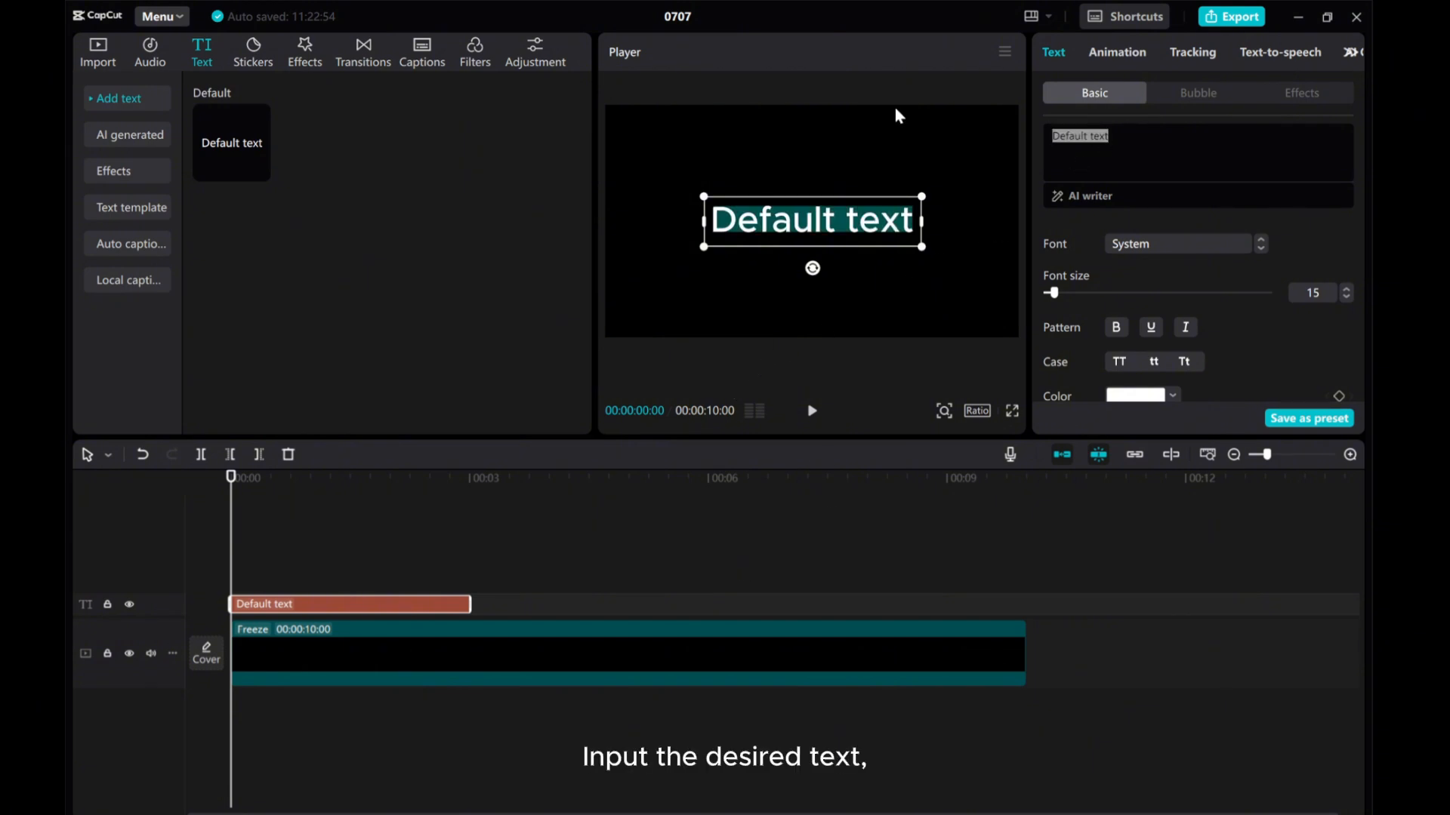
{"action": "type", "text": "cinematic"}
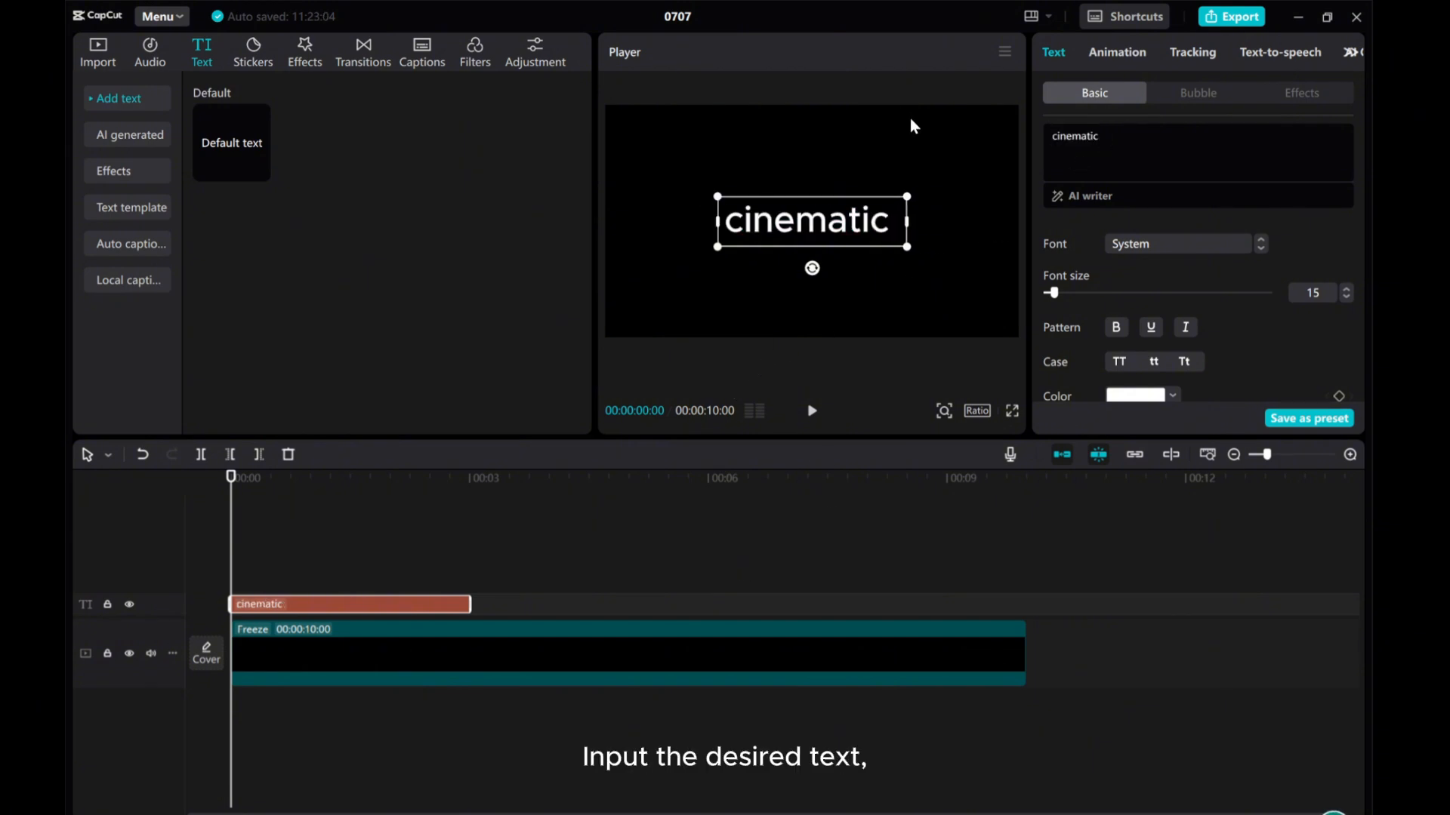
{"action": "left_click", "coordinate": [1119, 360]}
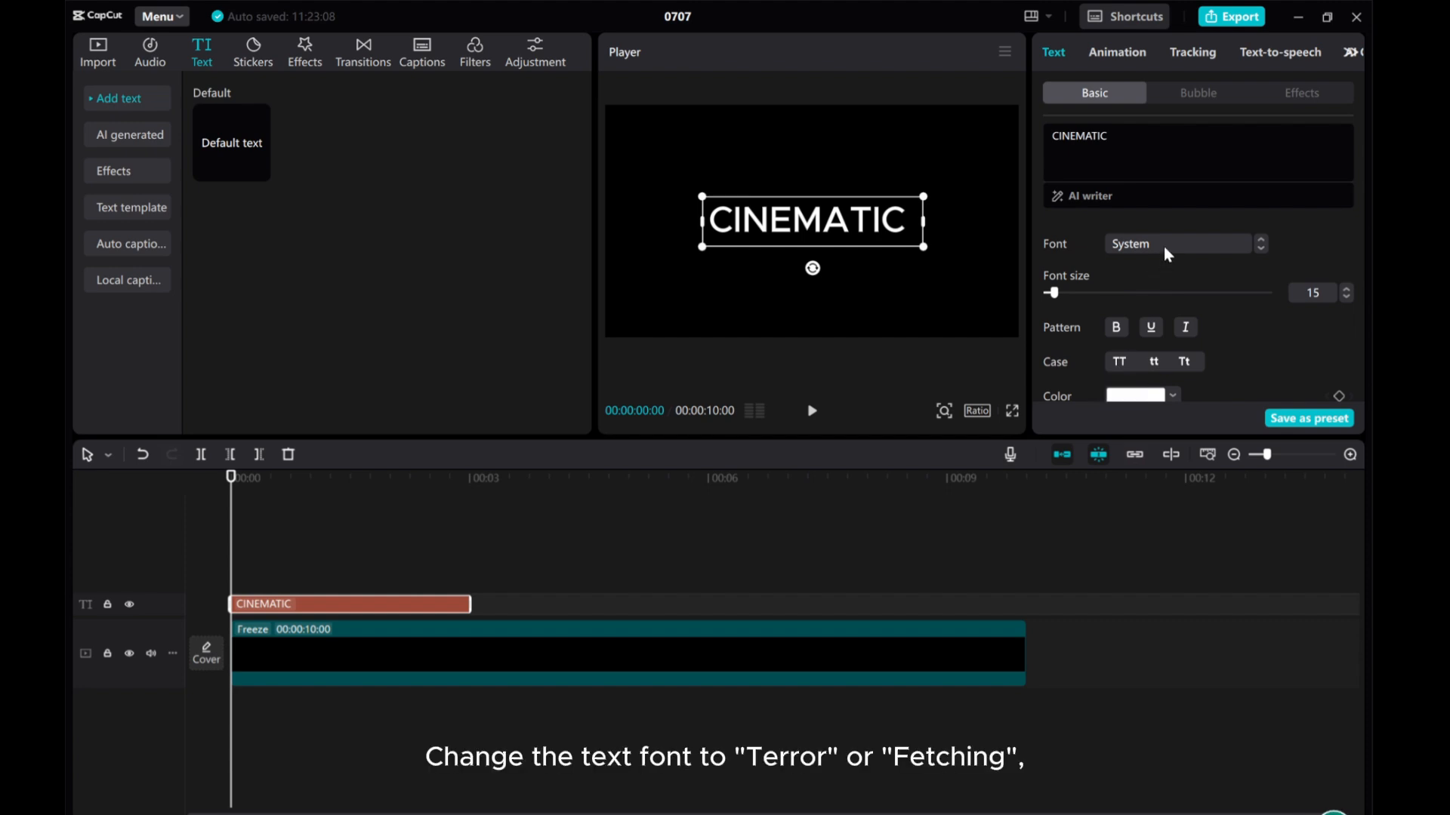
Step: Apply the Terror font to the CINEMATIC title
{"action": "left_click", "coordinate": [1174, 244]}
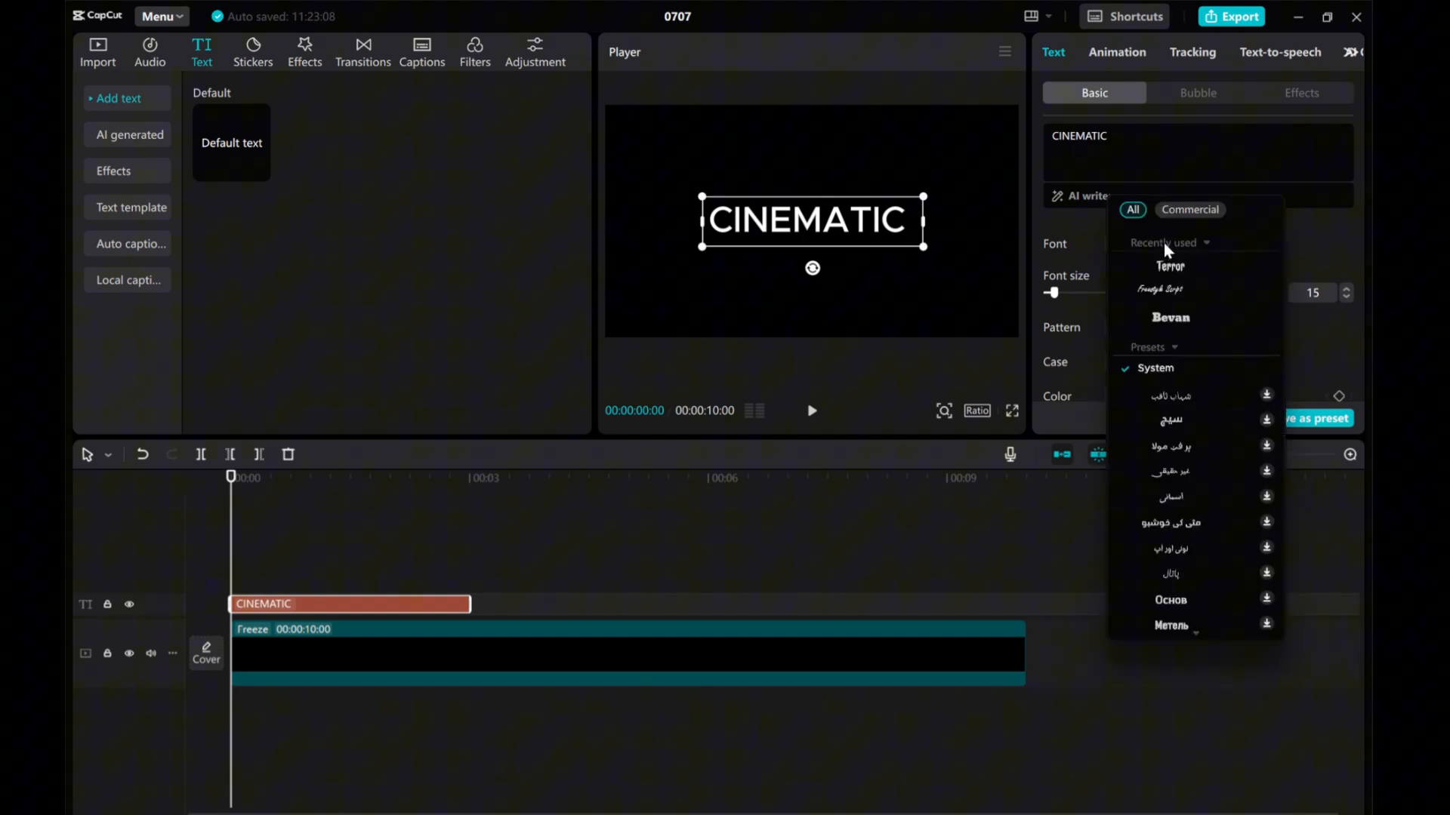
{"action": "mouse_move", "coordinate": [1175, 275]}
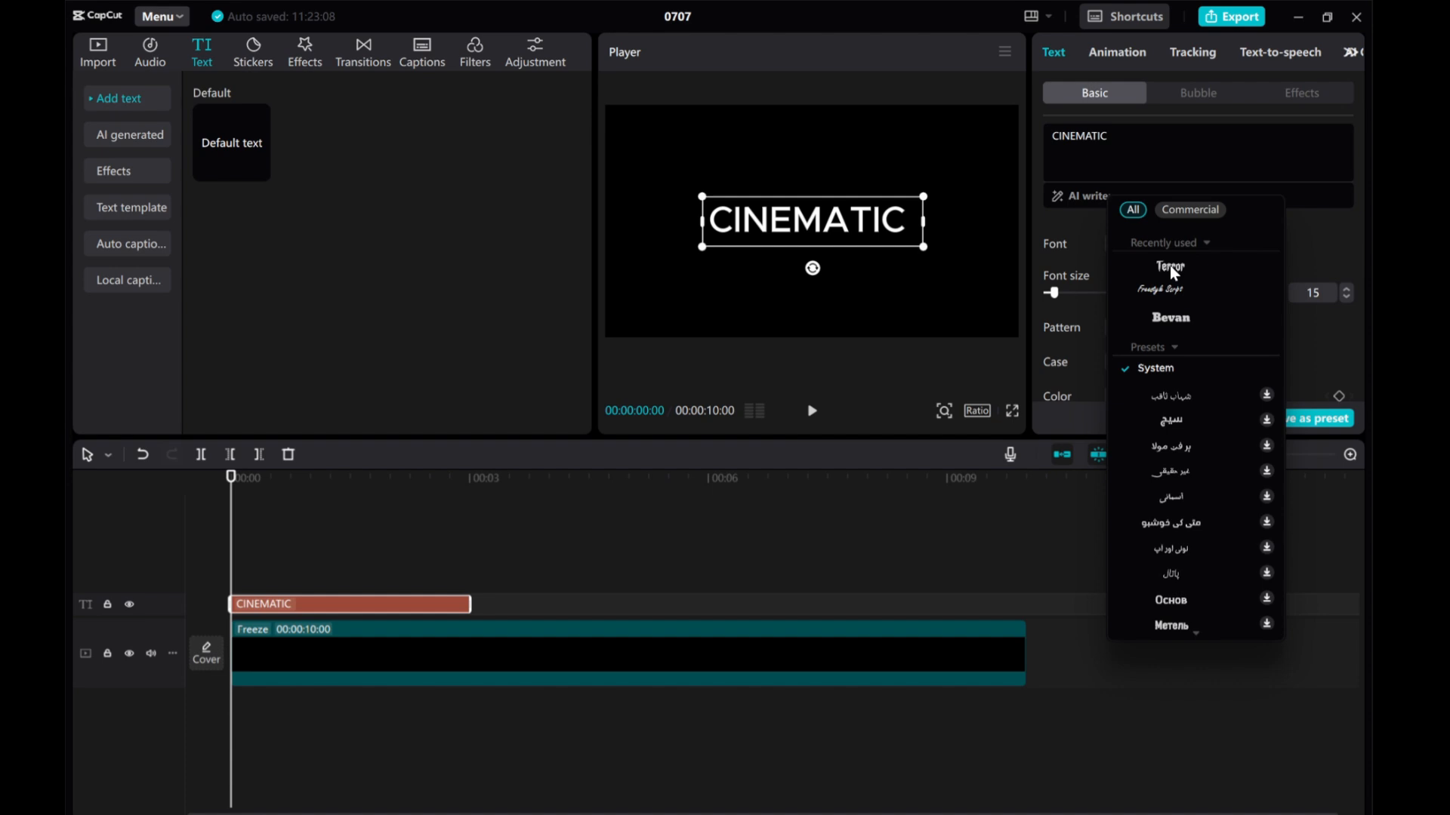
{"action": "left_click", "coordinate": [1167, 266]}
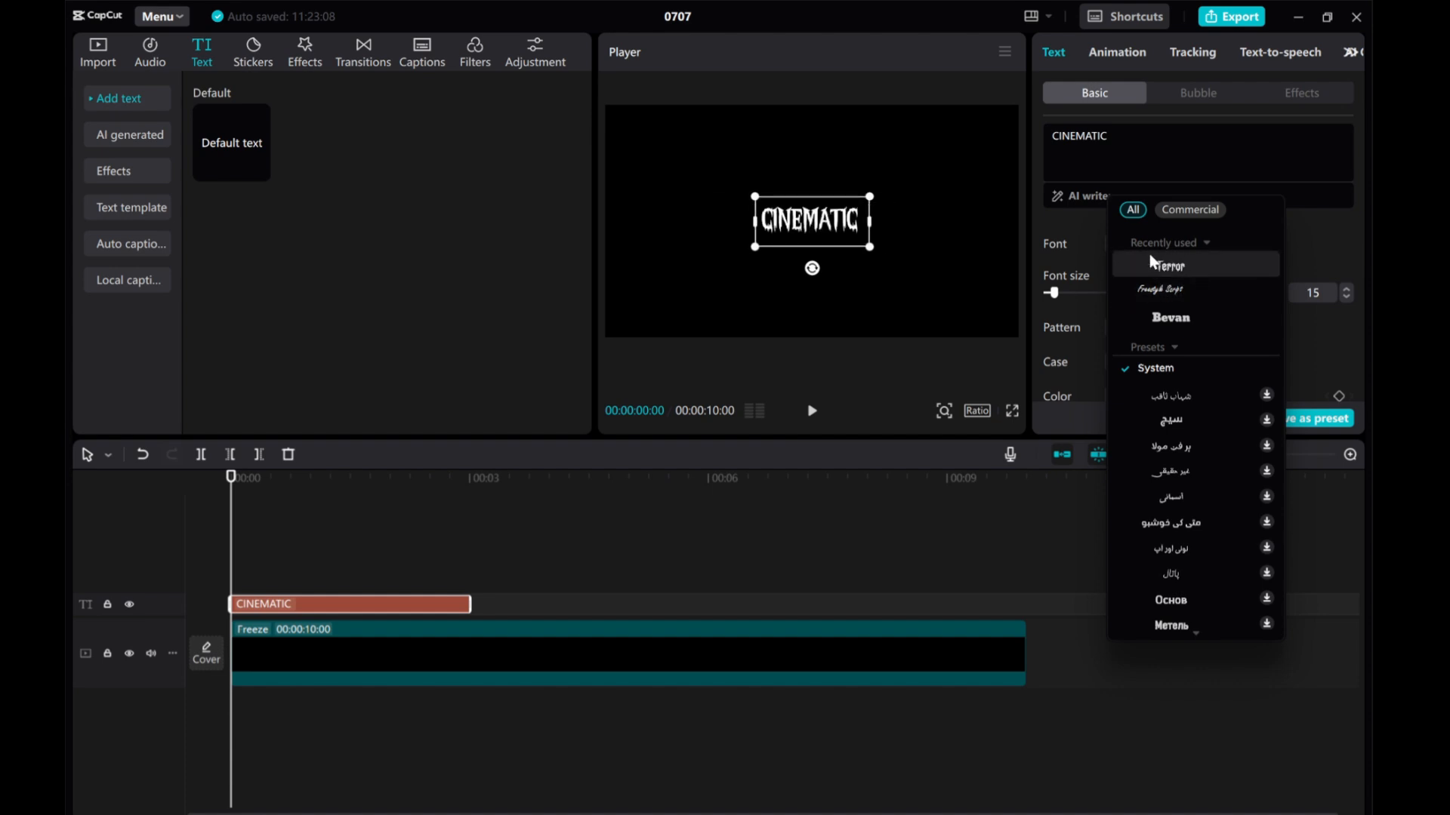
{"action": "left_click", "coordinate": [1167, 265]}
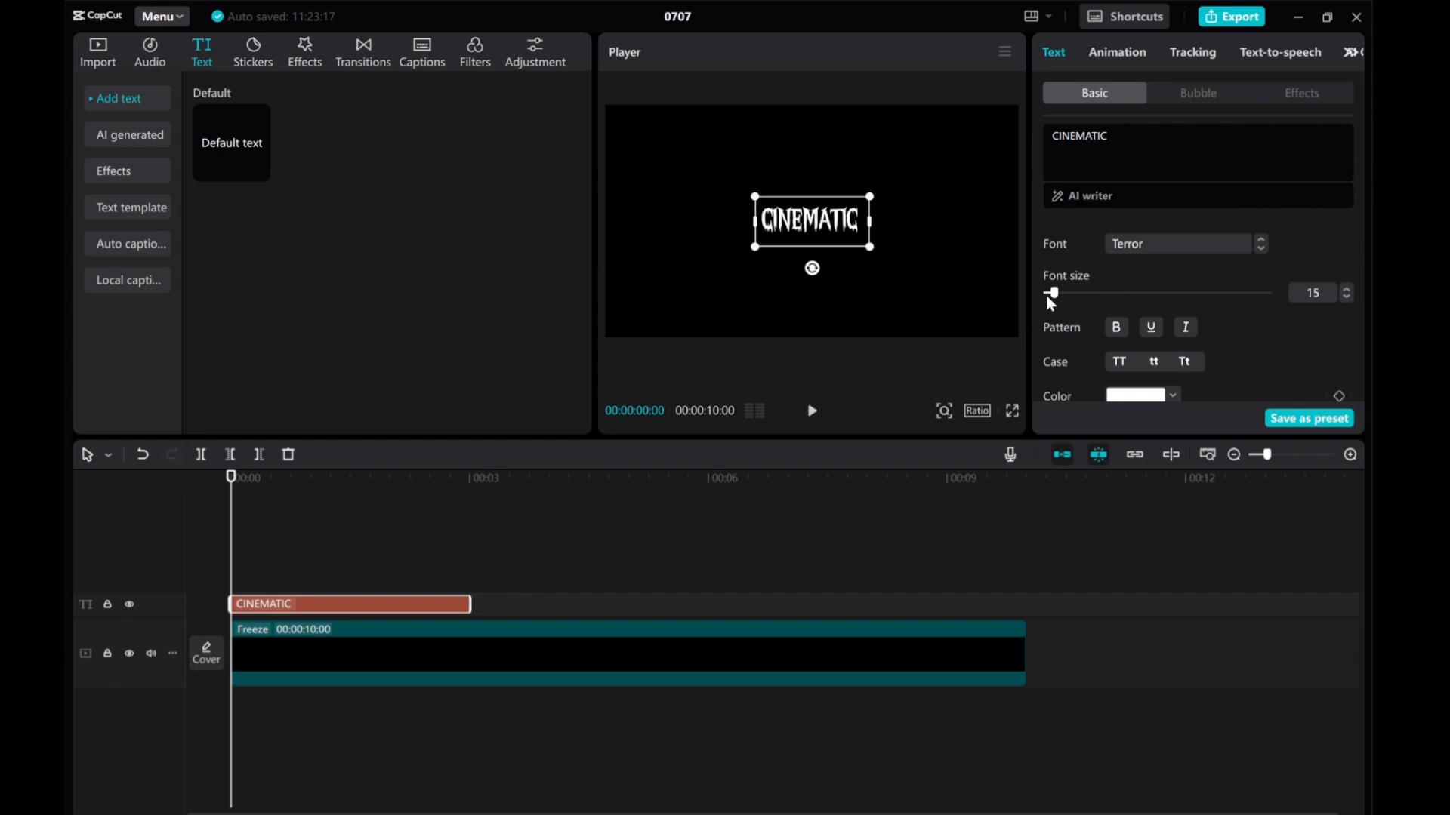
Step: Enlarge the title's font size to around 45-50
{"action": "left_click_drag", "start_coordinate": [1051, 292], "coordinate": [1072, 292]}
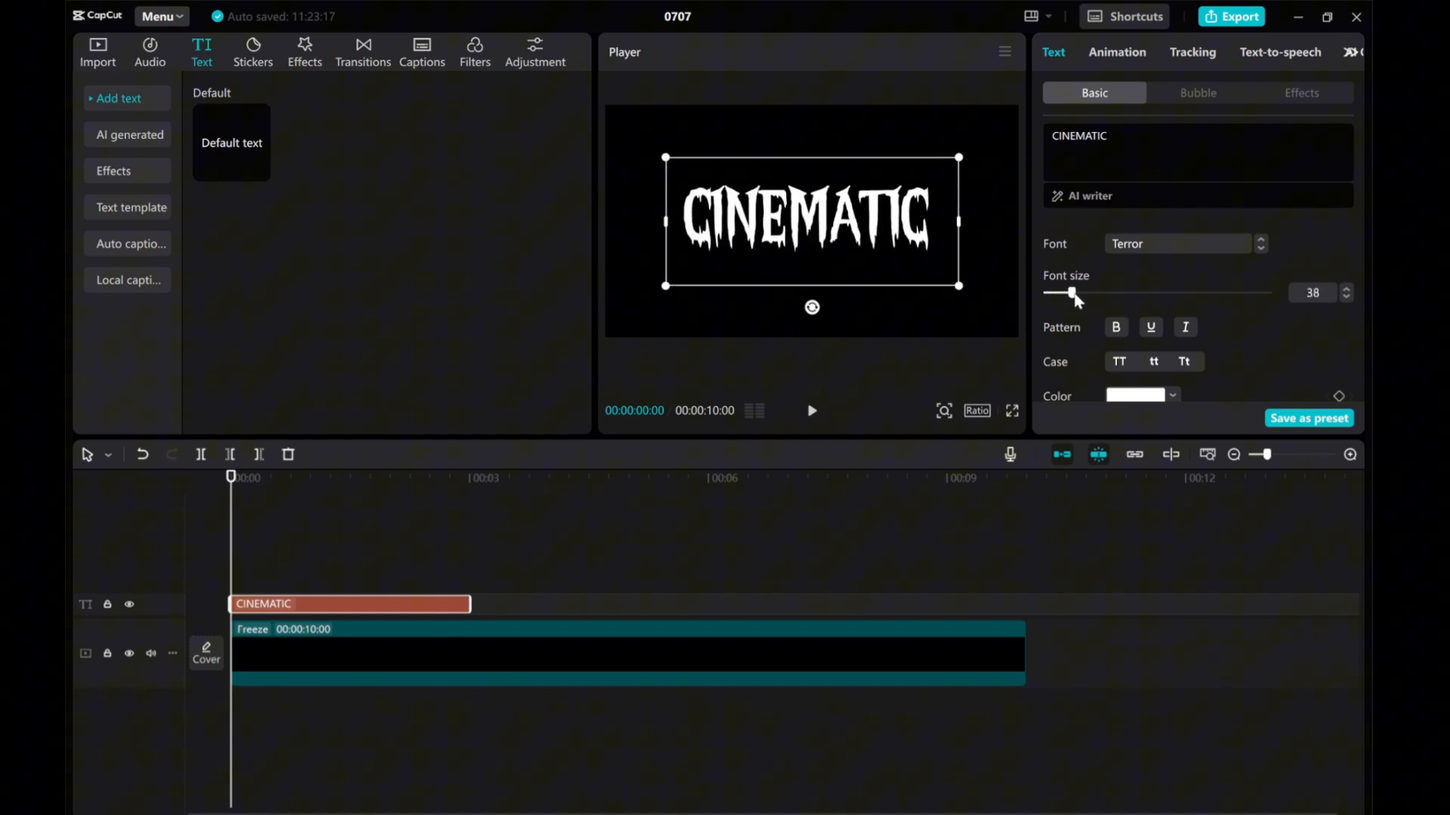
{"action": "left_click_drag", "start_coordinate": [1069, 291], "coordinate": [1077, 292]}
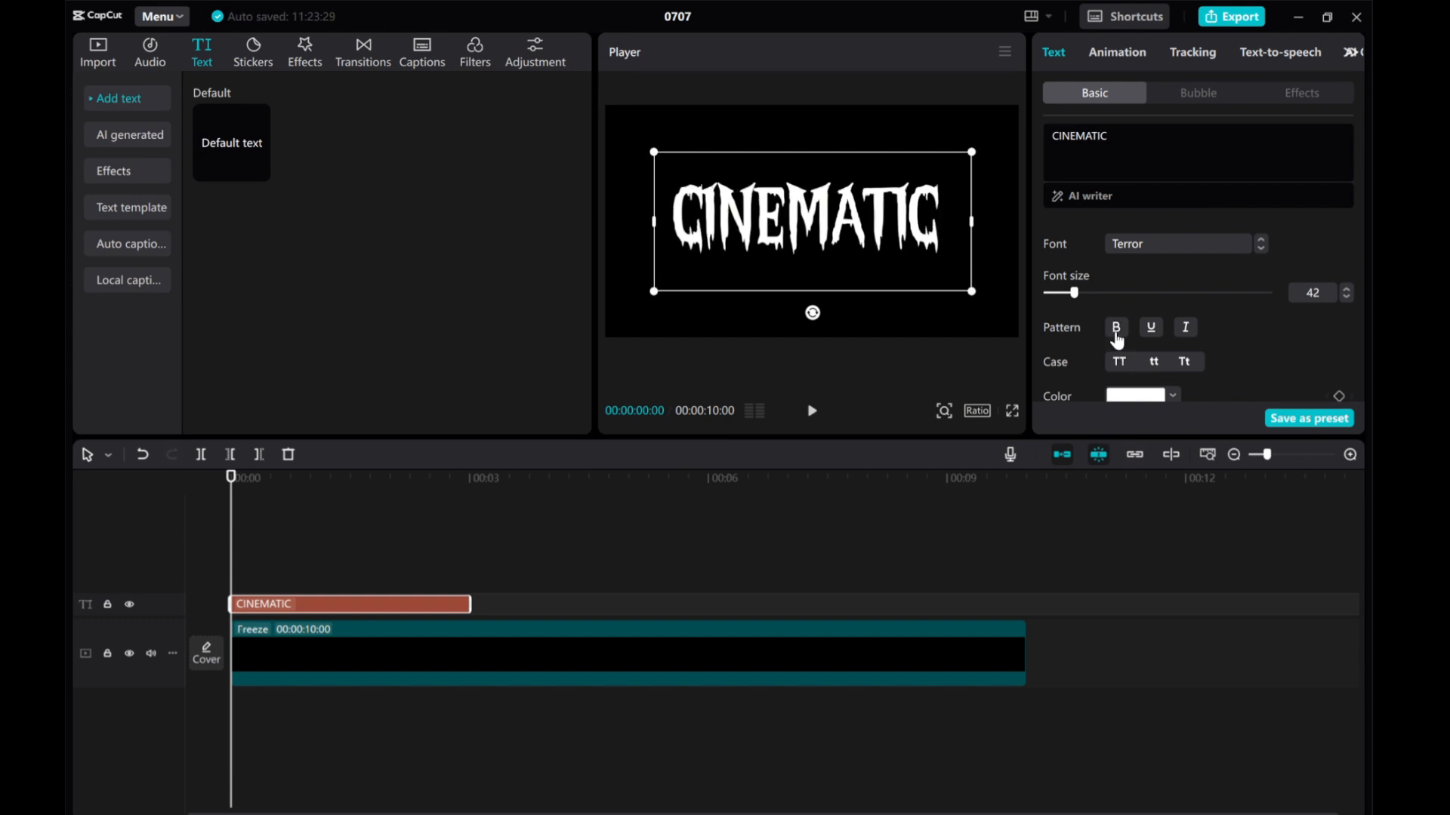
{"action": "left_click_drag", "start_coordinate": [1066, 291], "coordinate": [1079, 292]}
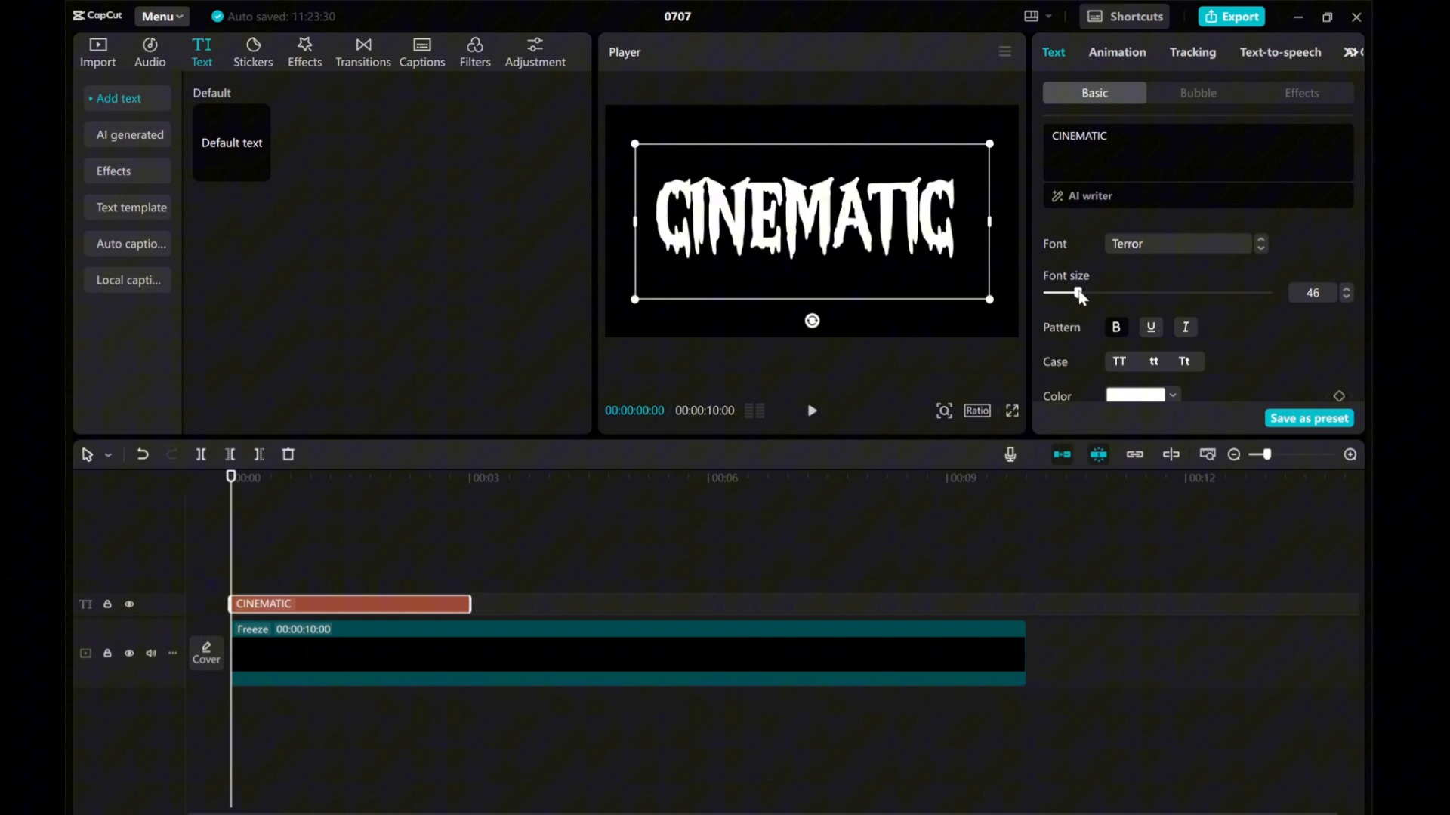
{"action": "left_click_drag", "start_coordinate": [1081, 293], "coordinate": [1077, 293]}
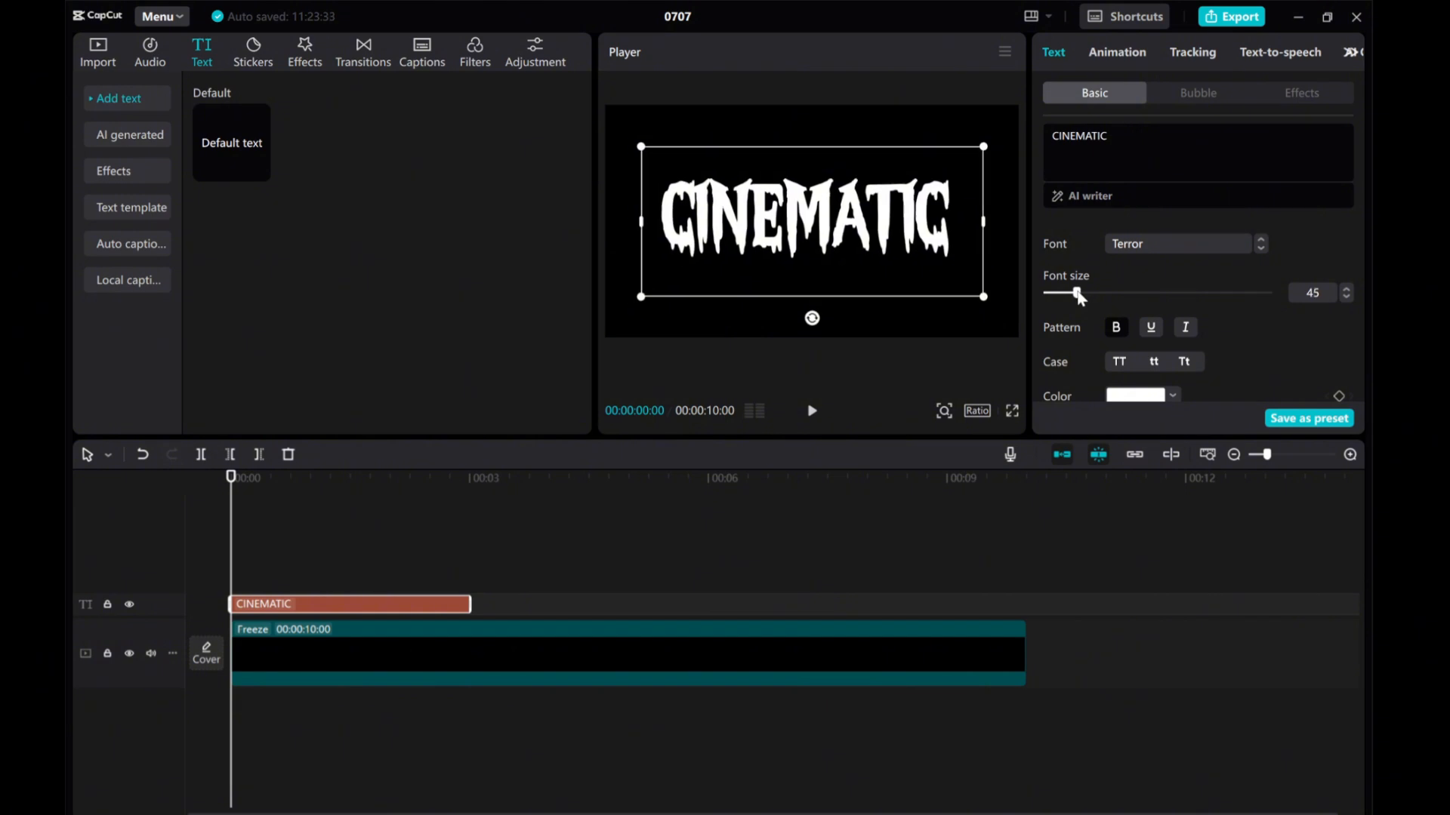
{"action": "left_click_drag", "start_coordinate": [1076, 293], "coordinate": [1082, 293]}
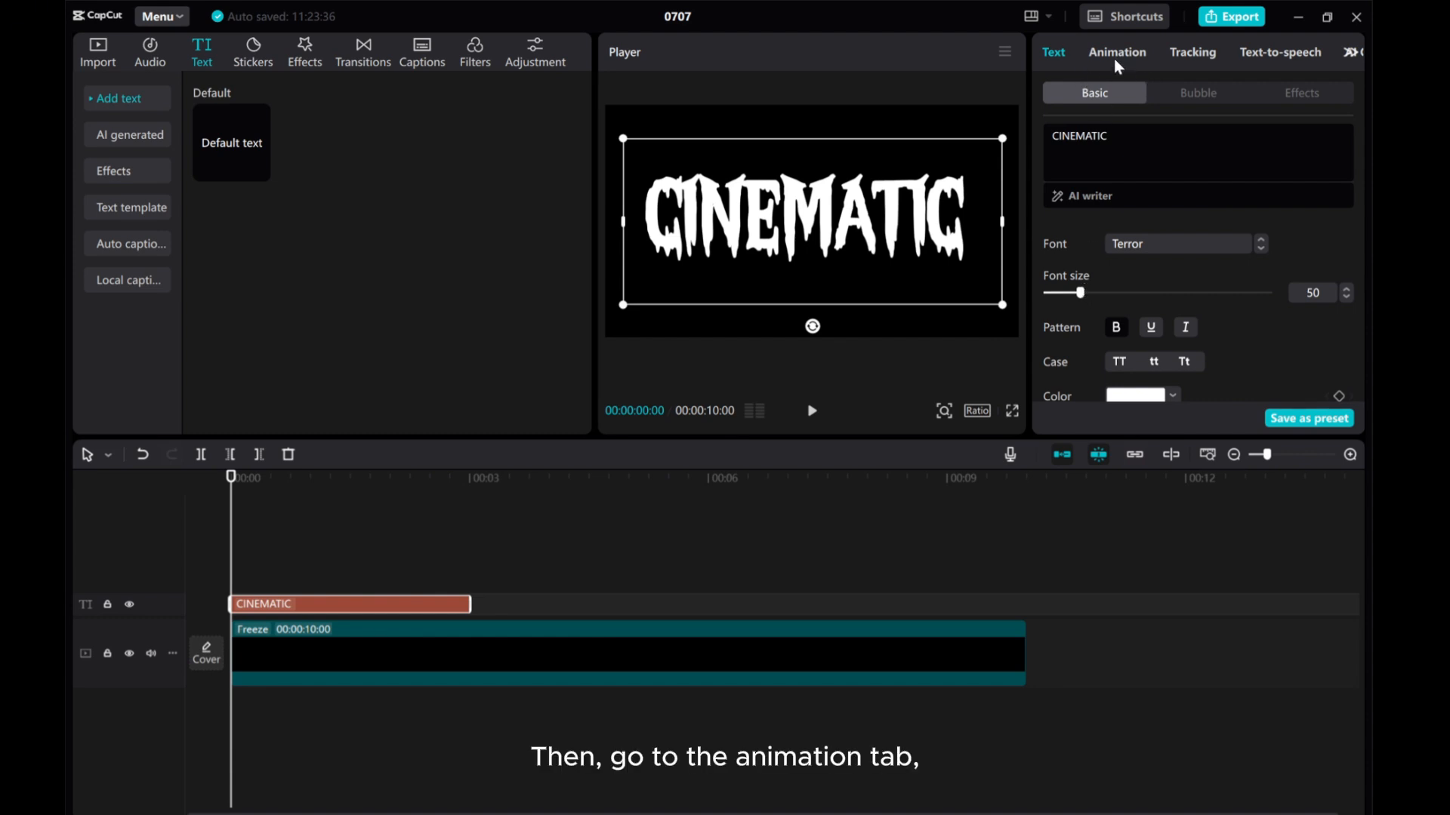
Step: Give the CINEMATIC title the Flicker entrance animation
{"action": "left_click", "coordinate": [1116, 52]}
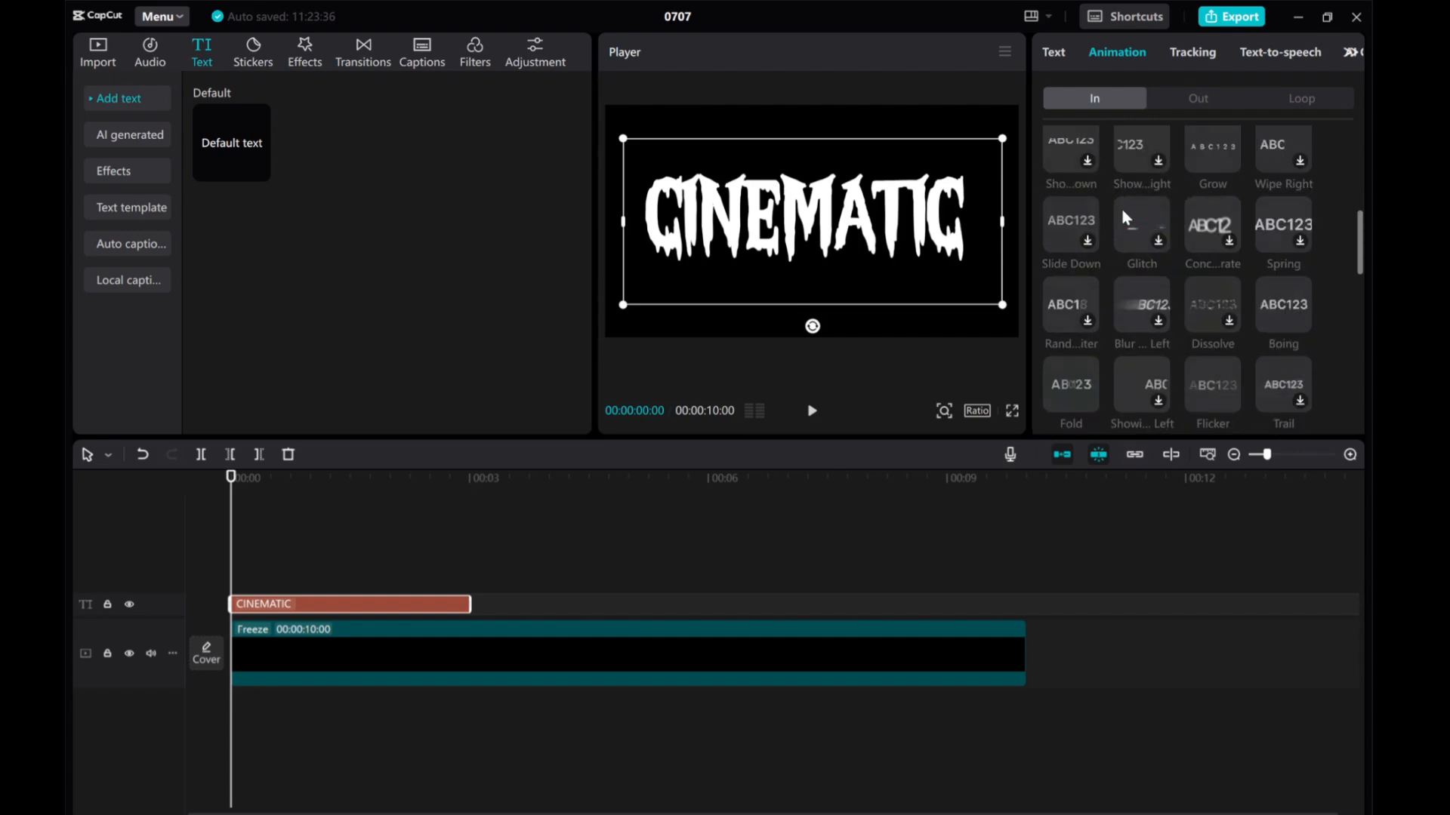
{"action": "scroll", "scroll_direction": "down", "scroll_amount": 3}
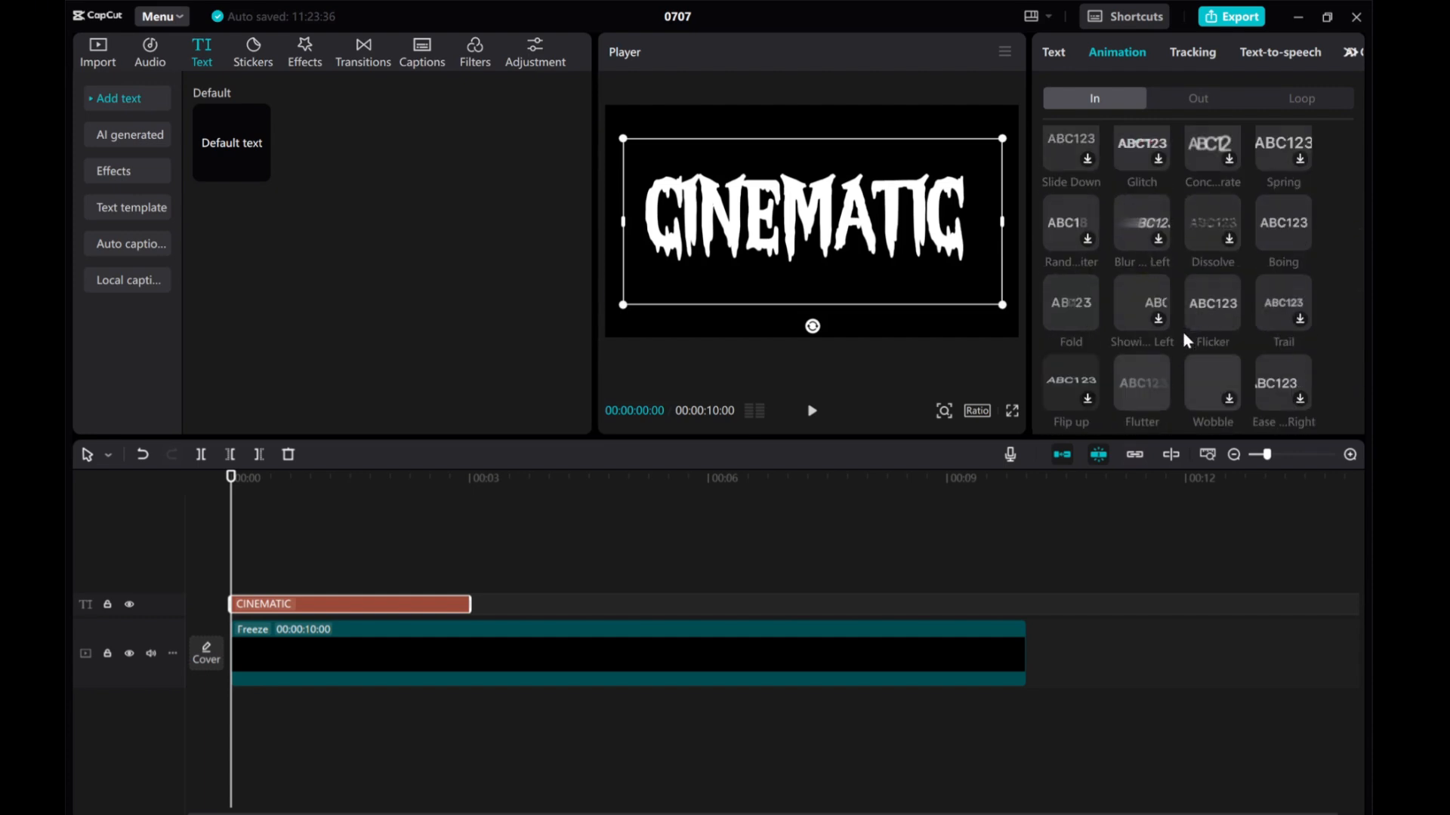
{"action": "left_click", "coordinate": [1211, 305]}
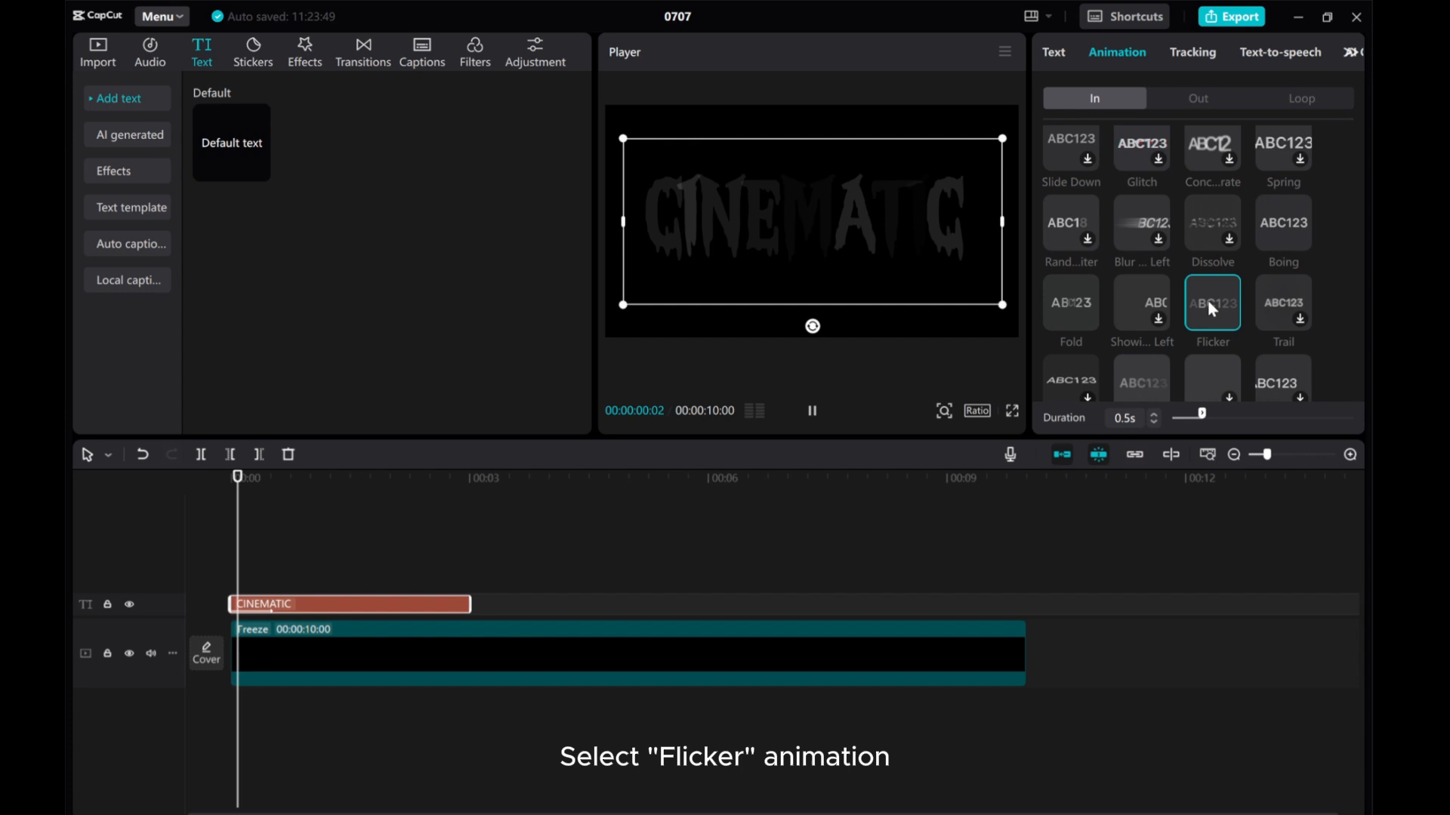
{"action": "left_click", "coordinate": [1213, 304]}
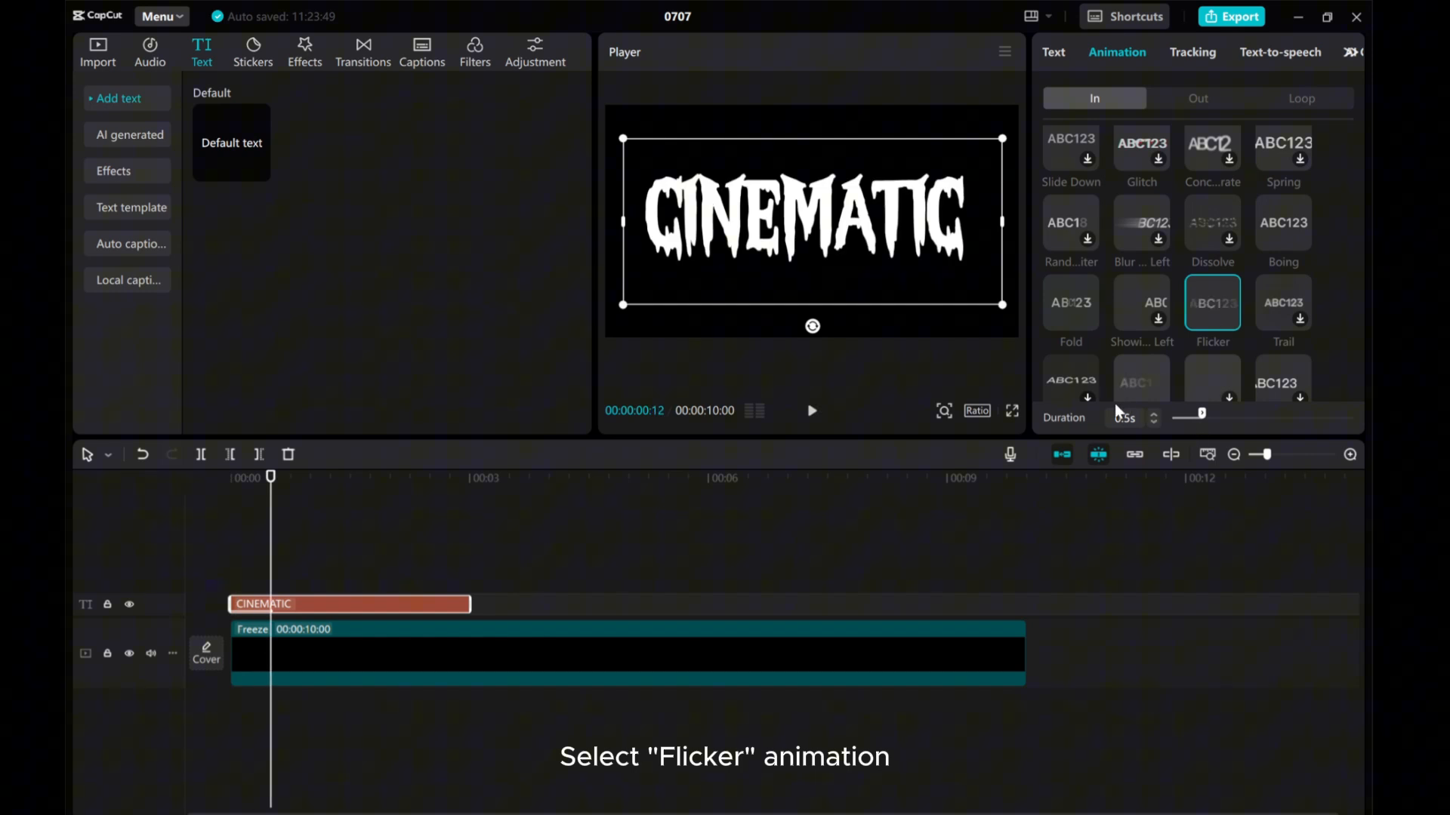
Step: Lengthen the Flicker animation duration to 2.0 seconds
{"action": "left_click_drag", "start_coordinate": [1202, 416], "coordinate": [1232, 416]}
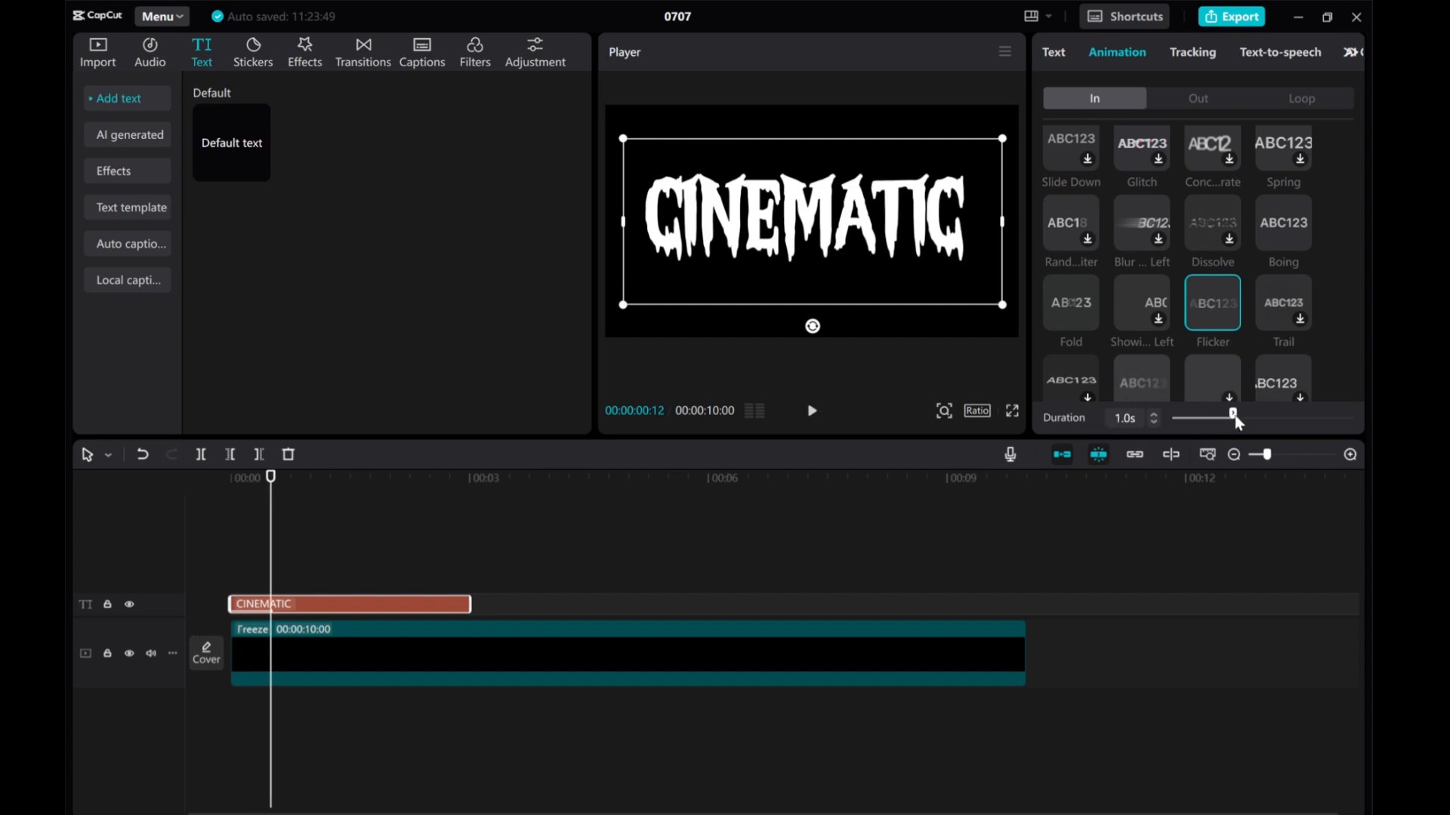
{"action": "left_click_drag", "start_coordinate": [1233, 416], "coordinate": [1259, 416]}
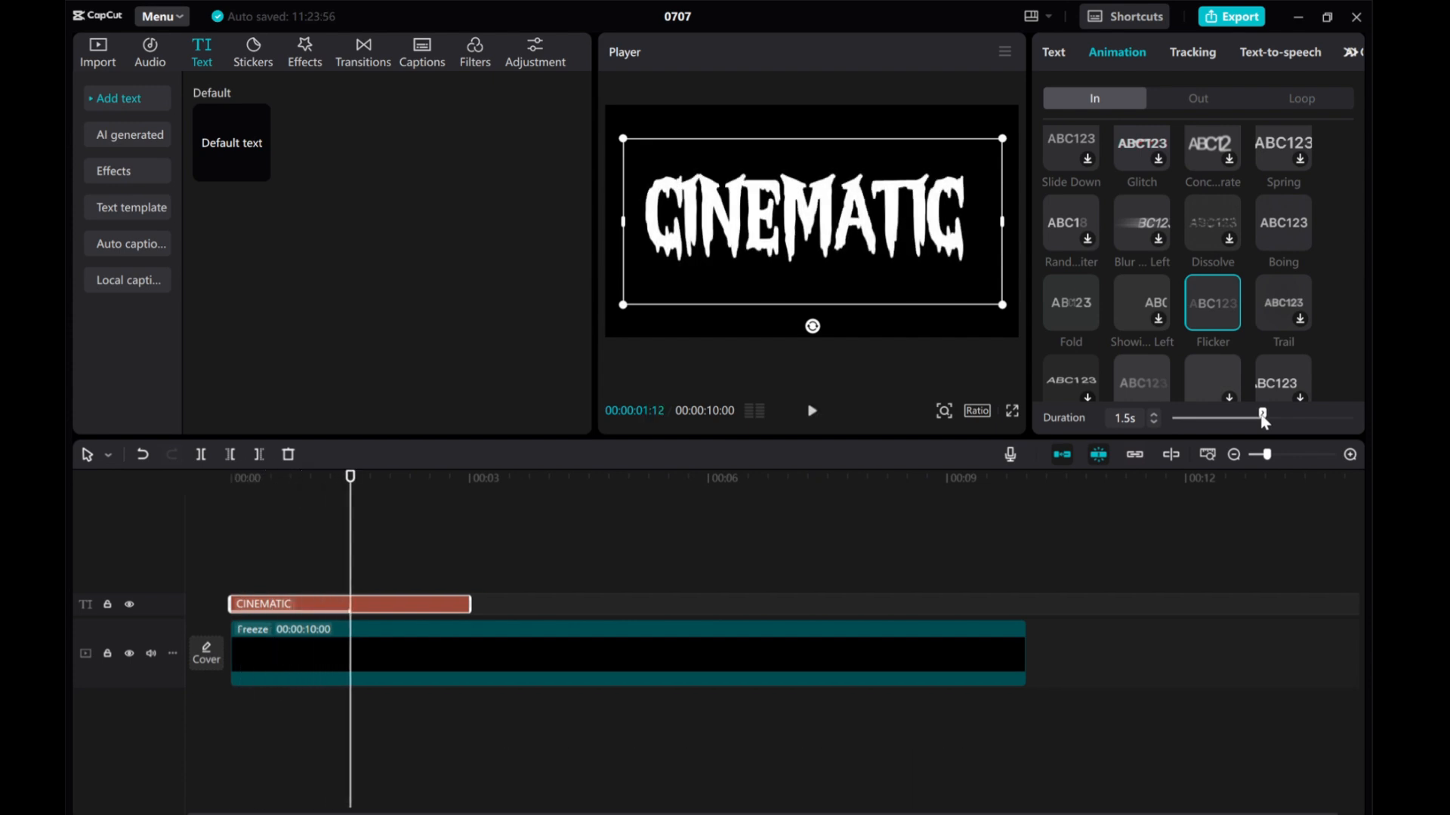
{"action": "mouse_move", "coordinate": [813, 419]}
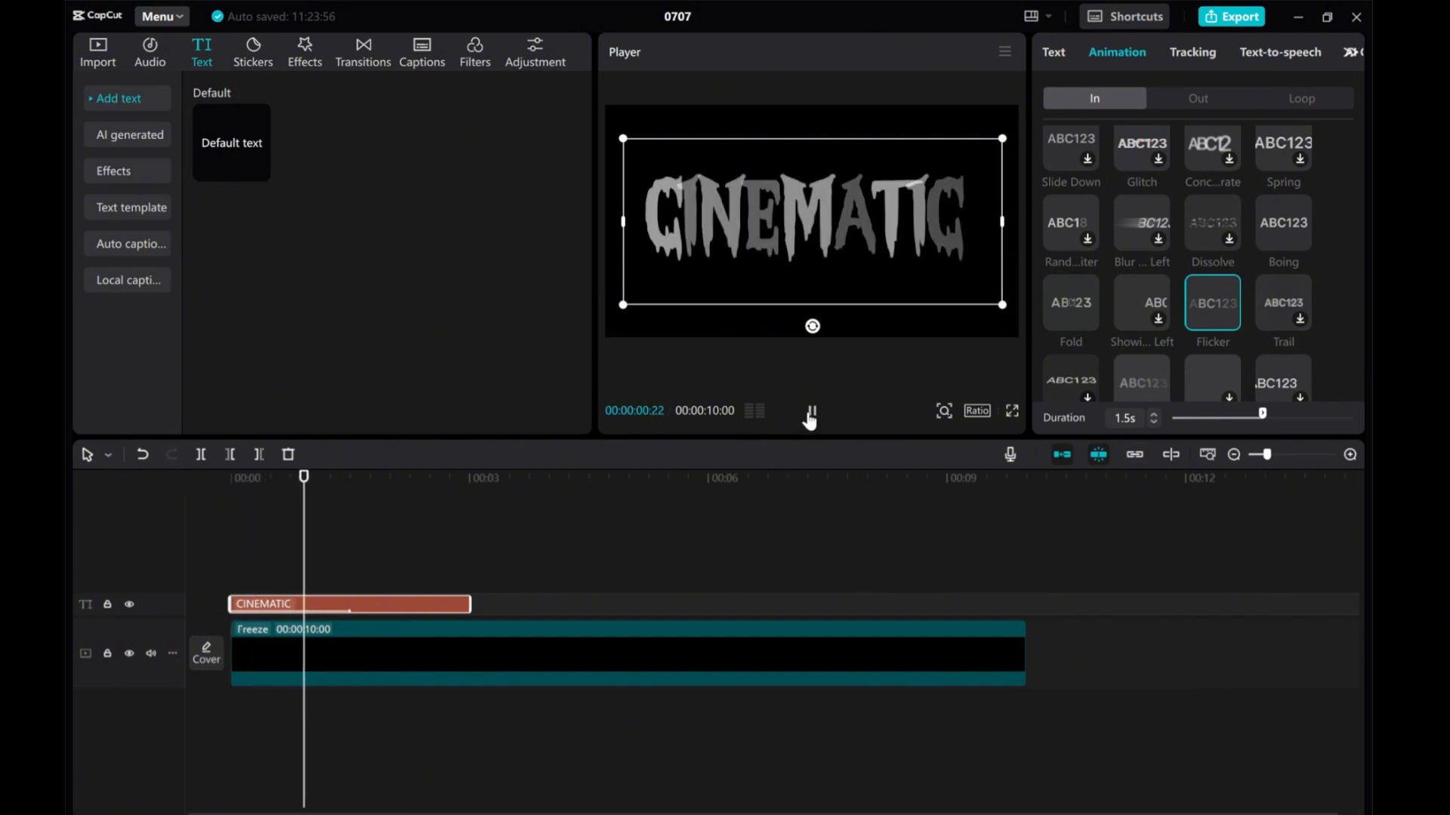
{"action": "left_click", "coordinate": [809, 411]}
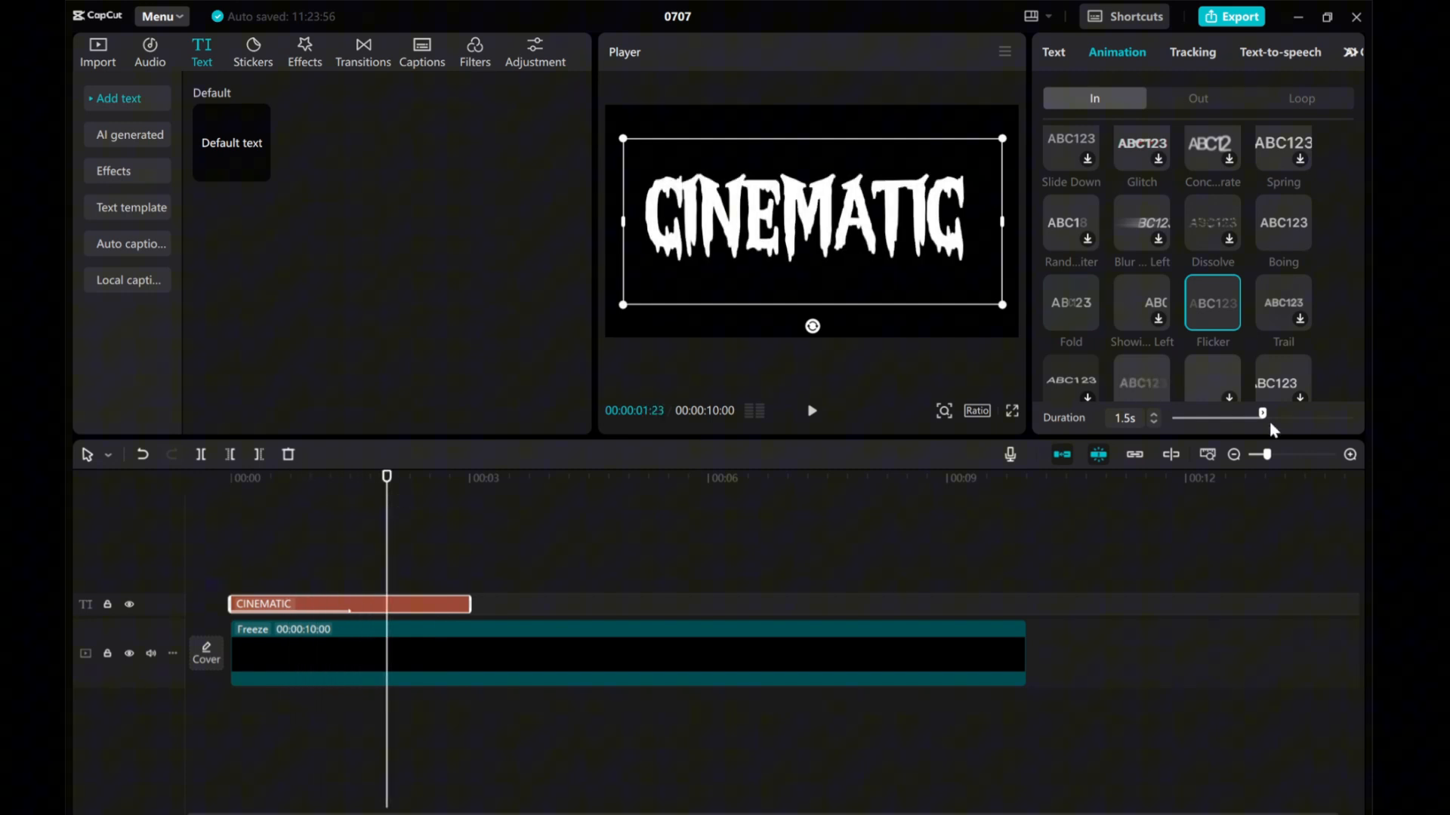
{"action": "left_click_drag", "start_coordinate": [1263, 416], "coordinate": [1294, 417]}
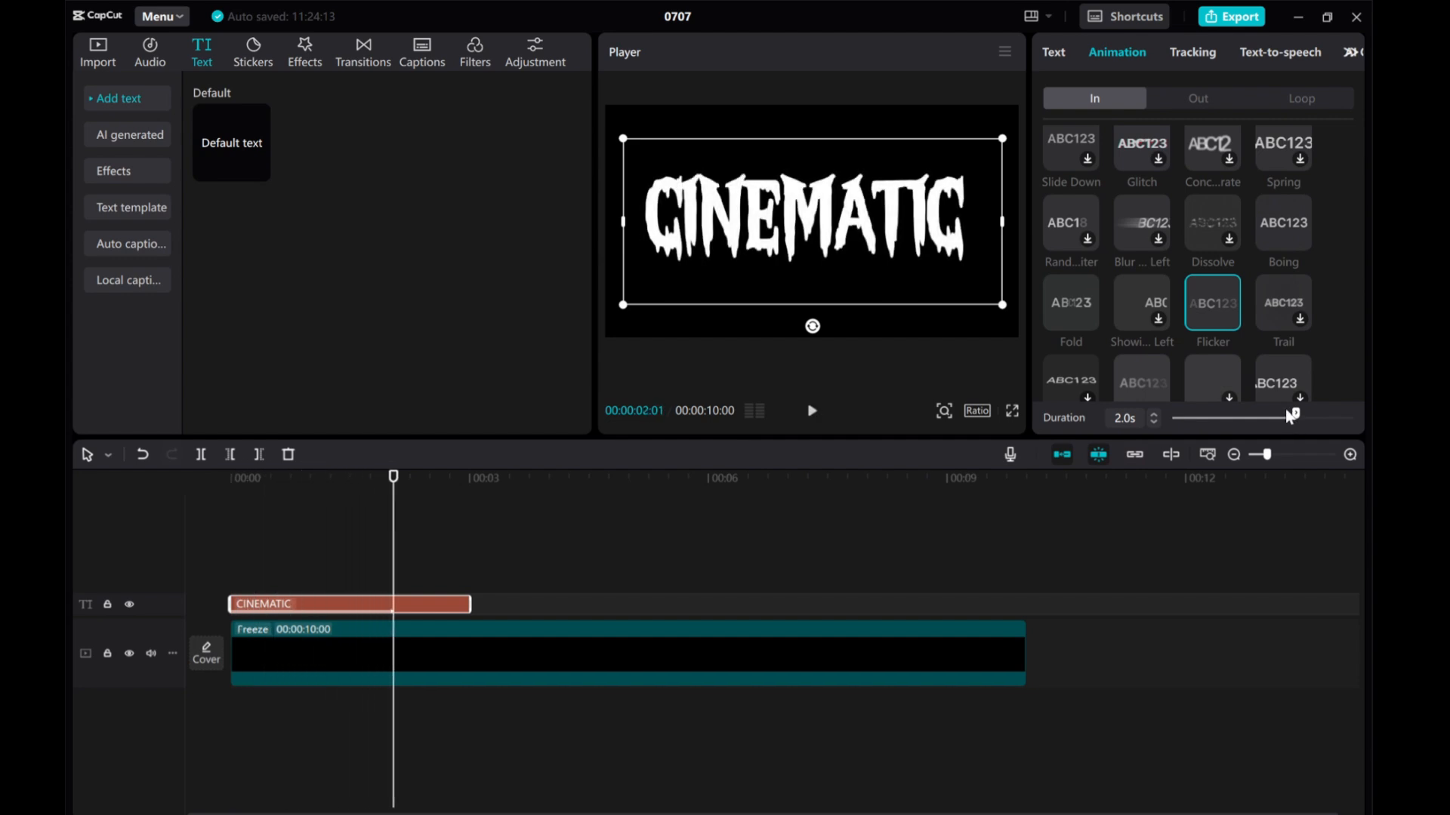
{"action": "mouse_move", "coordinate": [430, 528]}
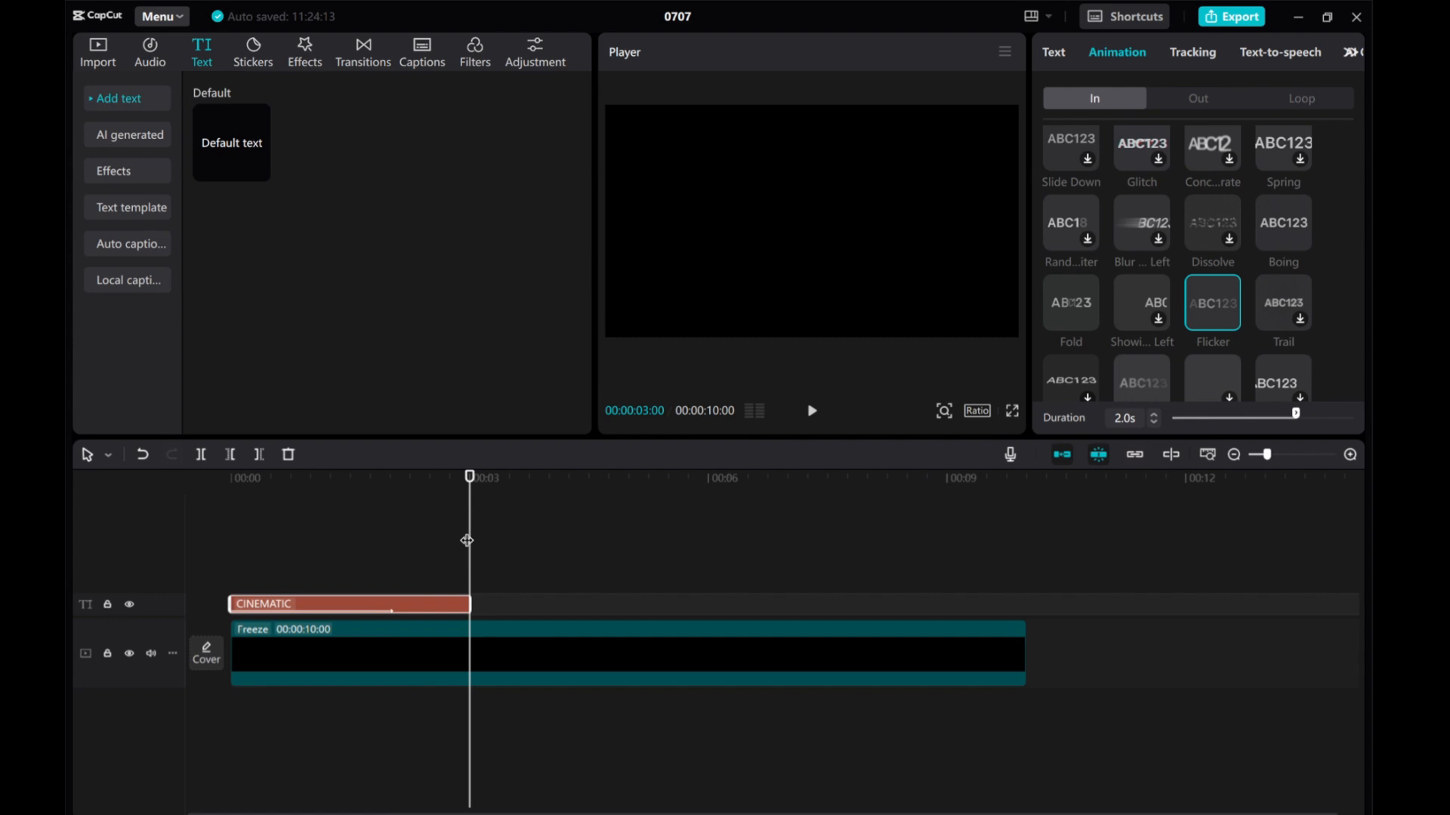
{"action": "mouse_move", "coordinate": [428, 576]}
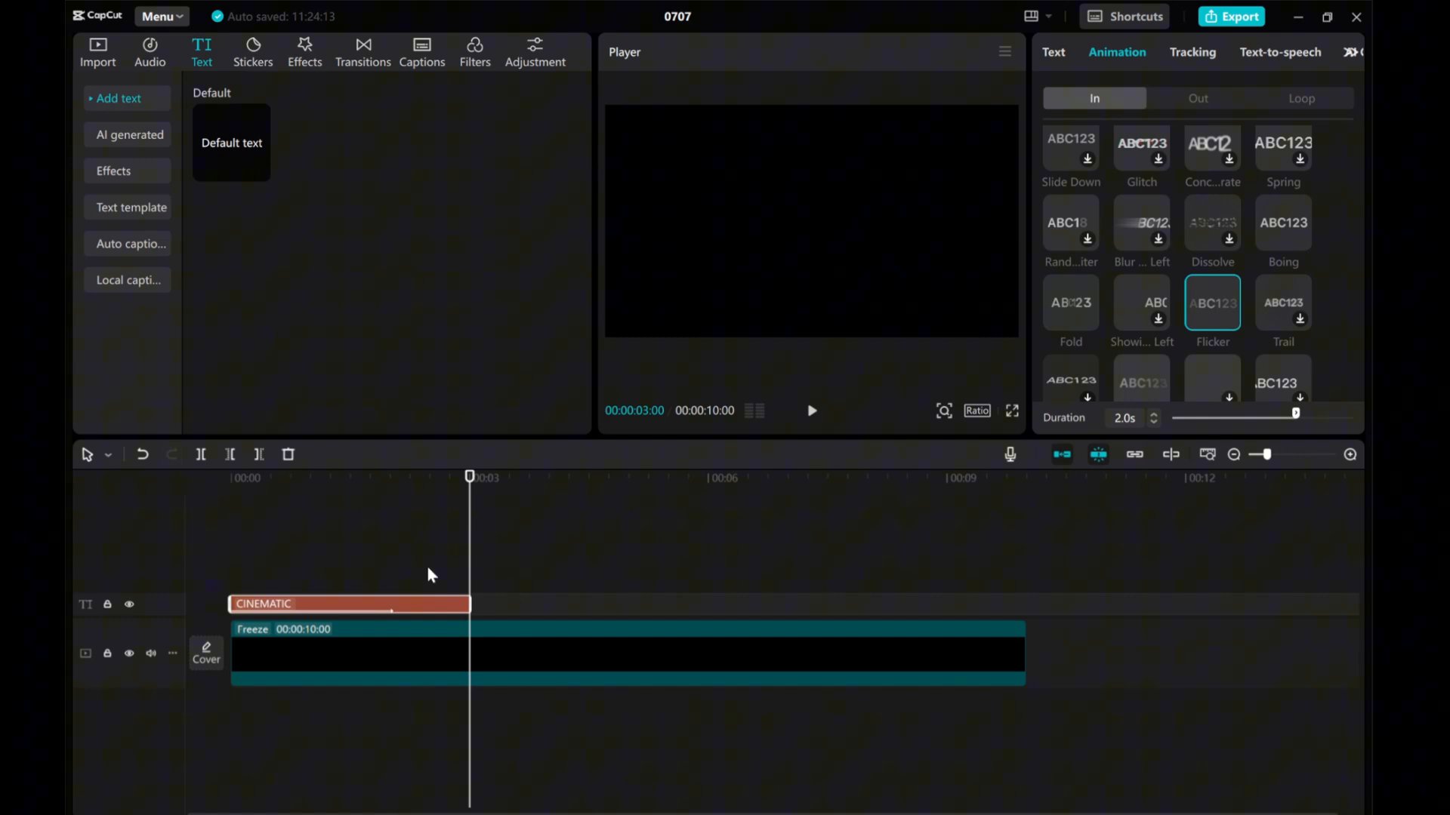
Step: Duplicate the title clip and make the second copy read HORROR in capitals
{"action": "right_click", "coordinate": [305, 603]}
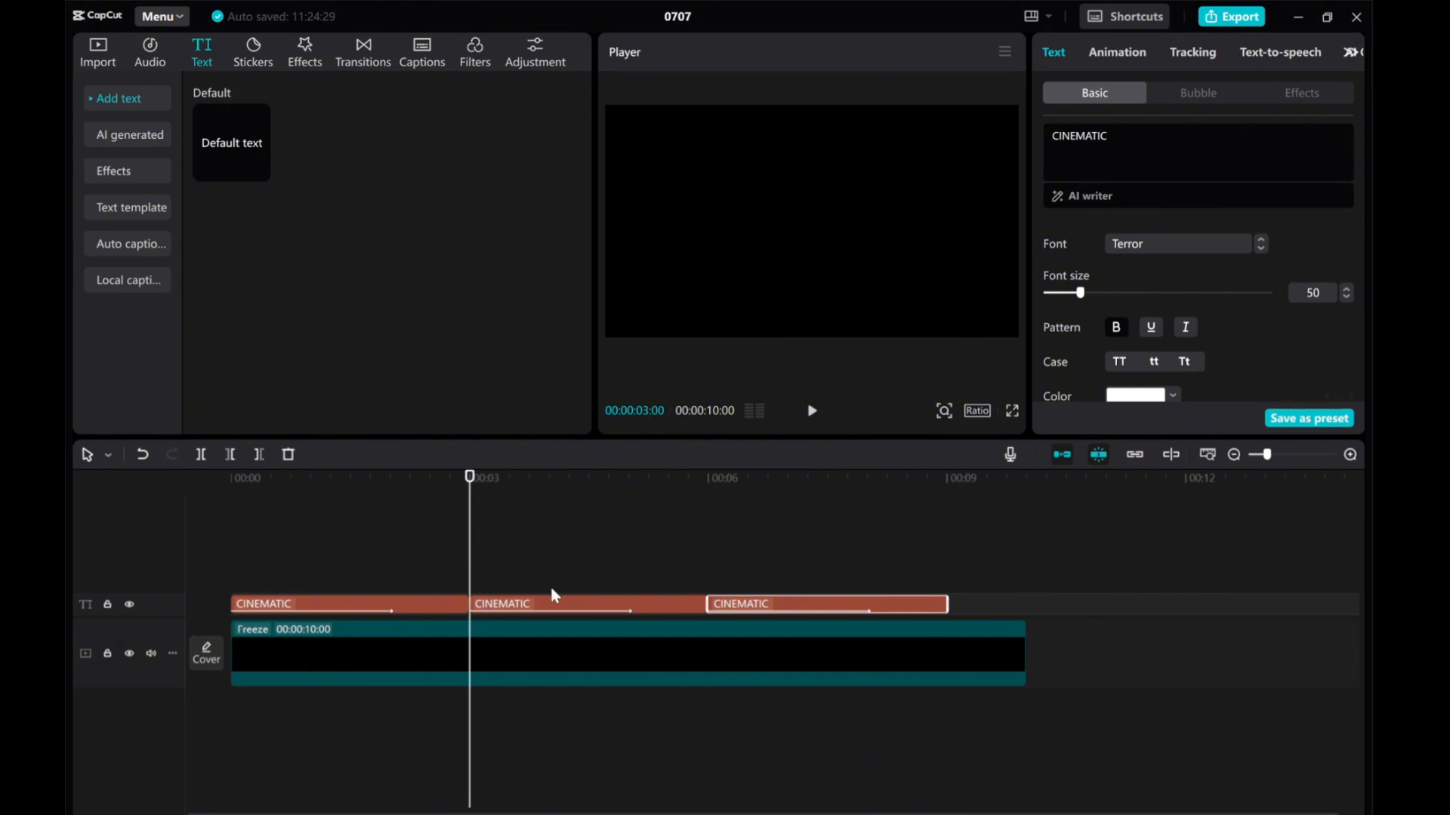
{"action": "left_click", "coordinate": [587, 604]}
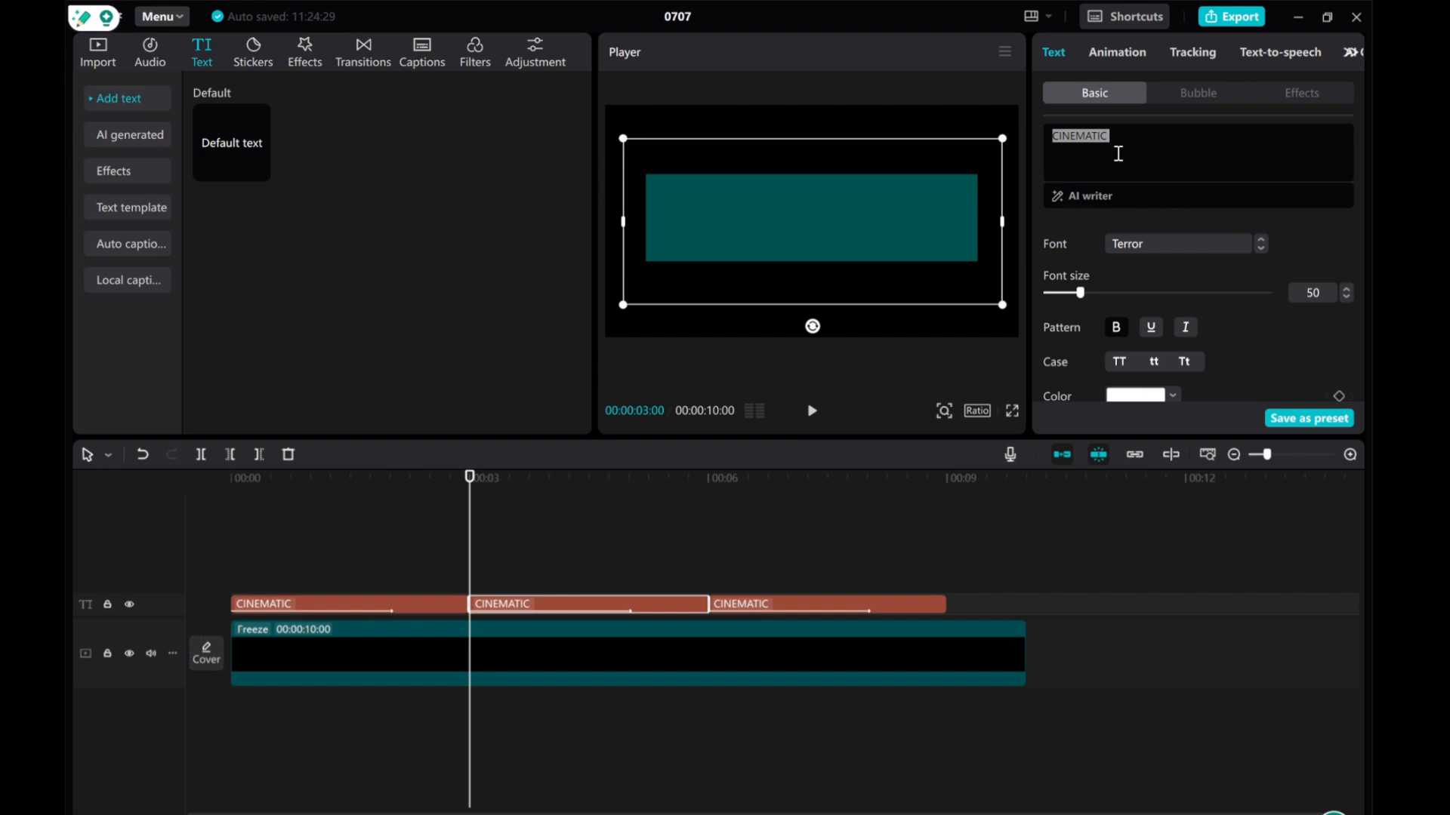
{"action": "type", "text": "ho"}
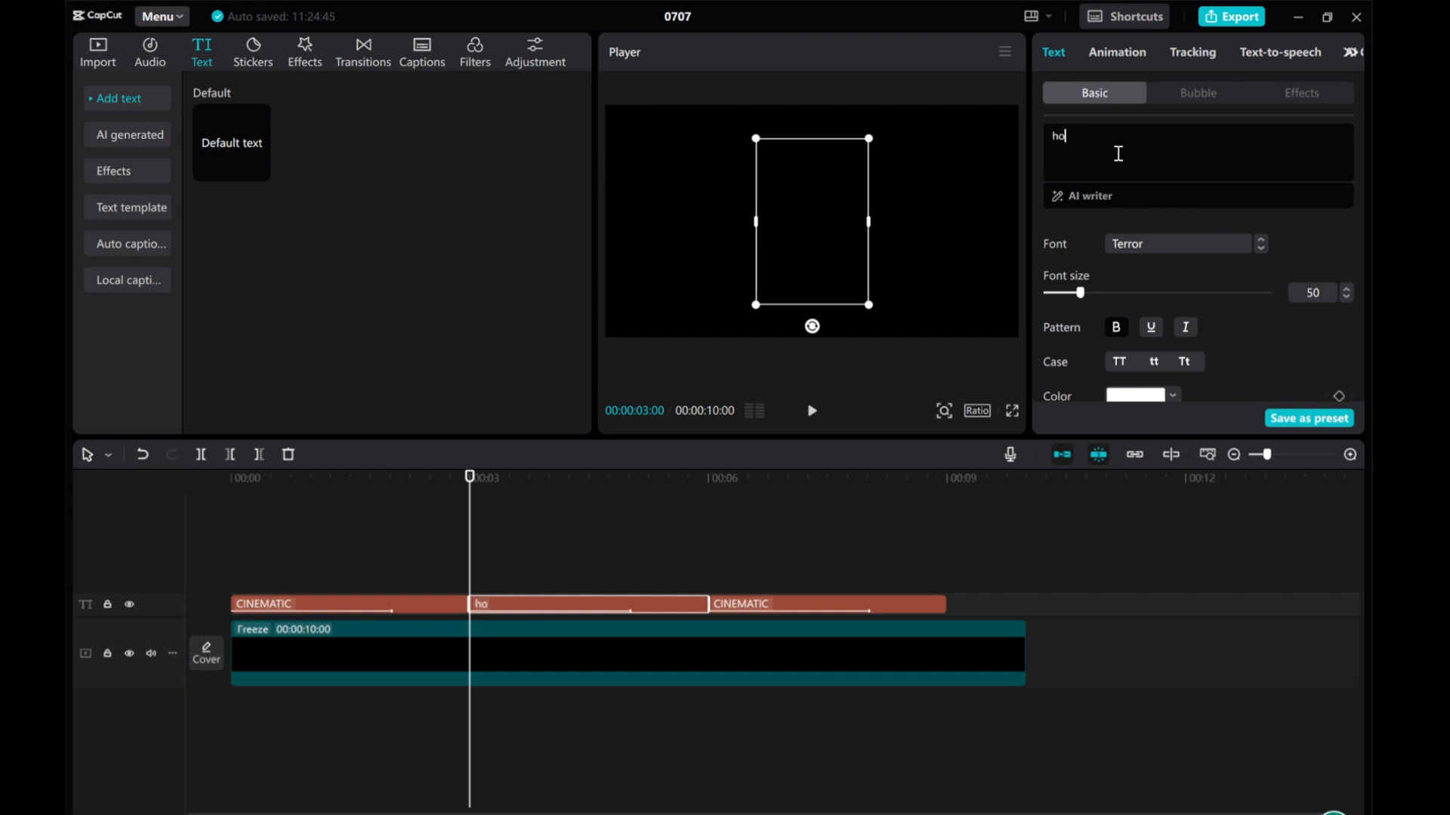
{"action": "type", "text": "rror"}
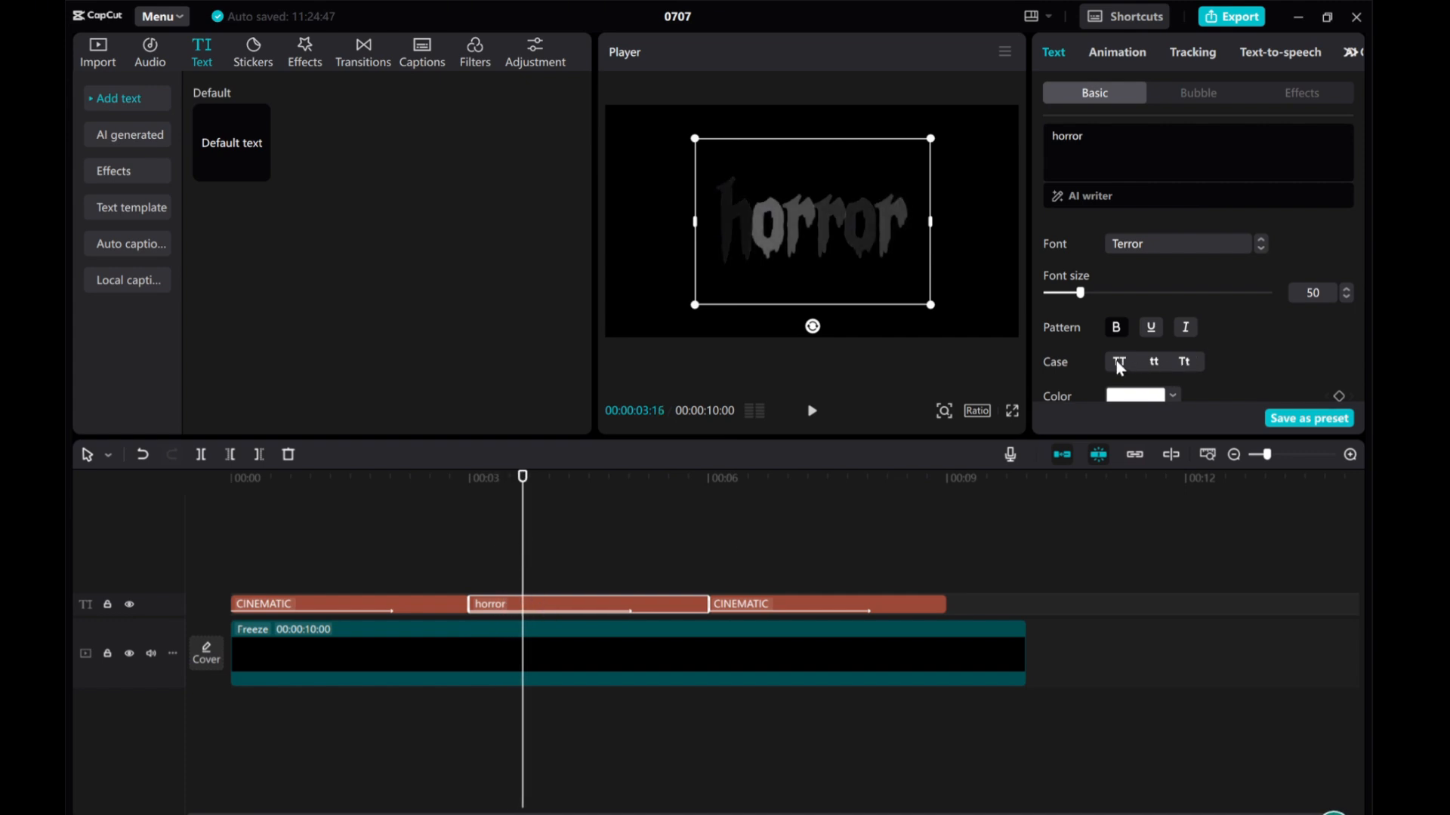
{"action": "left_click", "coordinate": [1119, 361]}
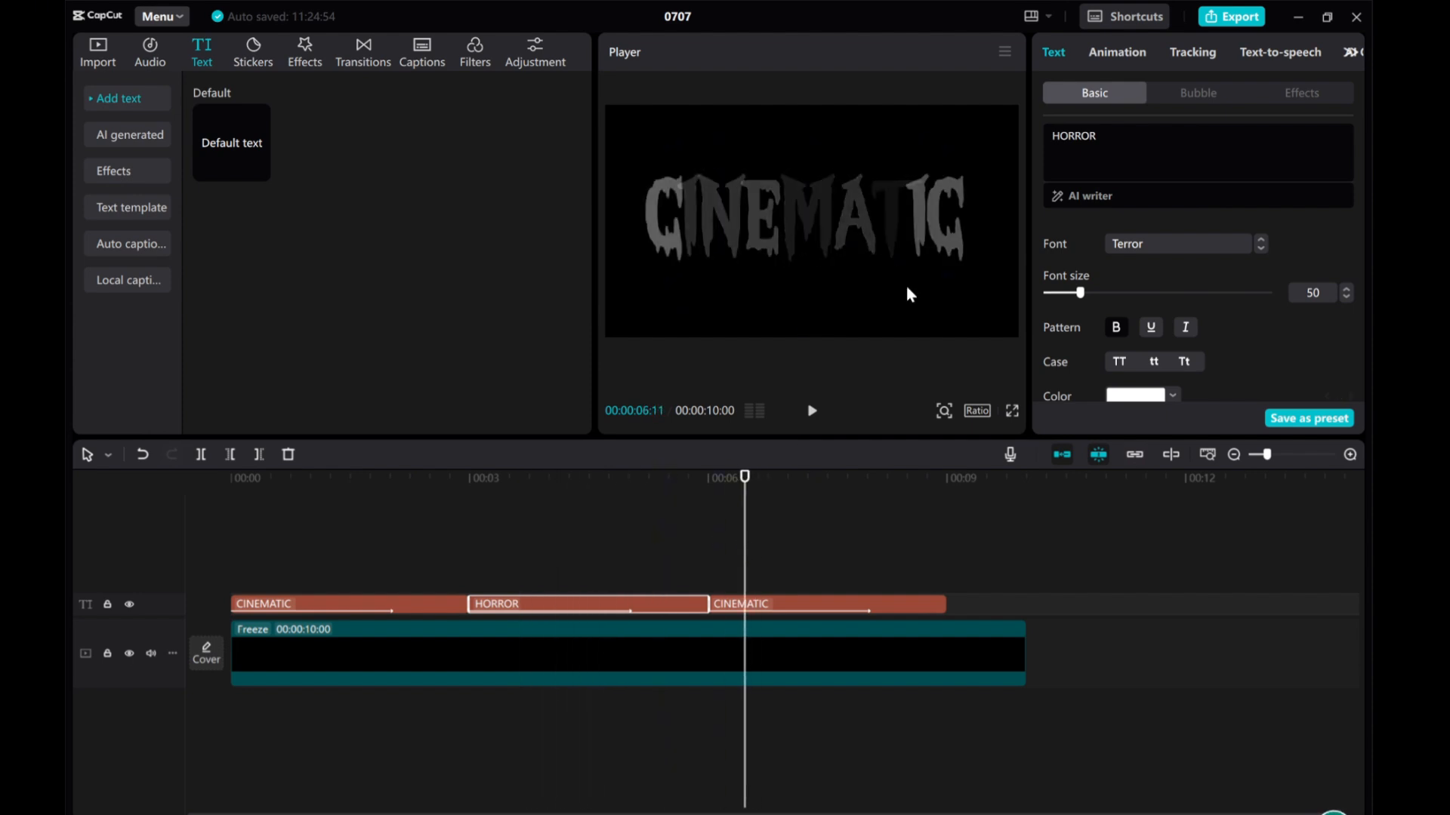
Step: Make the third title read TEXT INTRO in capitals and preview from the start
{"action": "double_click", "coordinate": [1072, 136]}
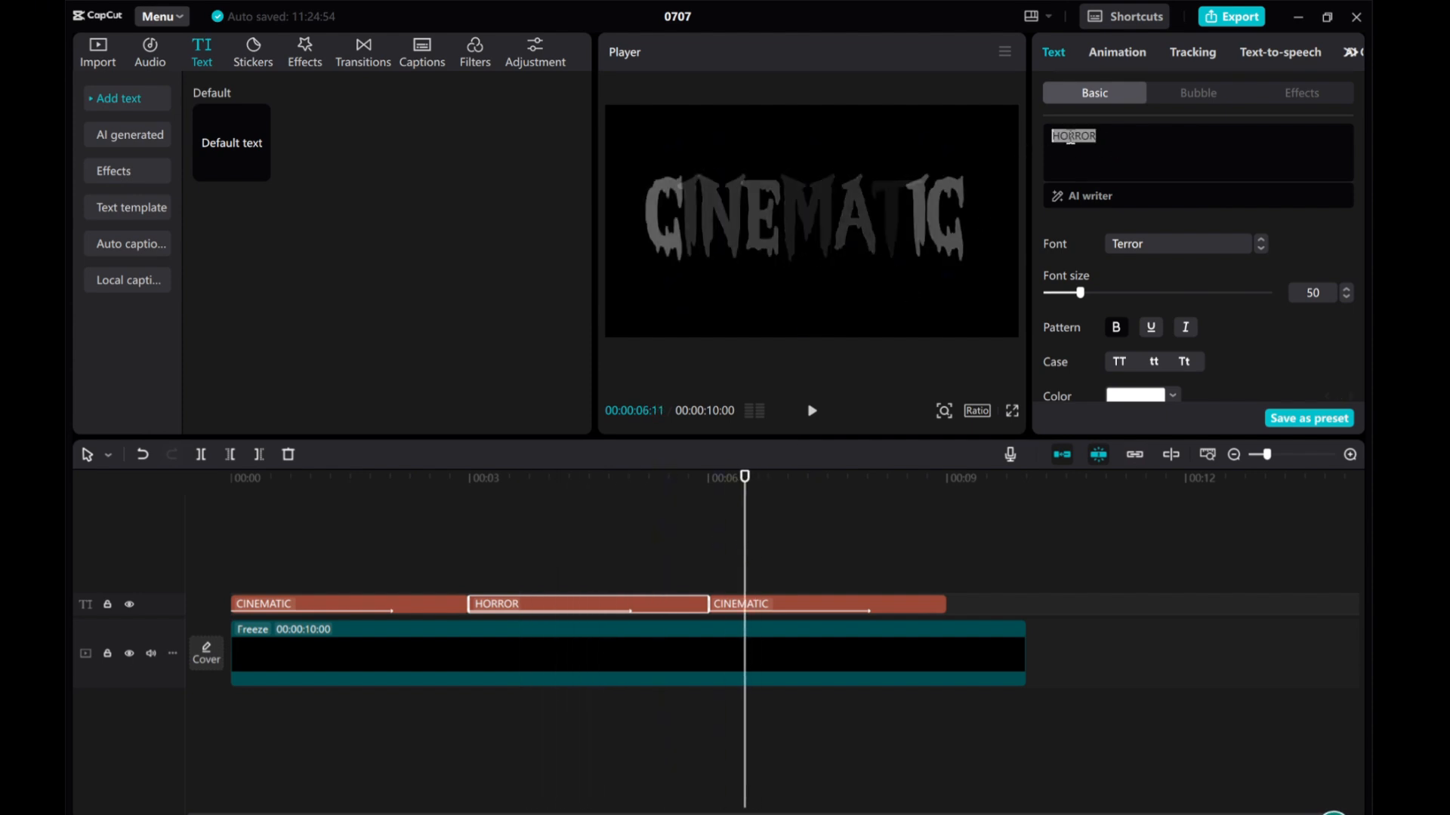
{"action": "type", "text": "text"}
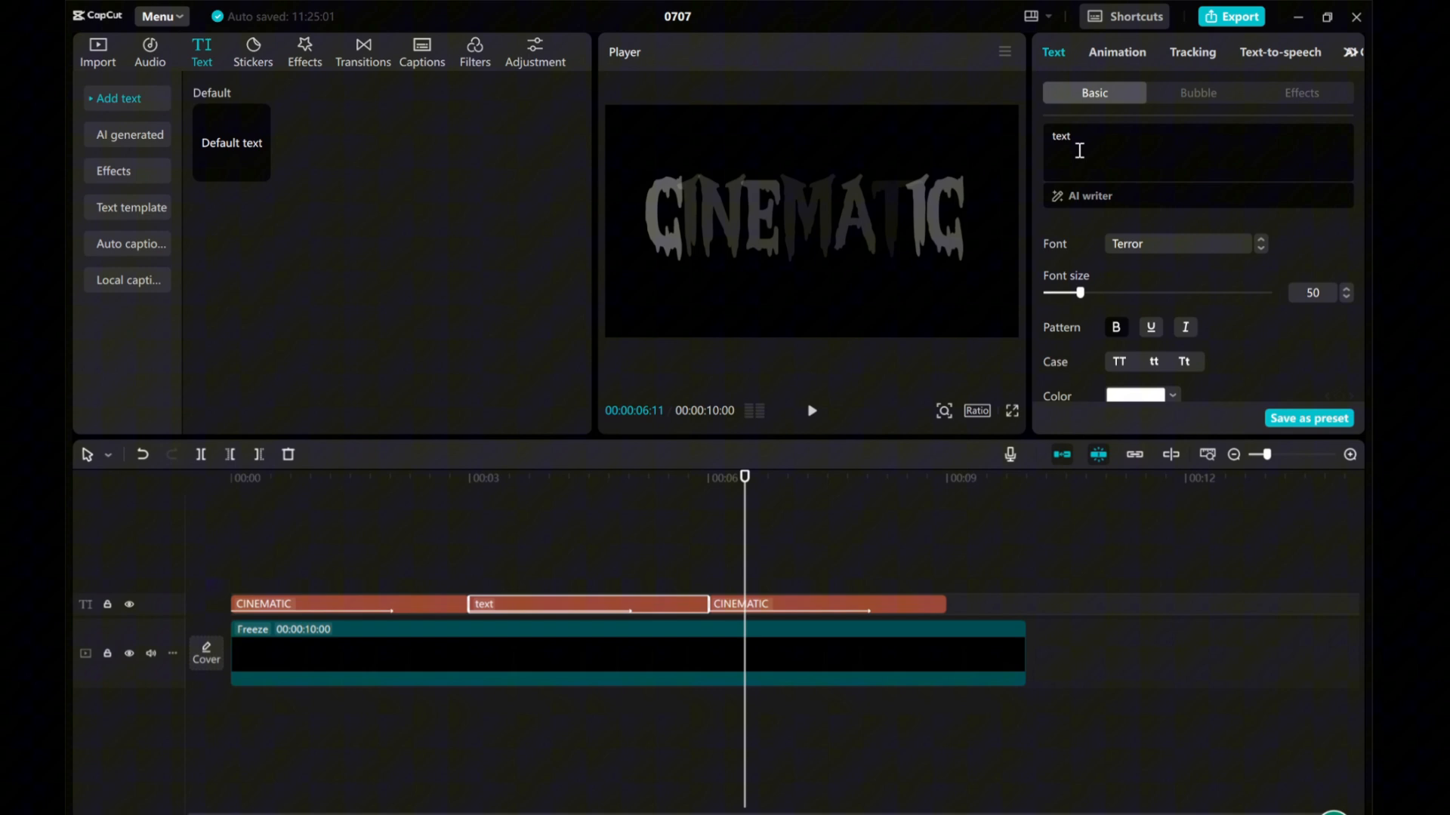
{"action": "type", "text": "in"}
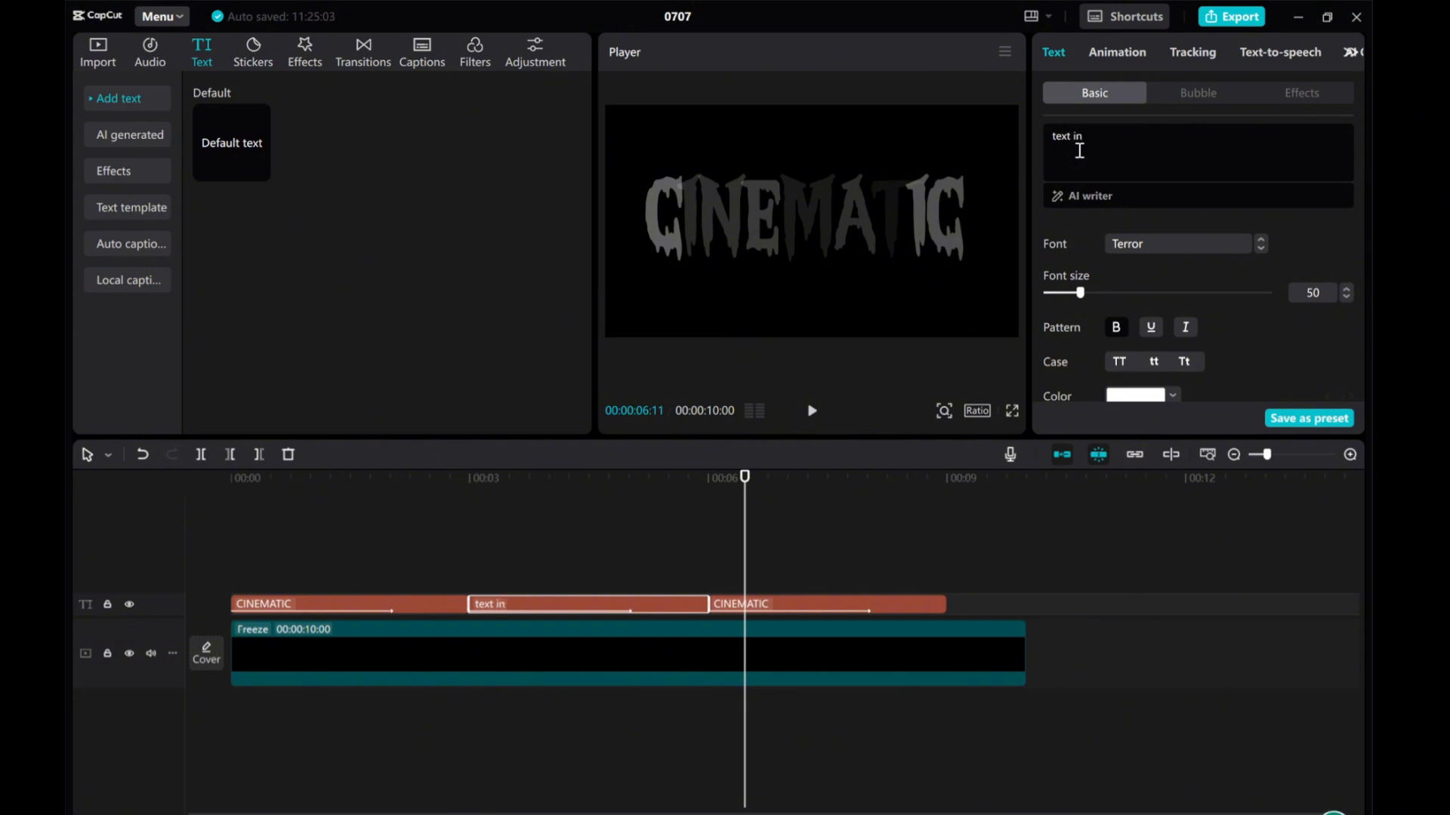
{"action": "type", "text": "tro"}
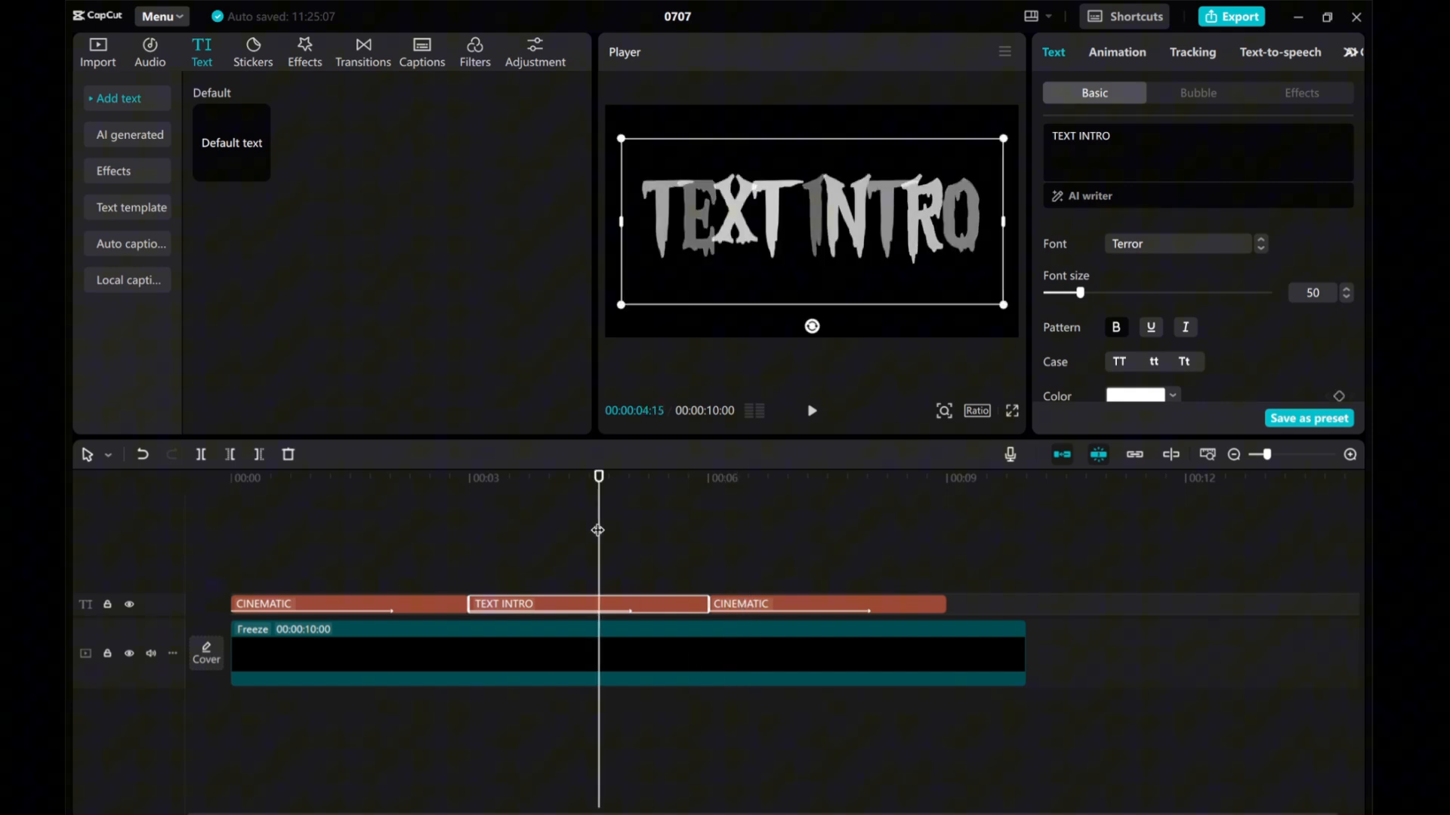
{"action": "type", "text": "text intr"}
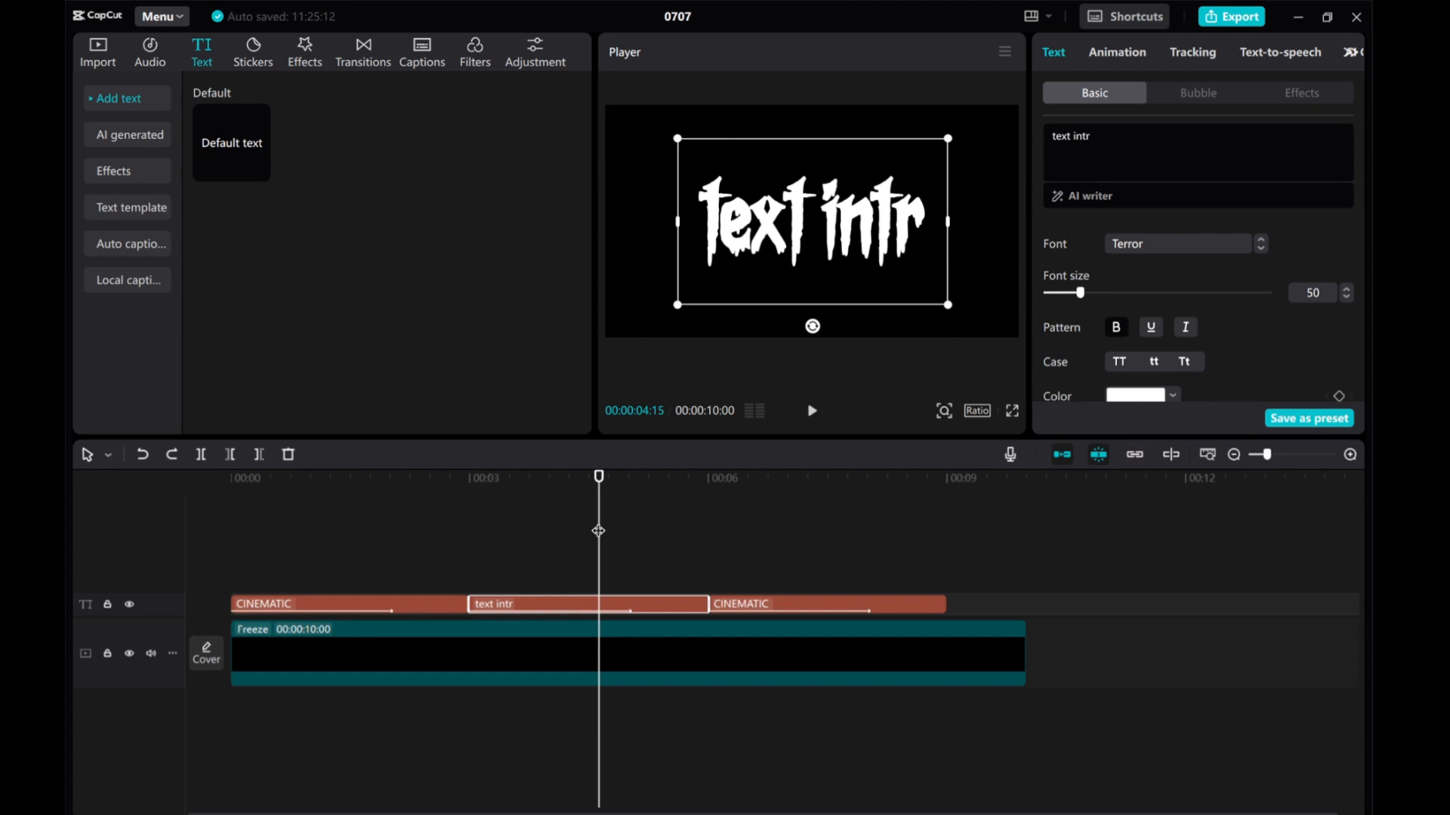
{"action": "key", "text": "Backspace"}
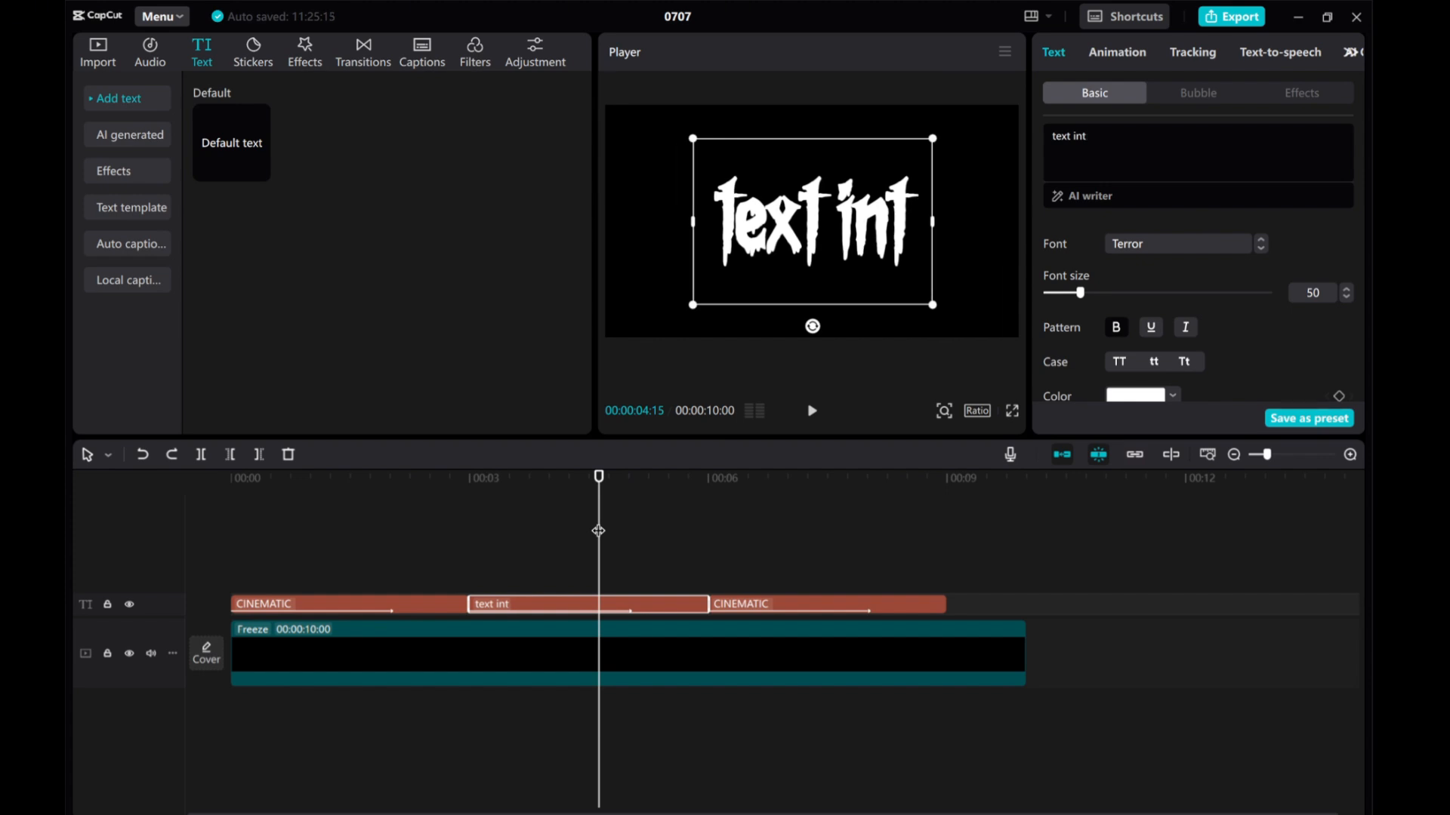
{"action": "type", "text": "HORROR"}
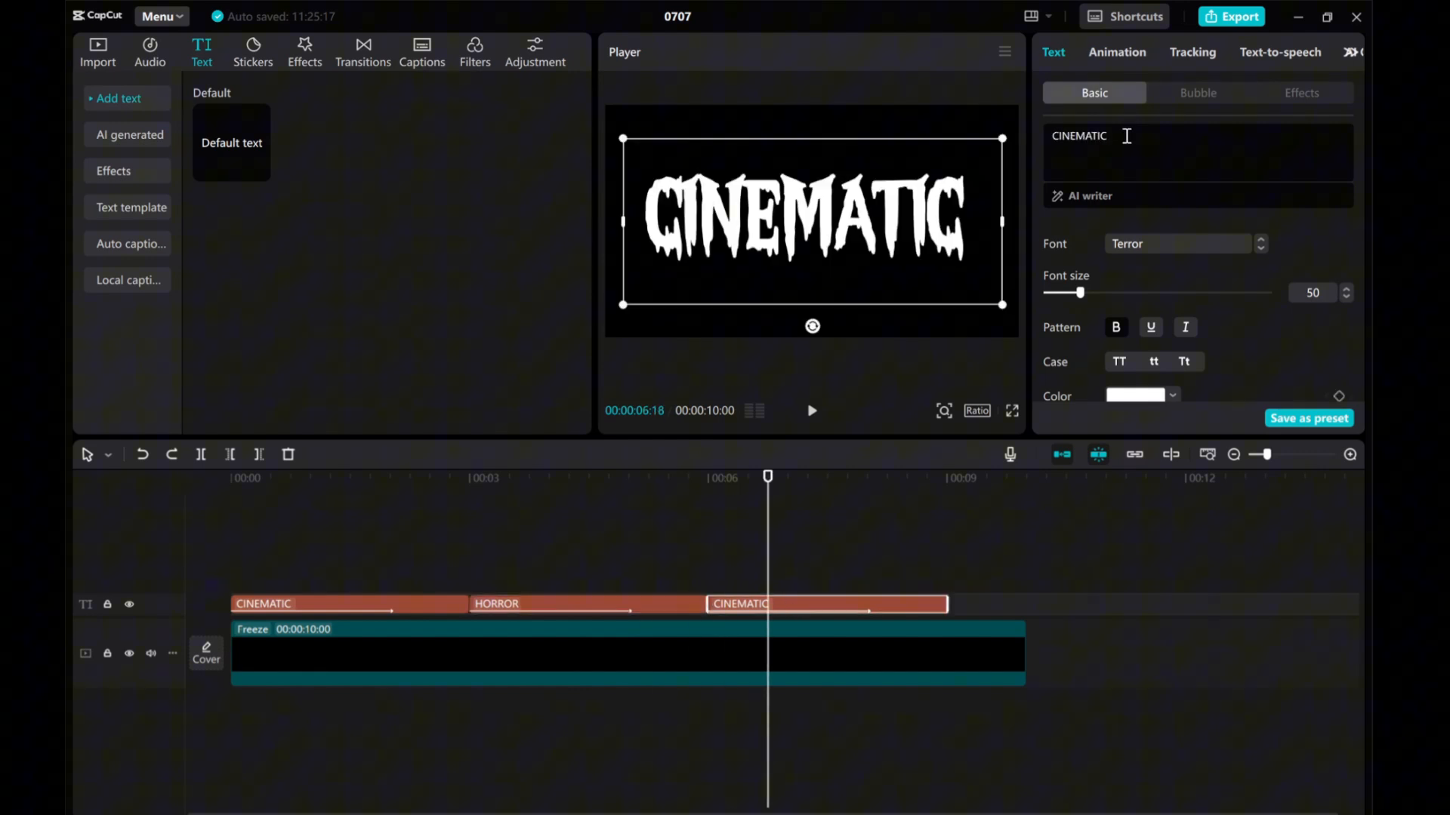
{"action": "type", "text": "text intro"}
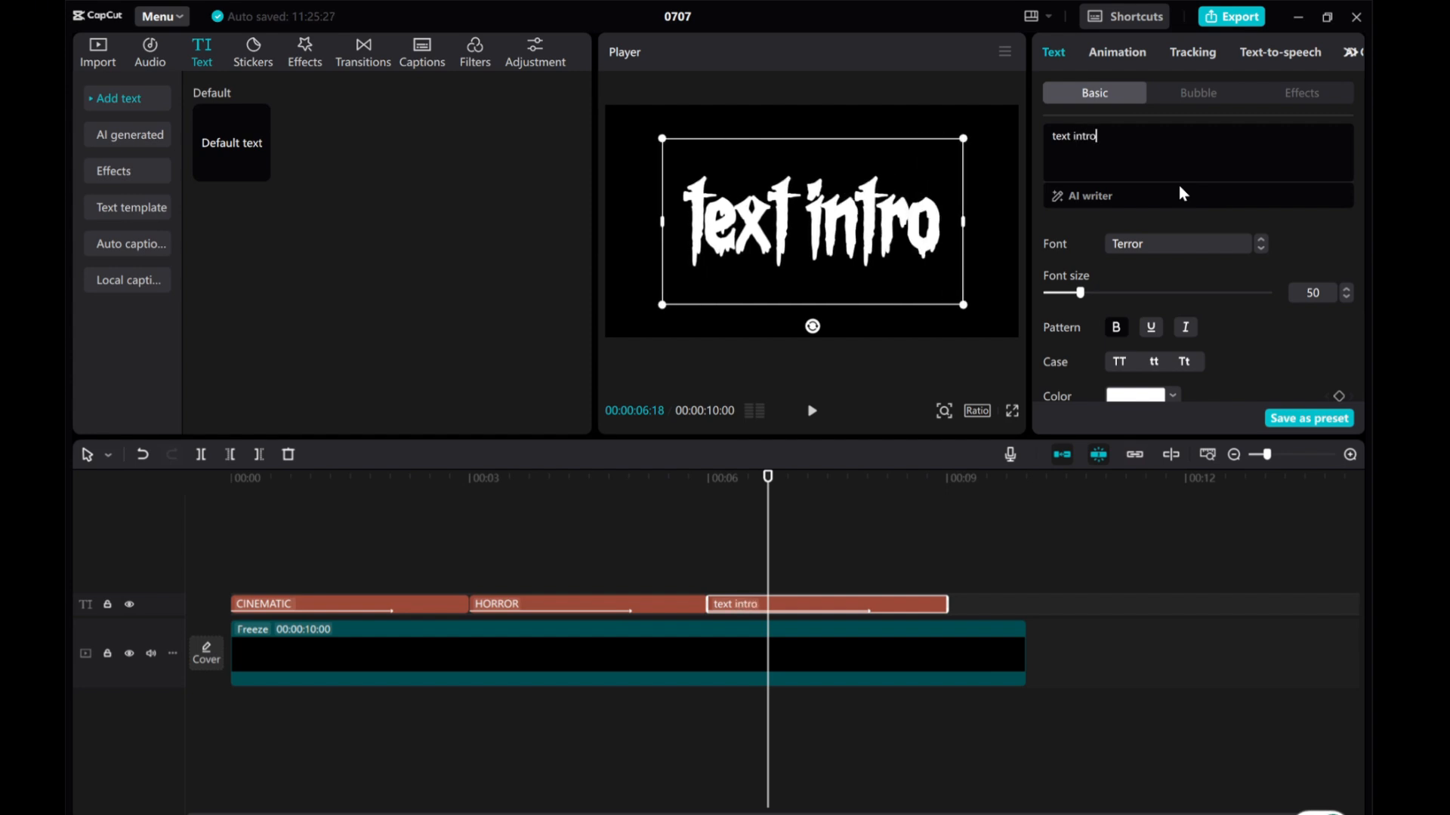
{"action": "mouse_move", "coordinate": [1119, 361]}
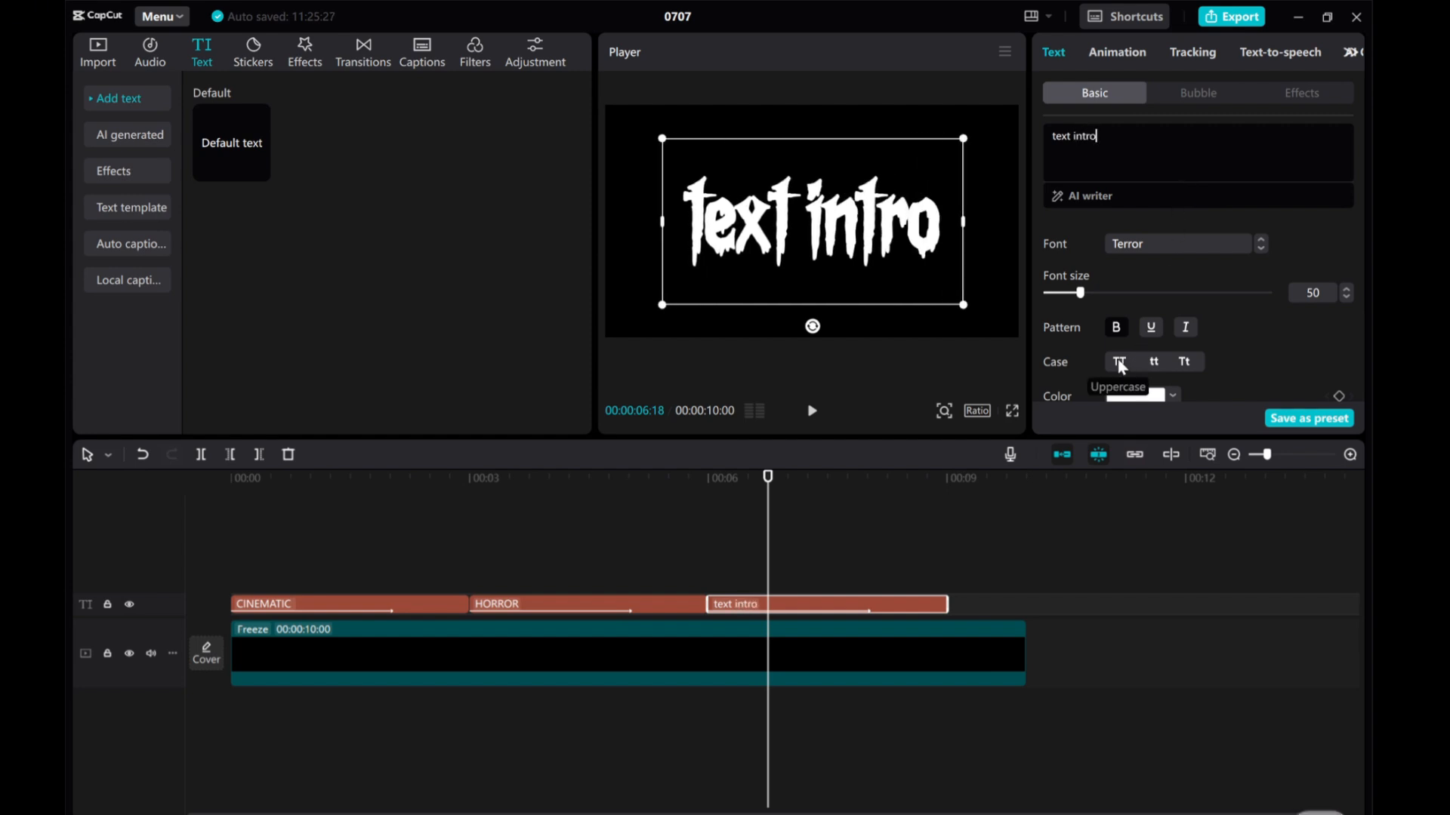
{"action": "left_click", "coordinate": [1118, 361]}
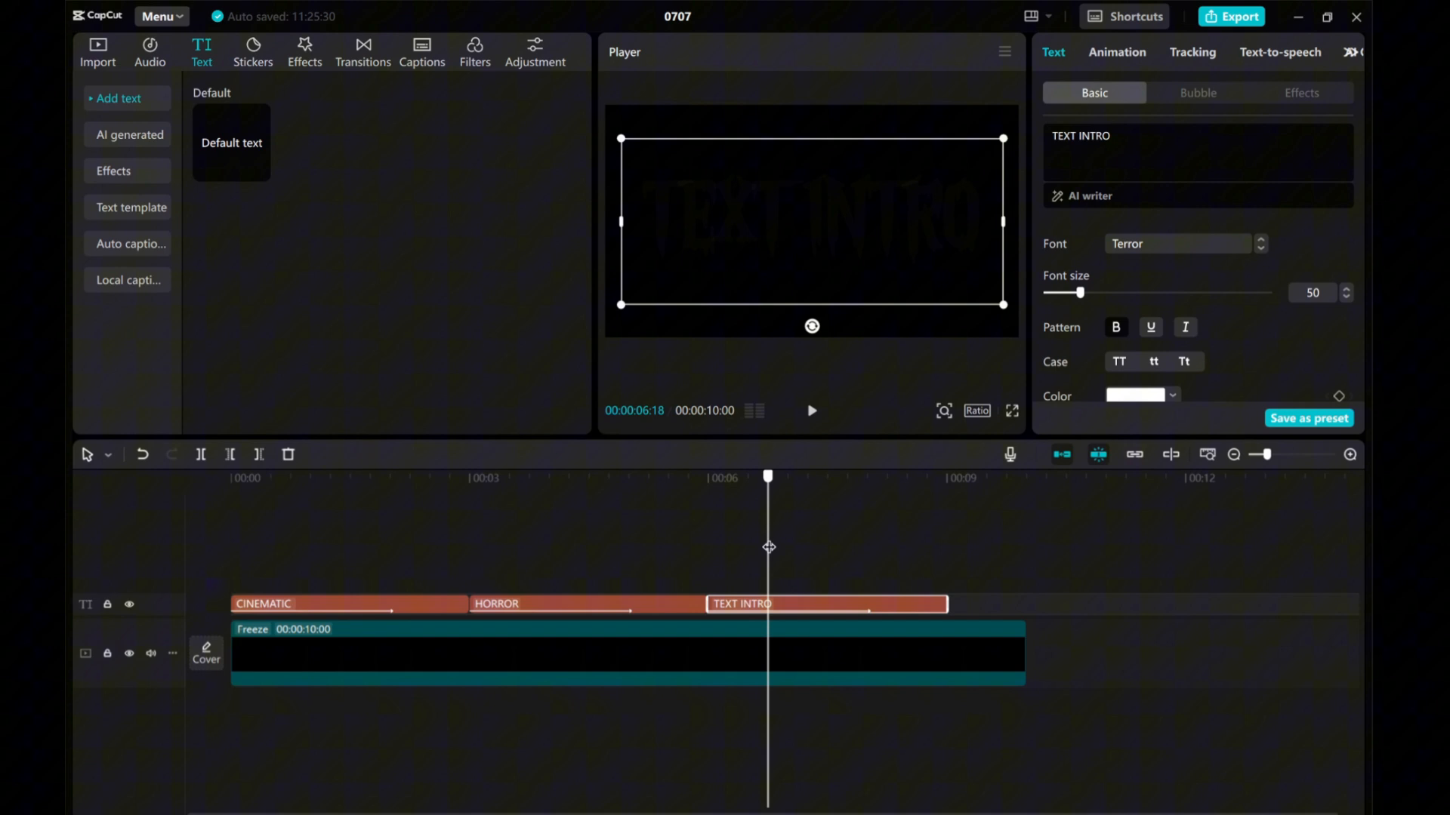
{"action": "left_click", "coordinate": [811, 411]}
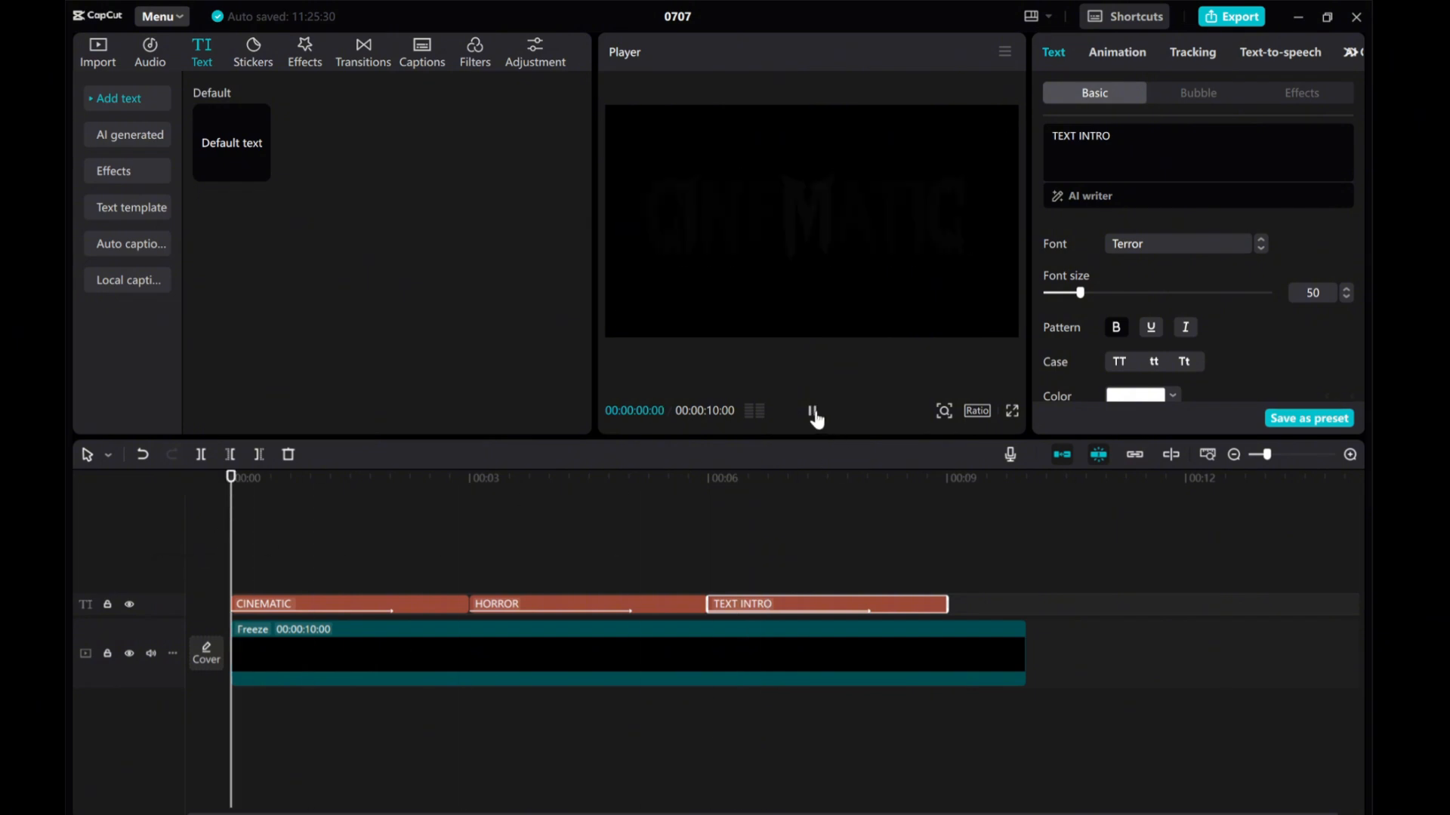
Step: Pause playback and shorten the CINEMATIC and HORROR titles to leave small gaps between them
{"action": "left_click", "coordinate": [813, 411]}
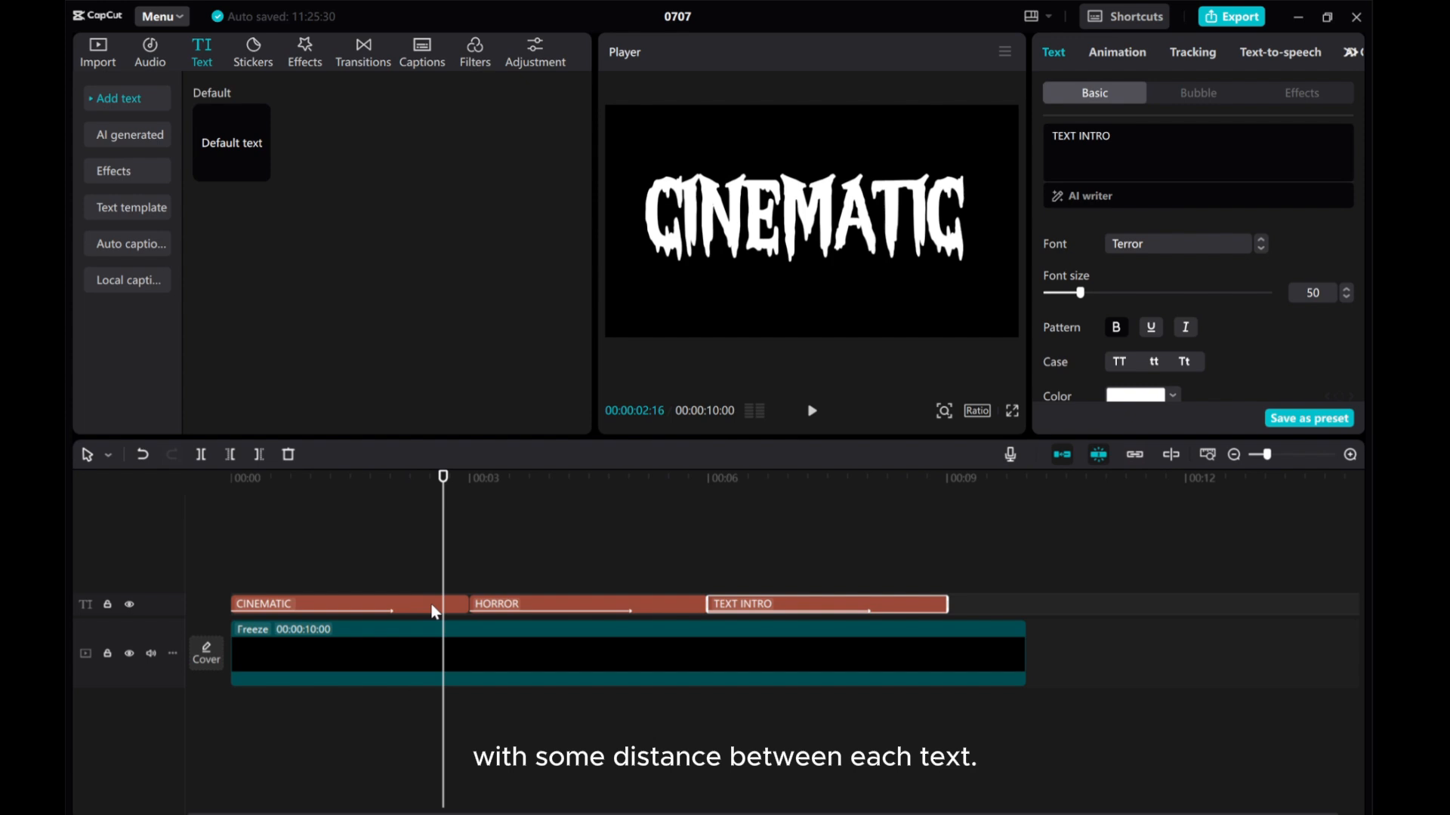
{"action": "left_click", "coordinate": [332, 604]}
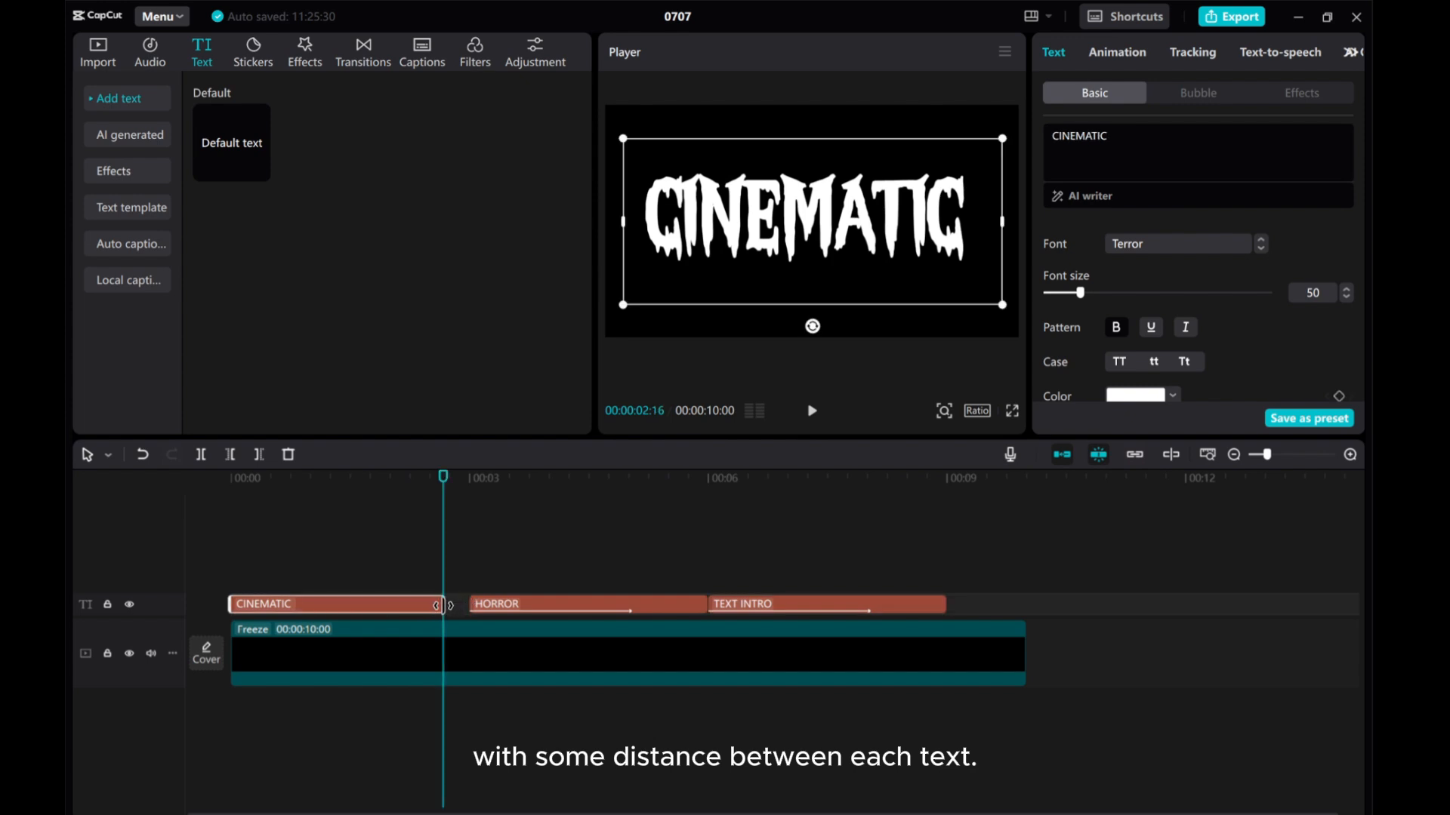
{"action": "left_click", "coordinate": [583, 604]}
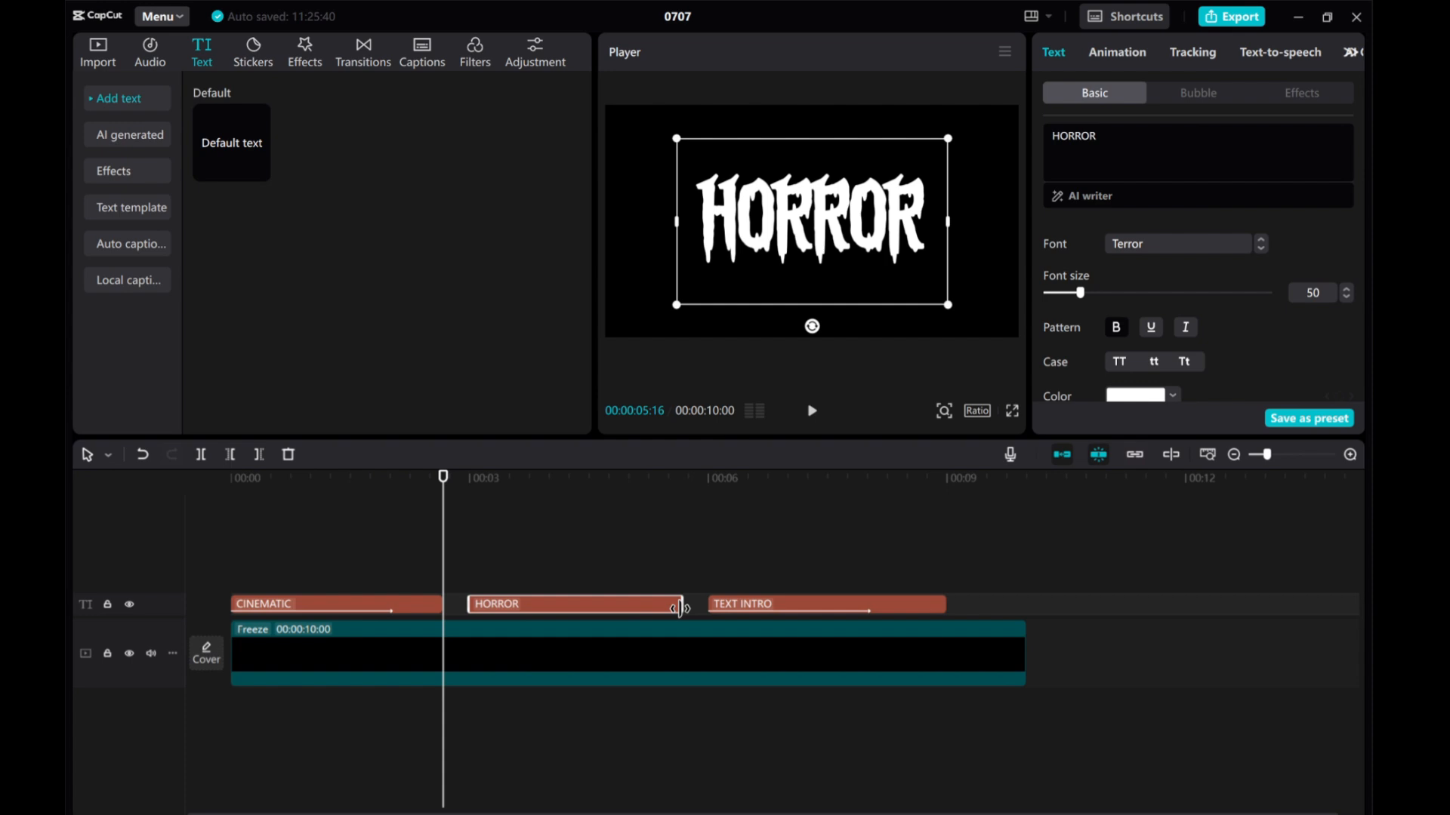
{"action": "left_click", "coordinate": [823, 604]}
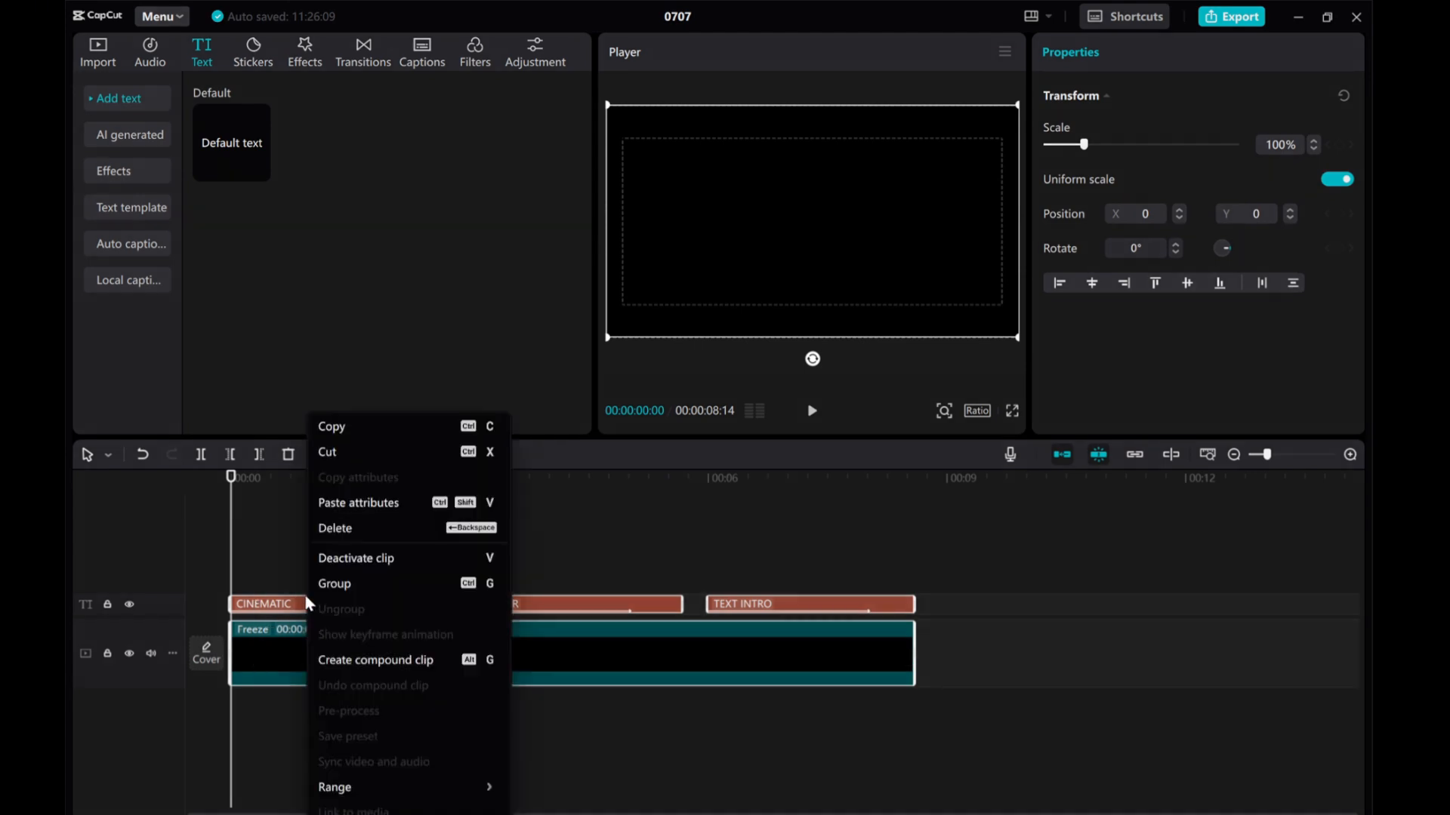
Step: Merge the three titles and the freeze clip into one compound clip of about 8.5 seconds
{"action": "left_click", "coordinate": [376, 659]}
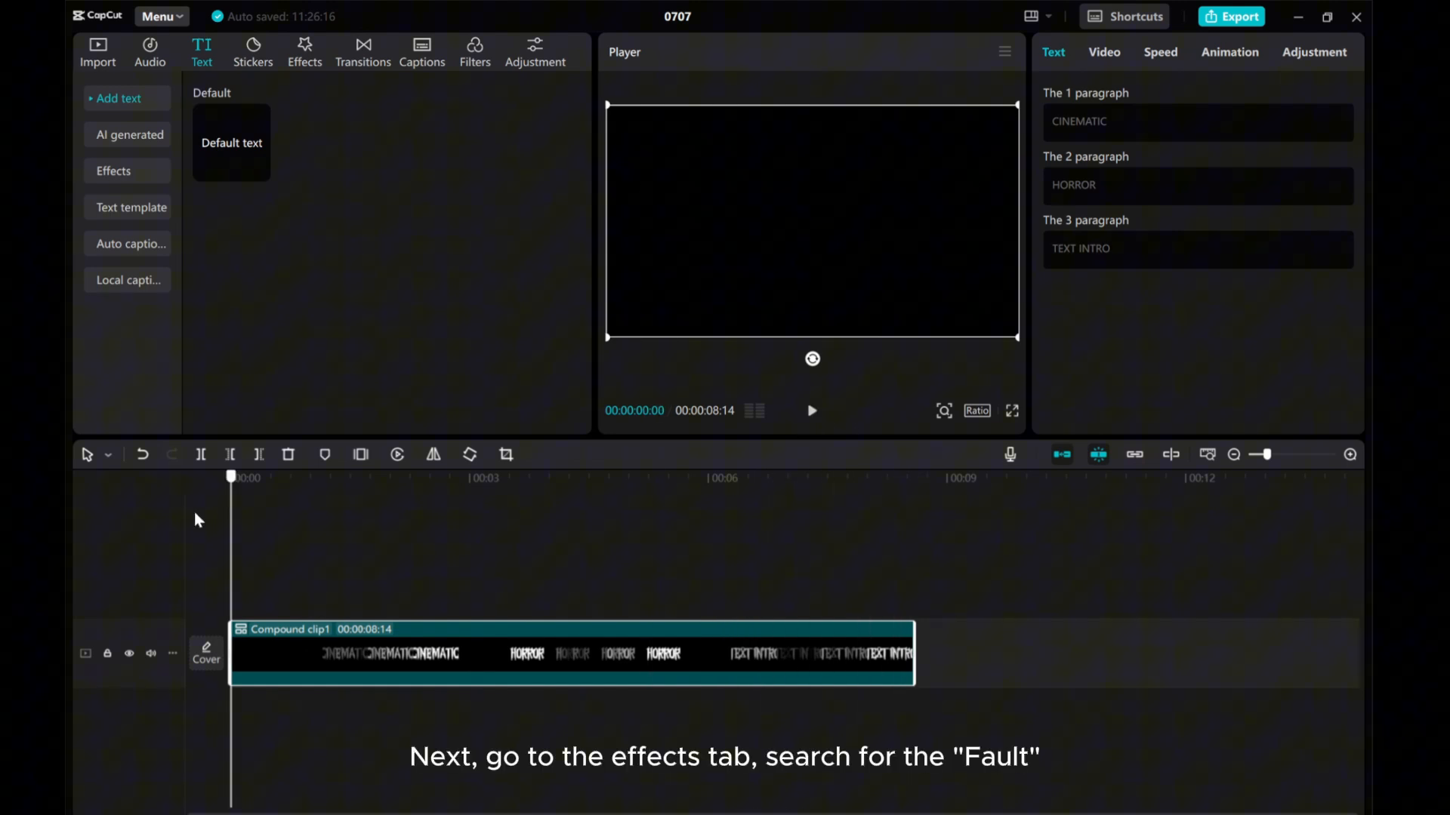
{"action": "mouse_move", "coordinate": [399, 229]}
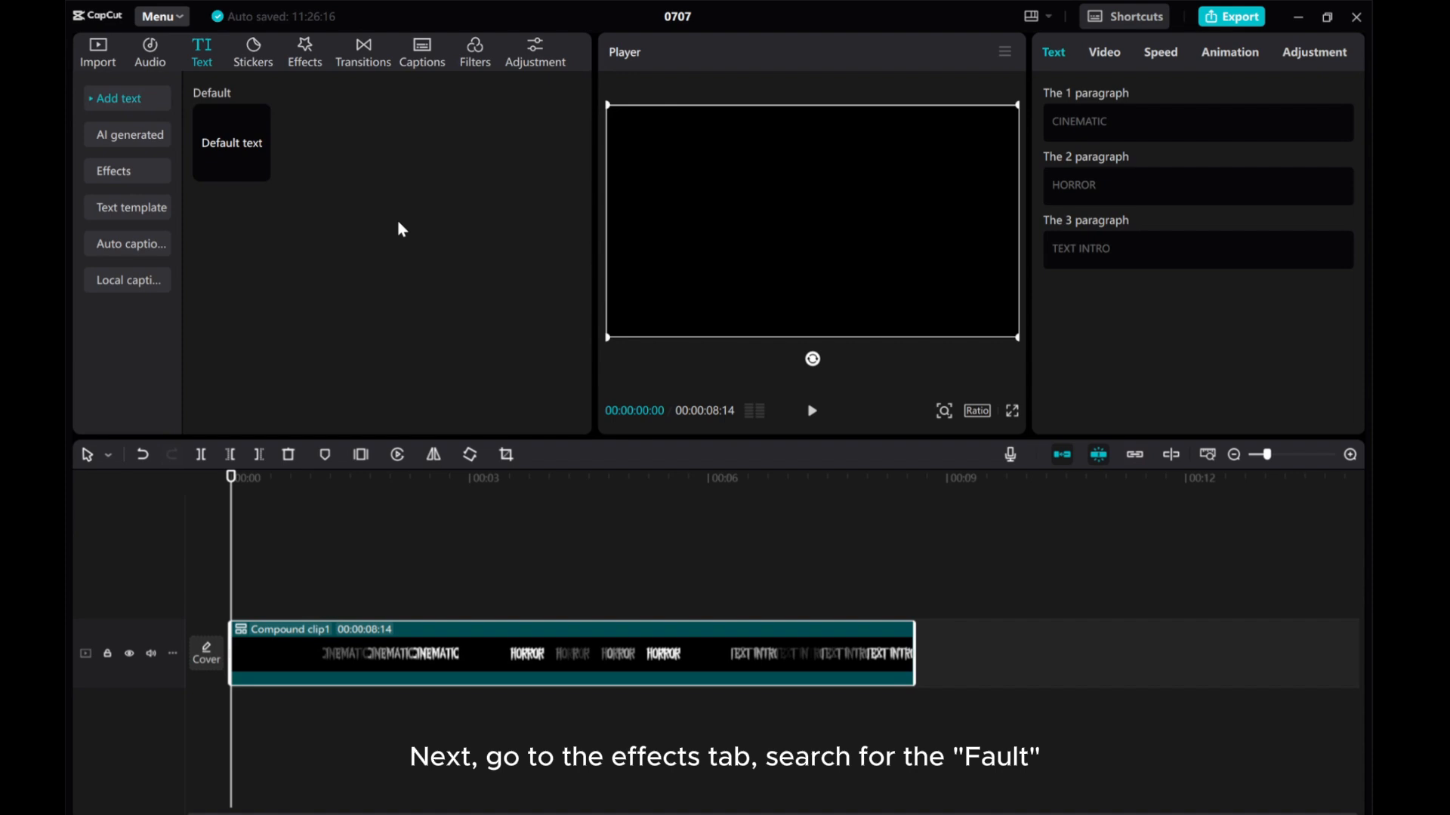
Step: Find Faulty Cassette in Effects and stretch it above the compound clip to its full length
{"action": "left_click", "coordinate": [304, 51]}
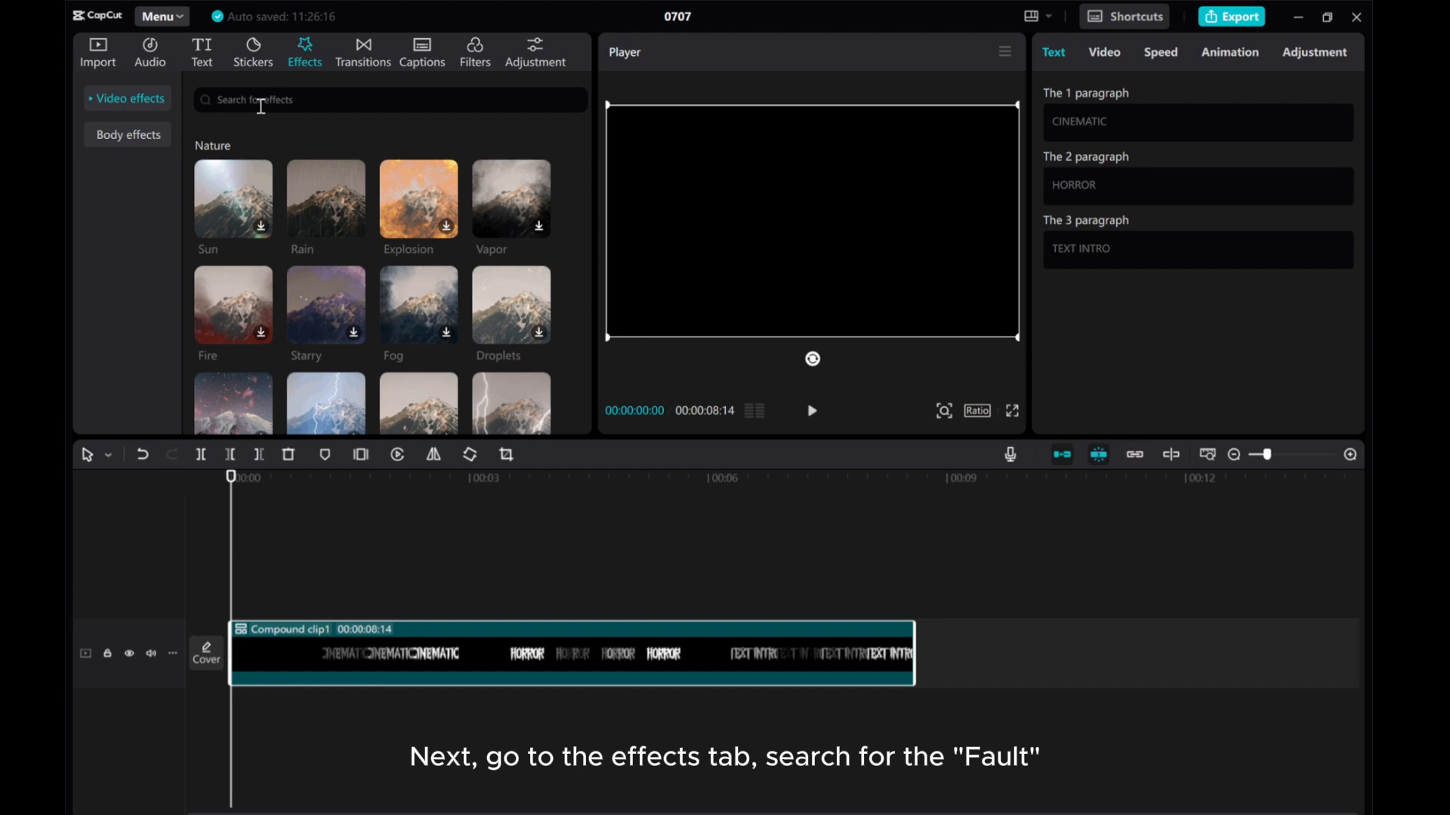
{"action": "left_click", "coordinate": [388, 99]}
{"action": "type", "text": "Fault"}
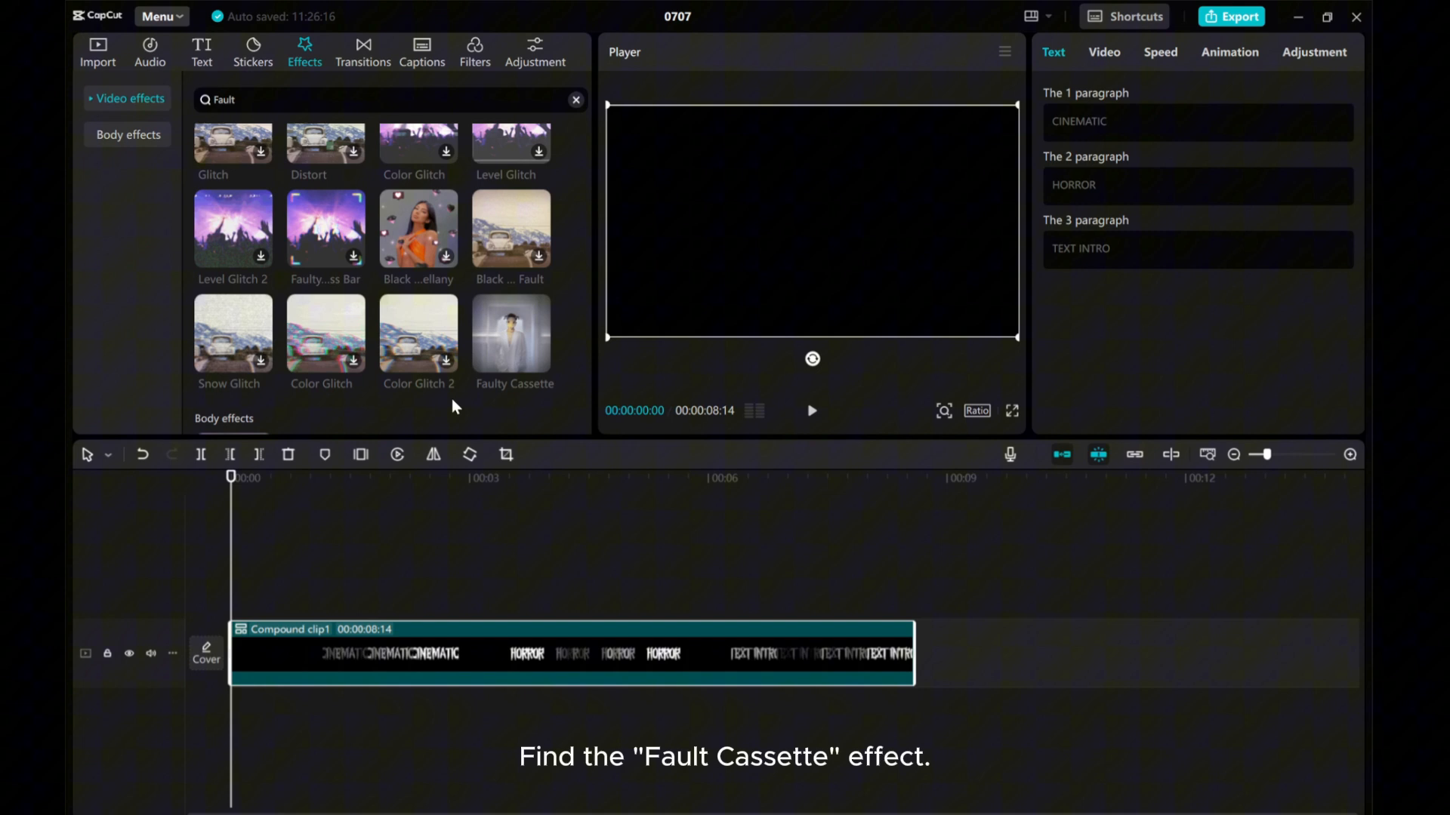
{"action": "mouse_move", "coordinate": [446, 367]}
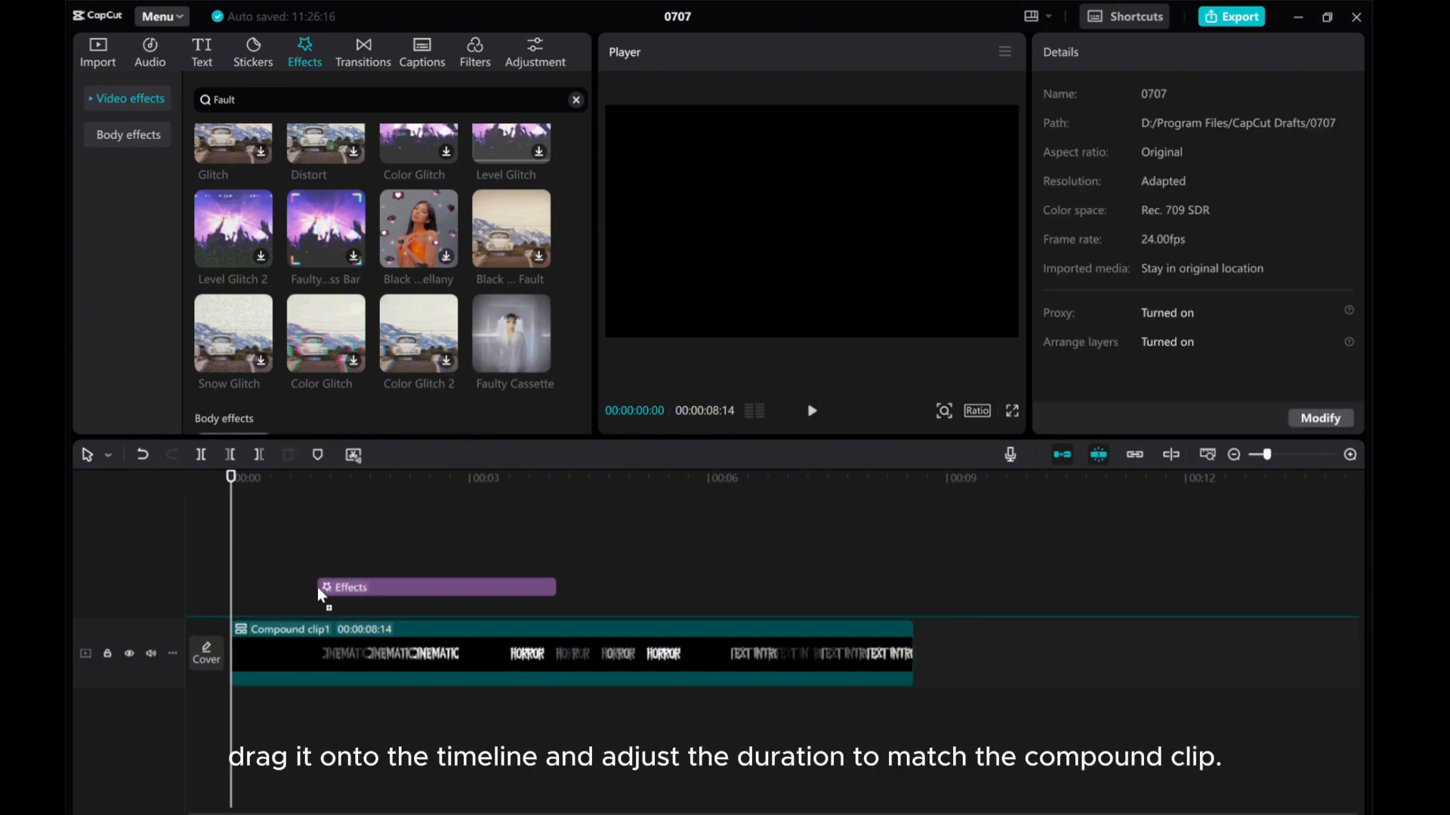
{"action": "left_click_drag", "start_coordinate": [435, 586], "coordinate": [349, 604]}
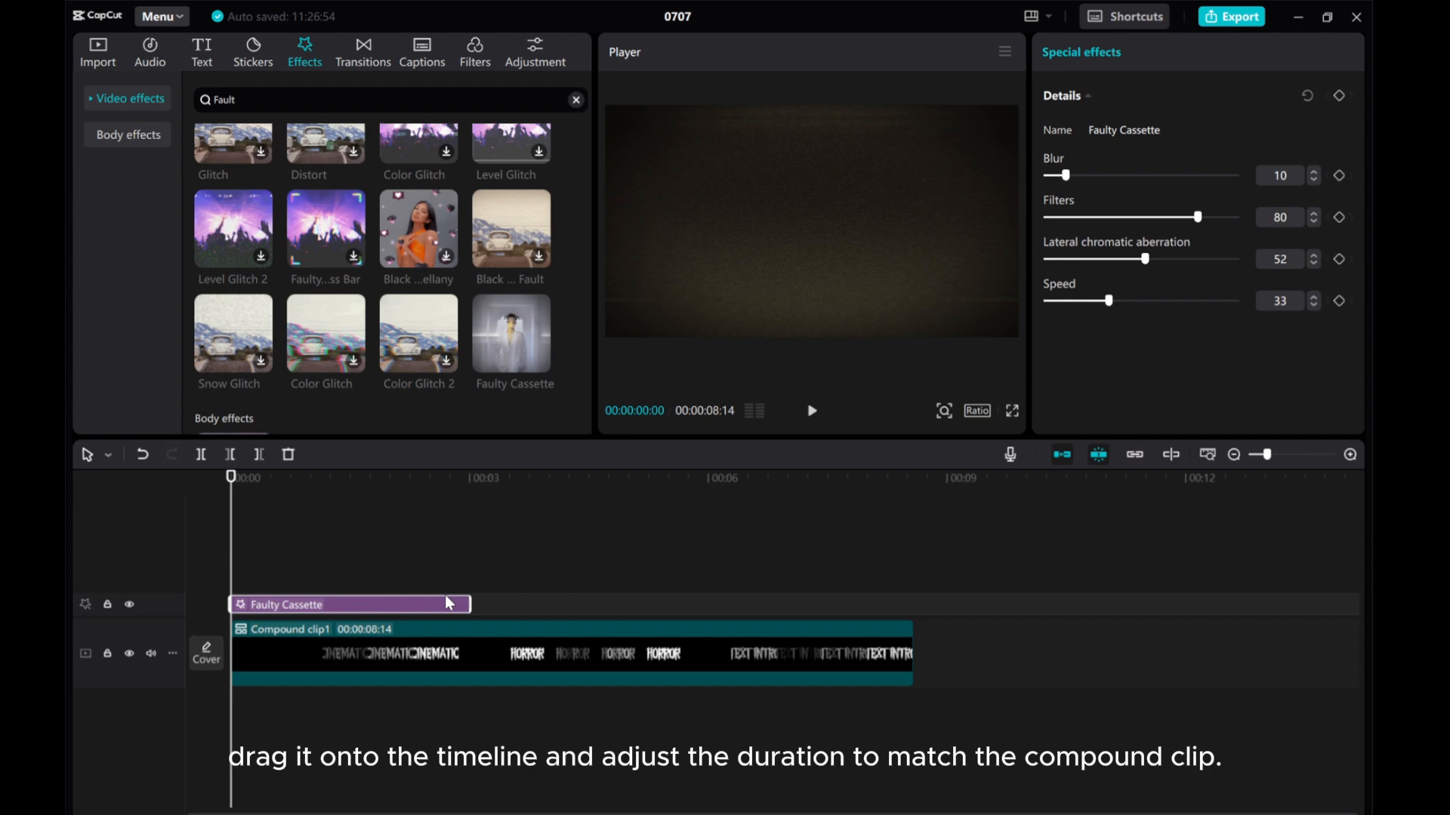
{"action": "left_click_drag", "start_coordinate": [470, 604], "coordinate": [910, 604]}
{"action": "type", "text": "Negative"}
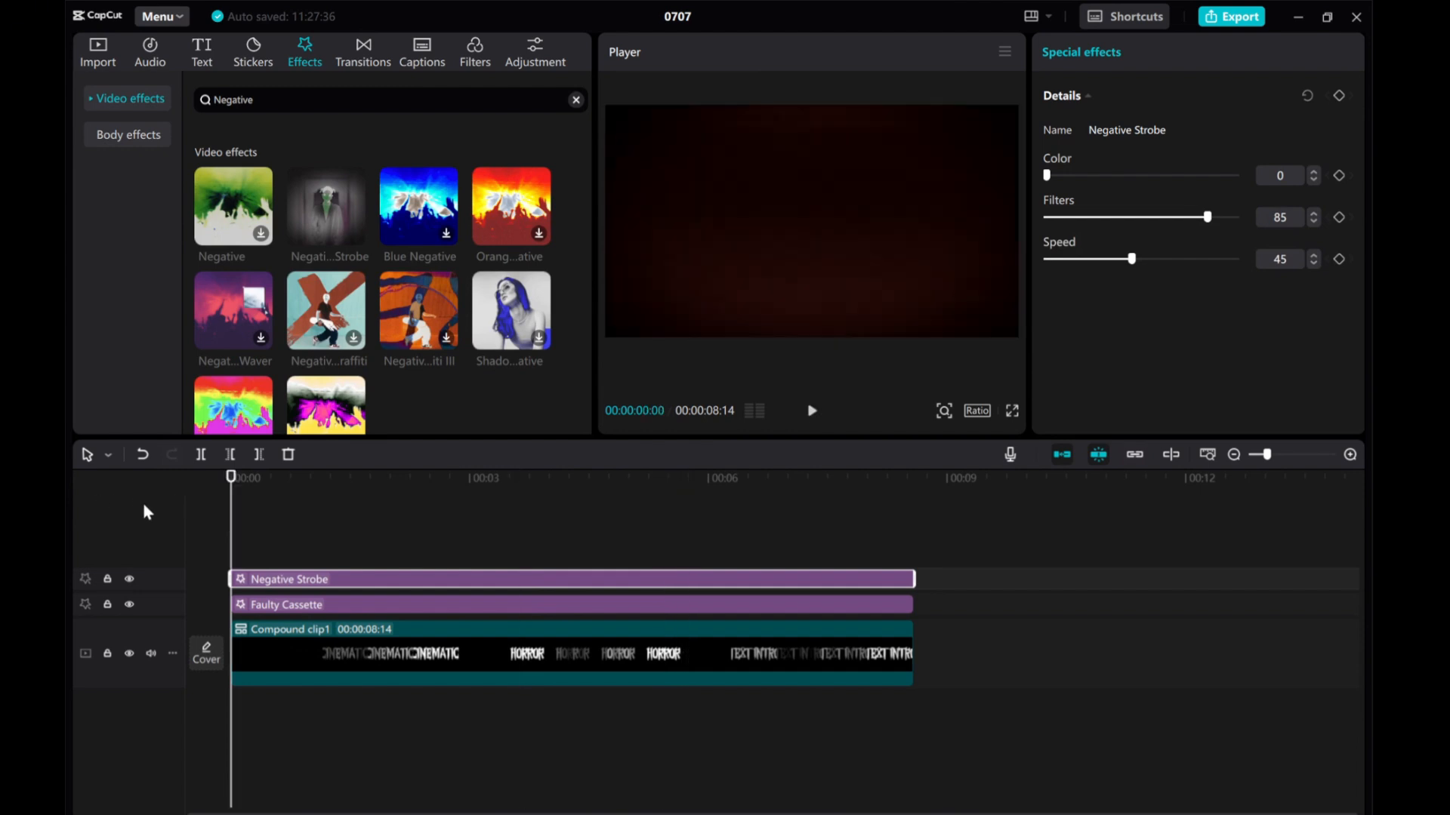
{"action": "mouse_move", "coordinate": [196, 213]}
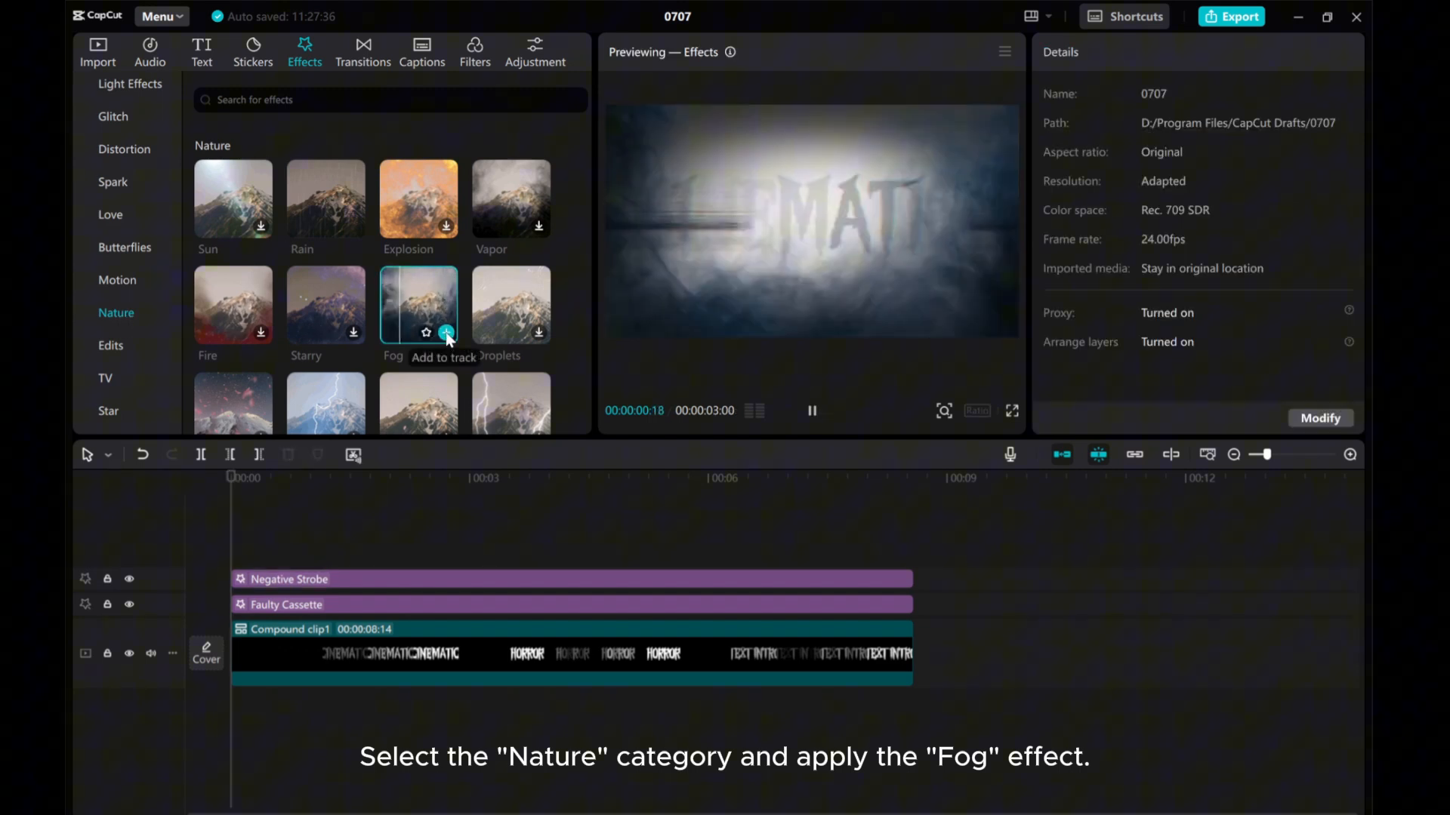
Step: Add the Fog effect from Nature over the compound clip and play the preview
{"action": "left_click", "coordinate": [447, 334]}
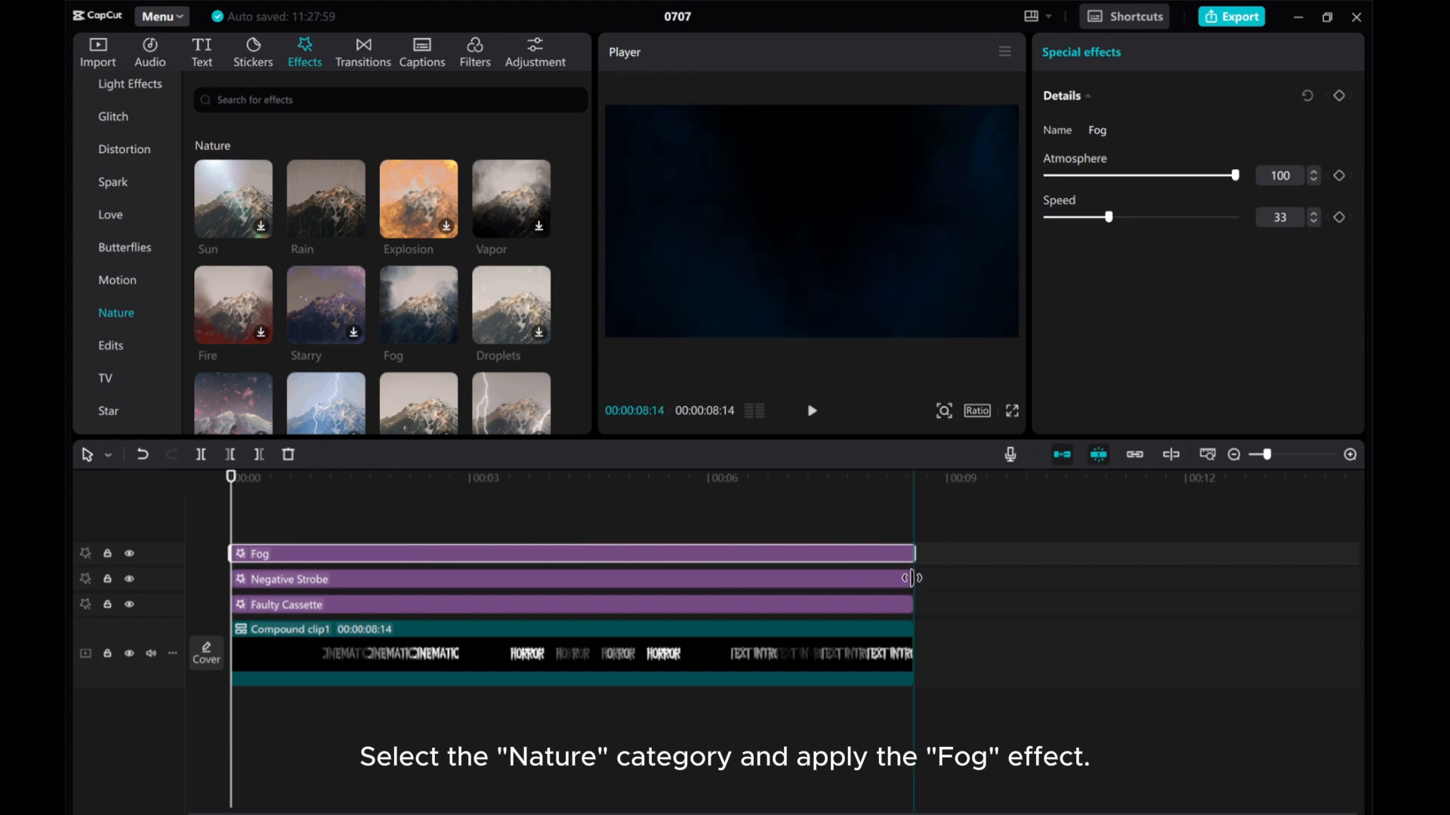
{"action": "left_click", "coordinate": [810, 411]}
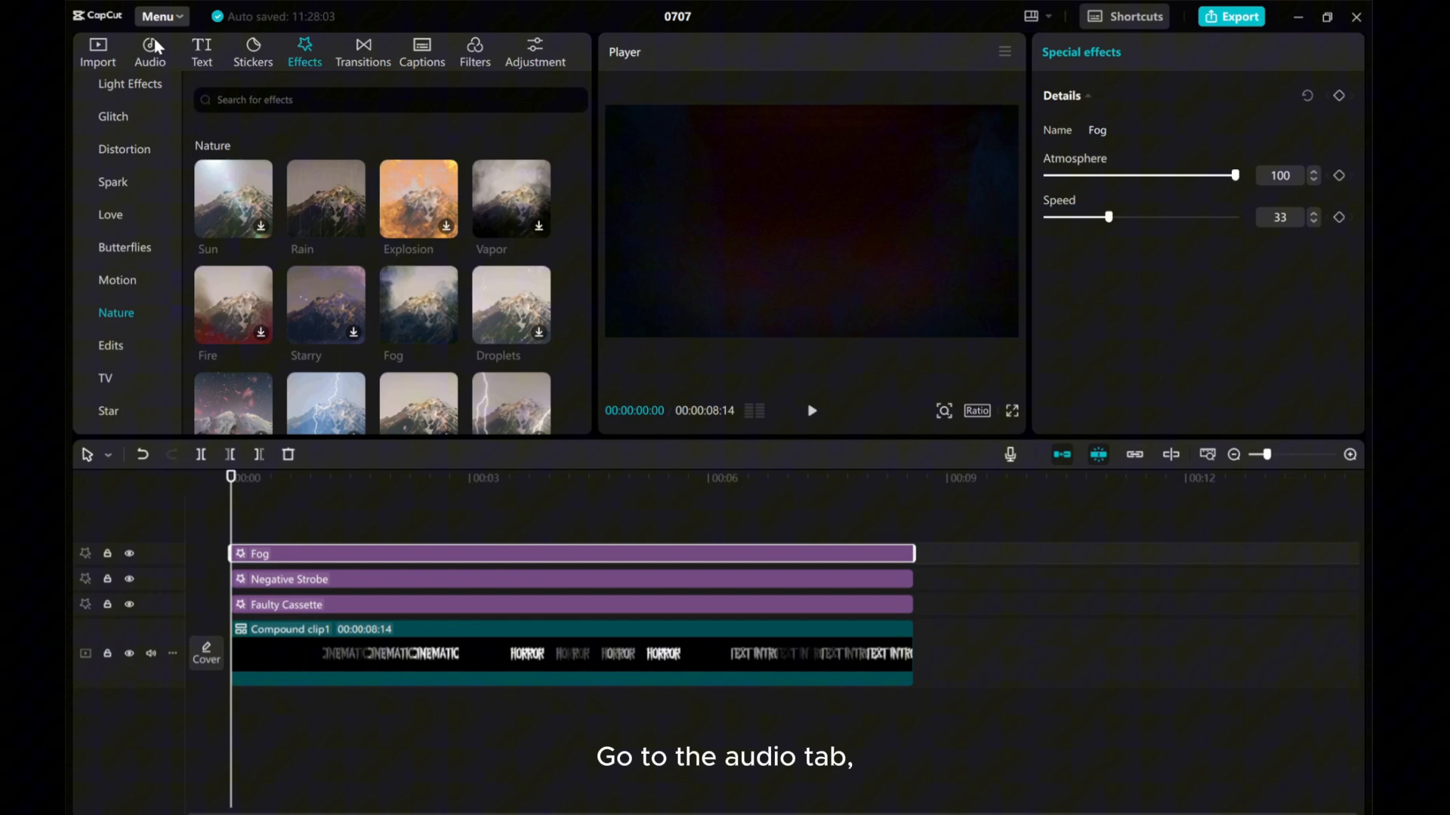
Step: Search Audio sound effects for "creepy" and preview the Creepy, scary, horror, synth, tension track
{"action": "left_click", "coordinate": [149, 52]}
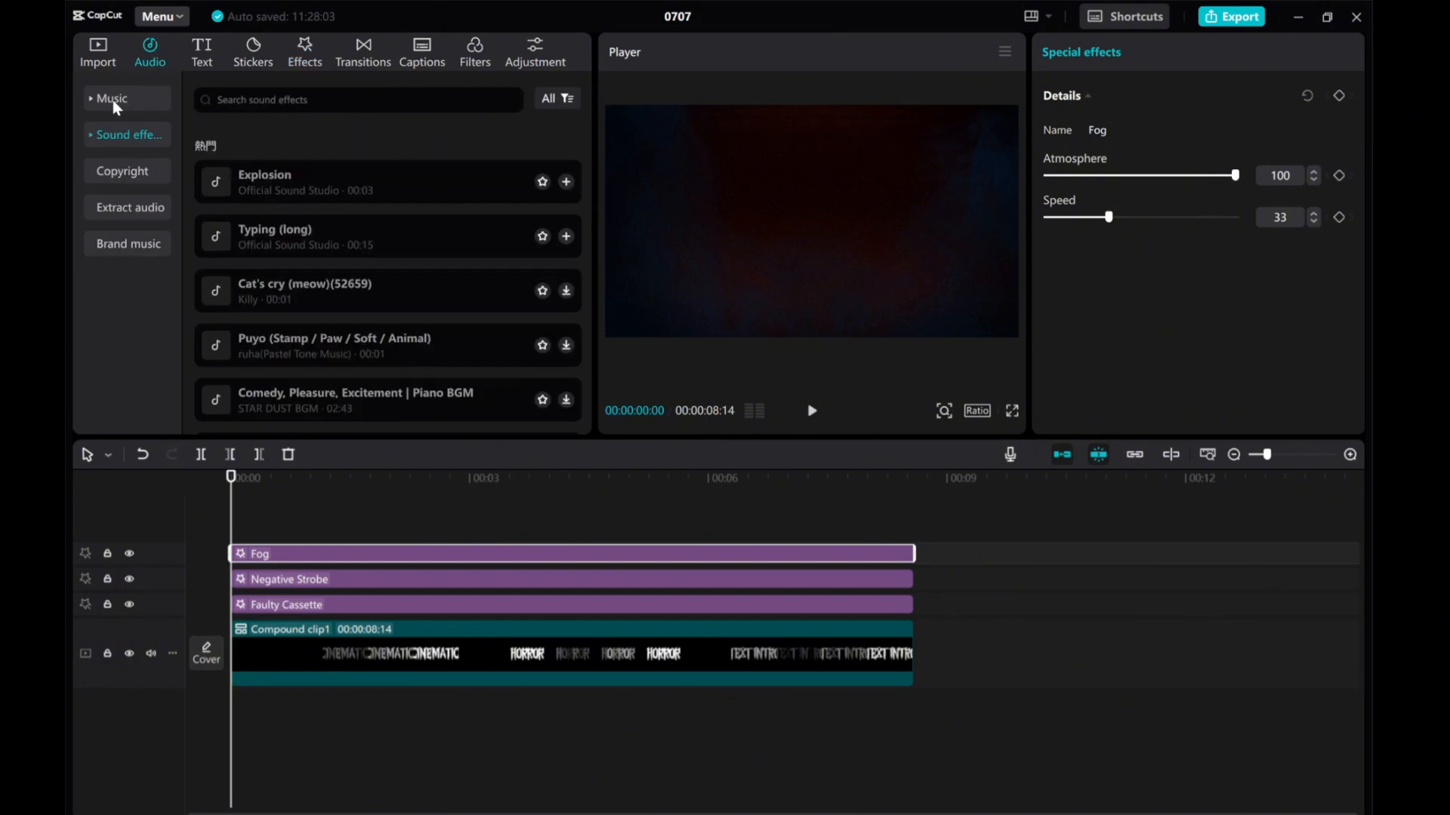
{"action": "left_click", "coordinate": [127, 134]}
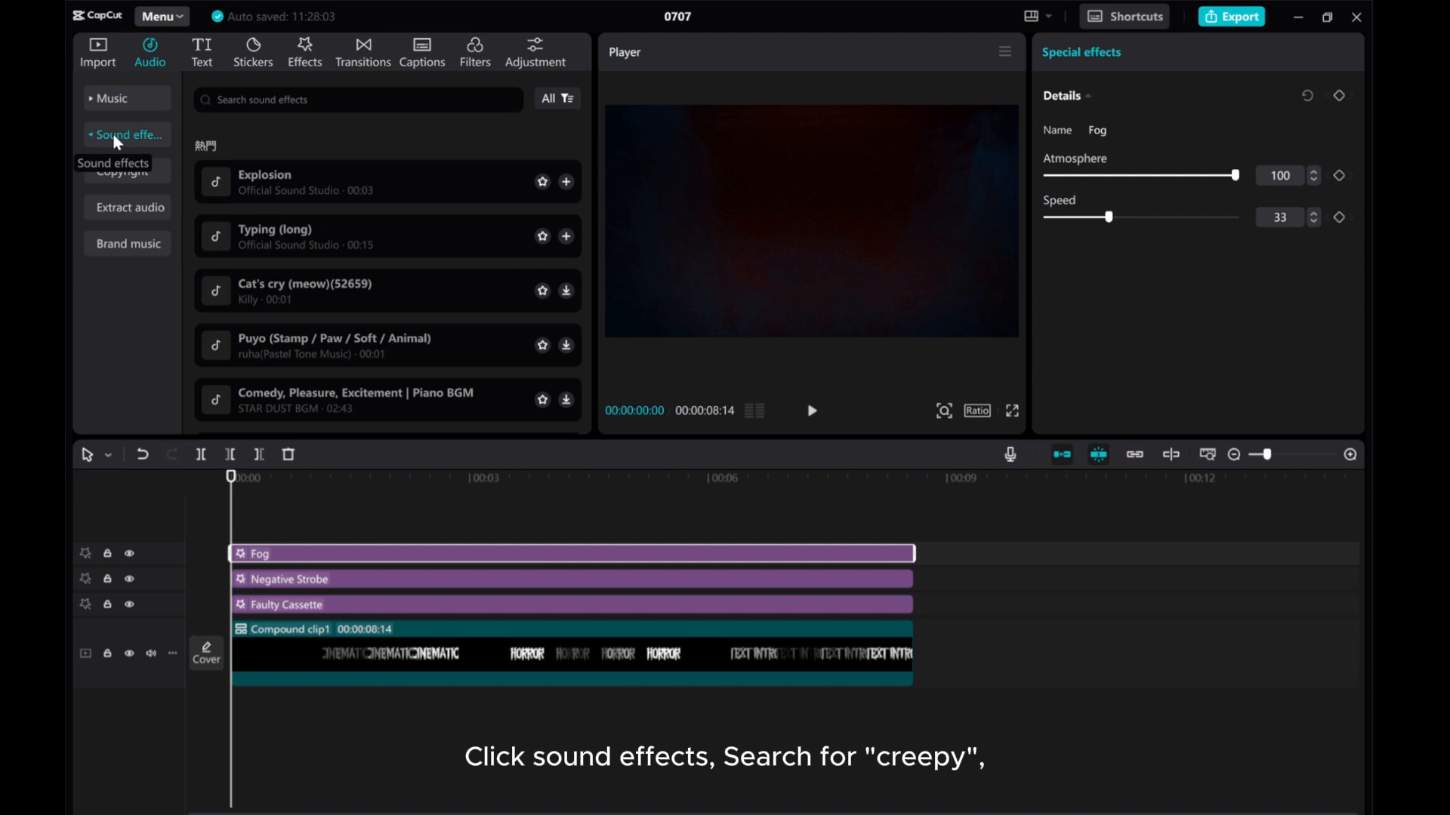
{"action": "left_click", "coordinate": [356, 99]}
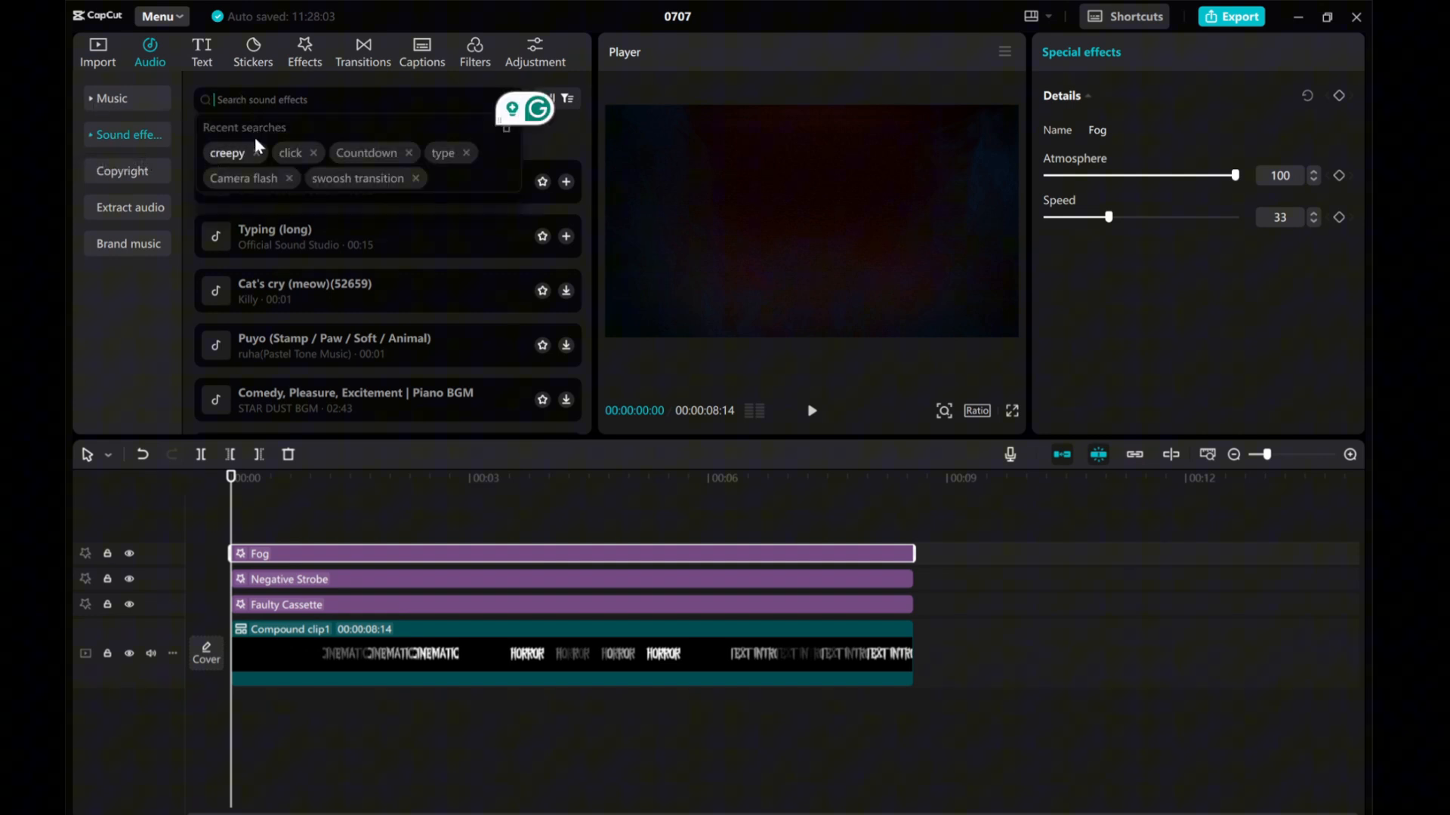
{"action": "left_click", "coordinate": [225, 153]}
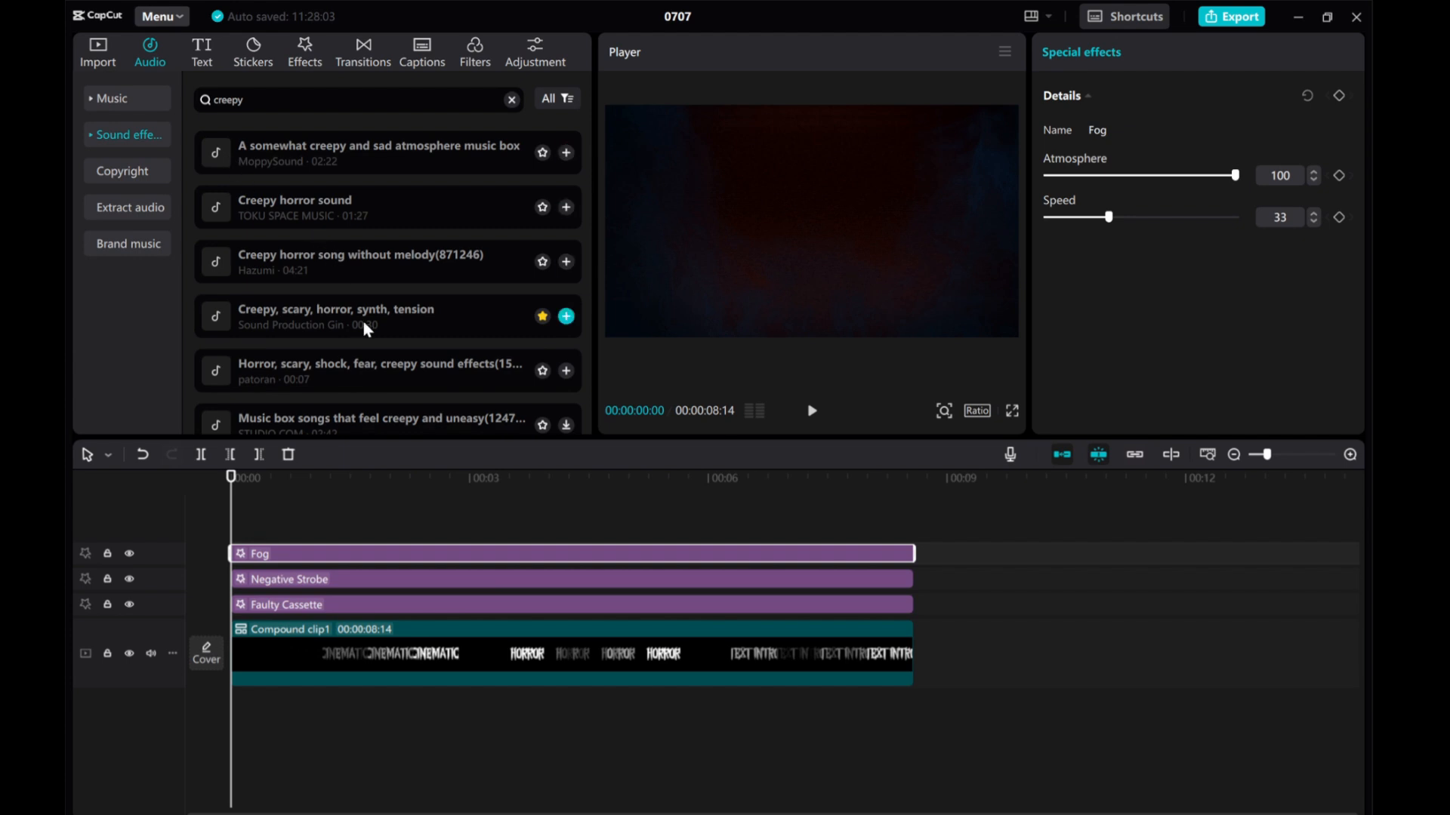
{"action": "left_click", "coordinate": [370, 316]}
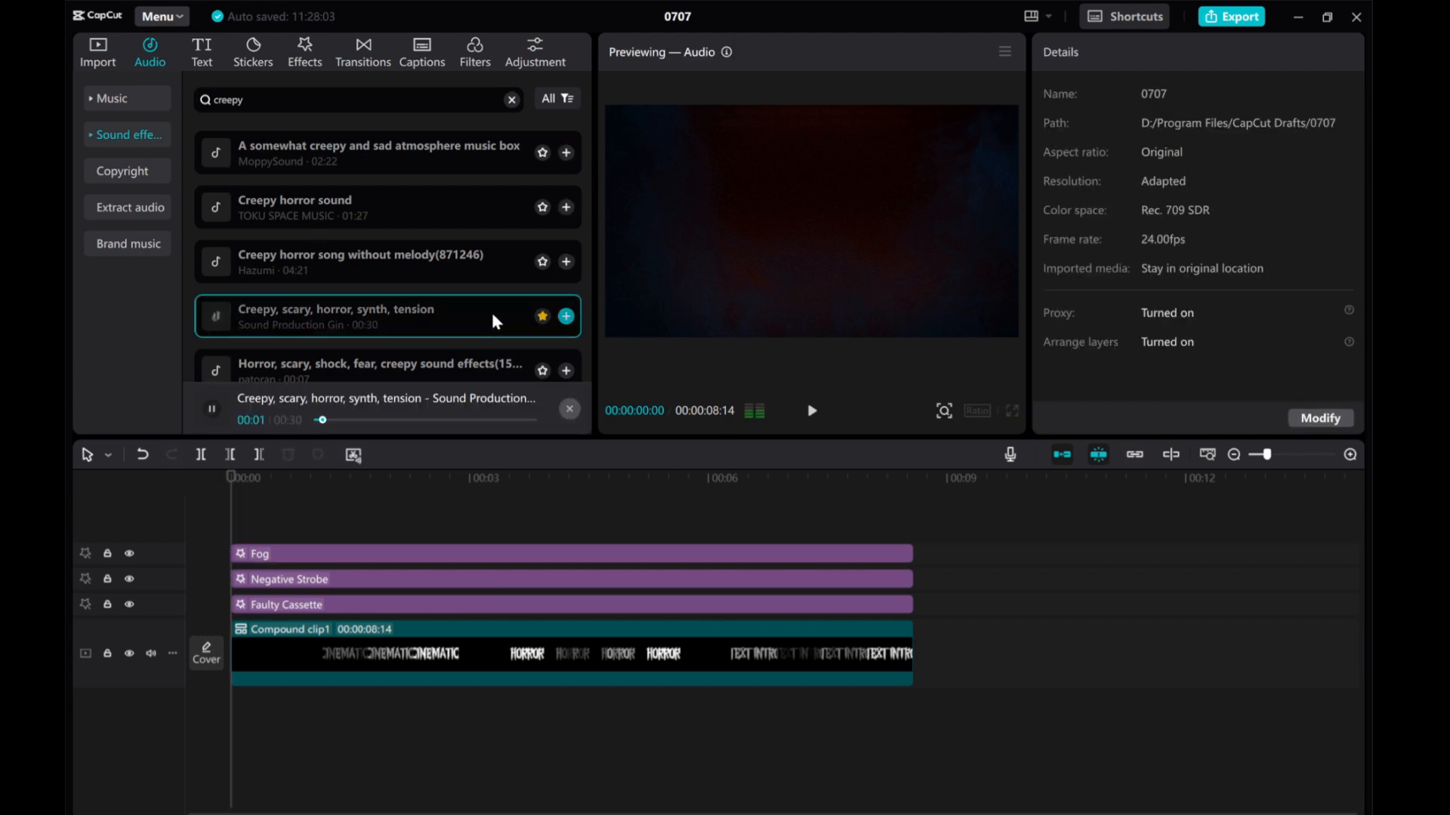